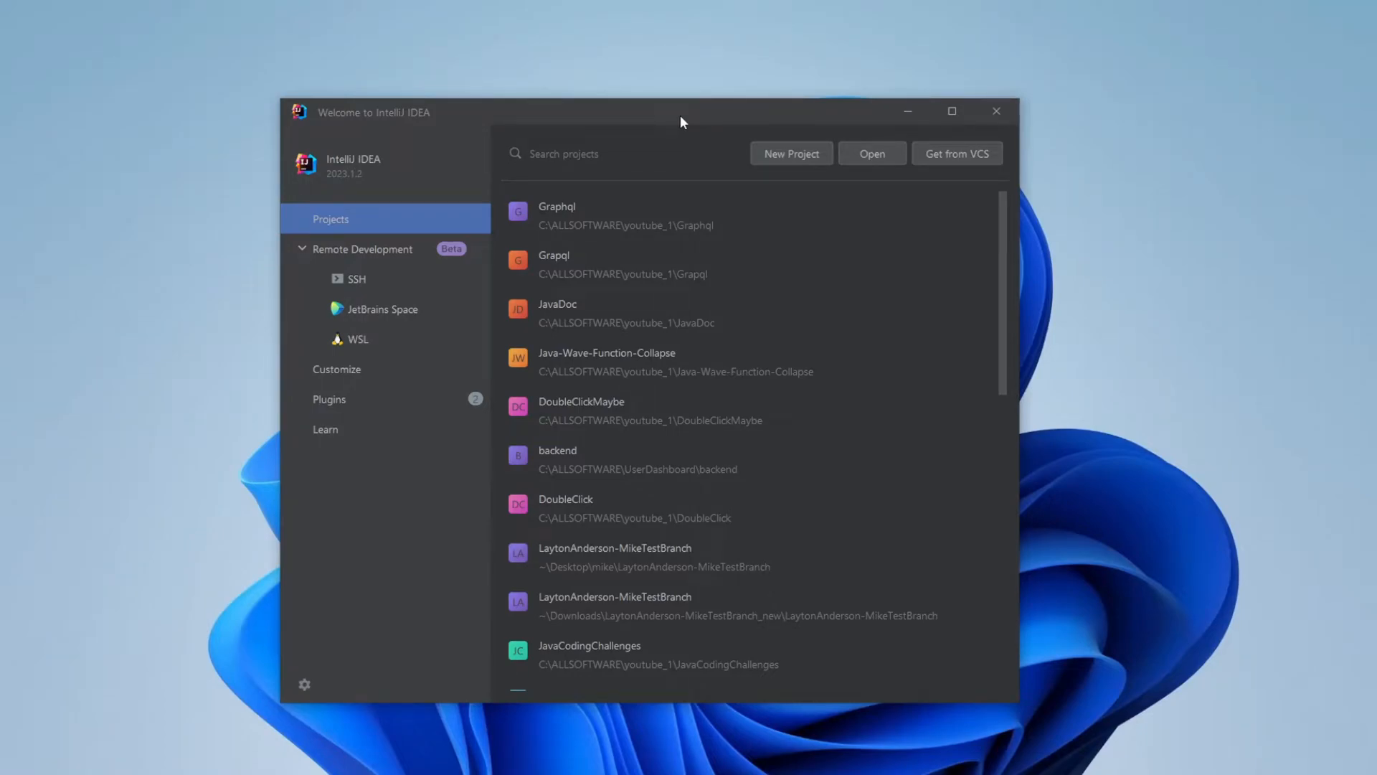
mouse_move(575, 312)
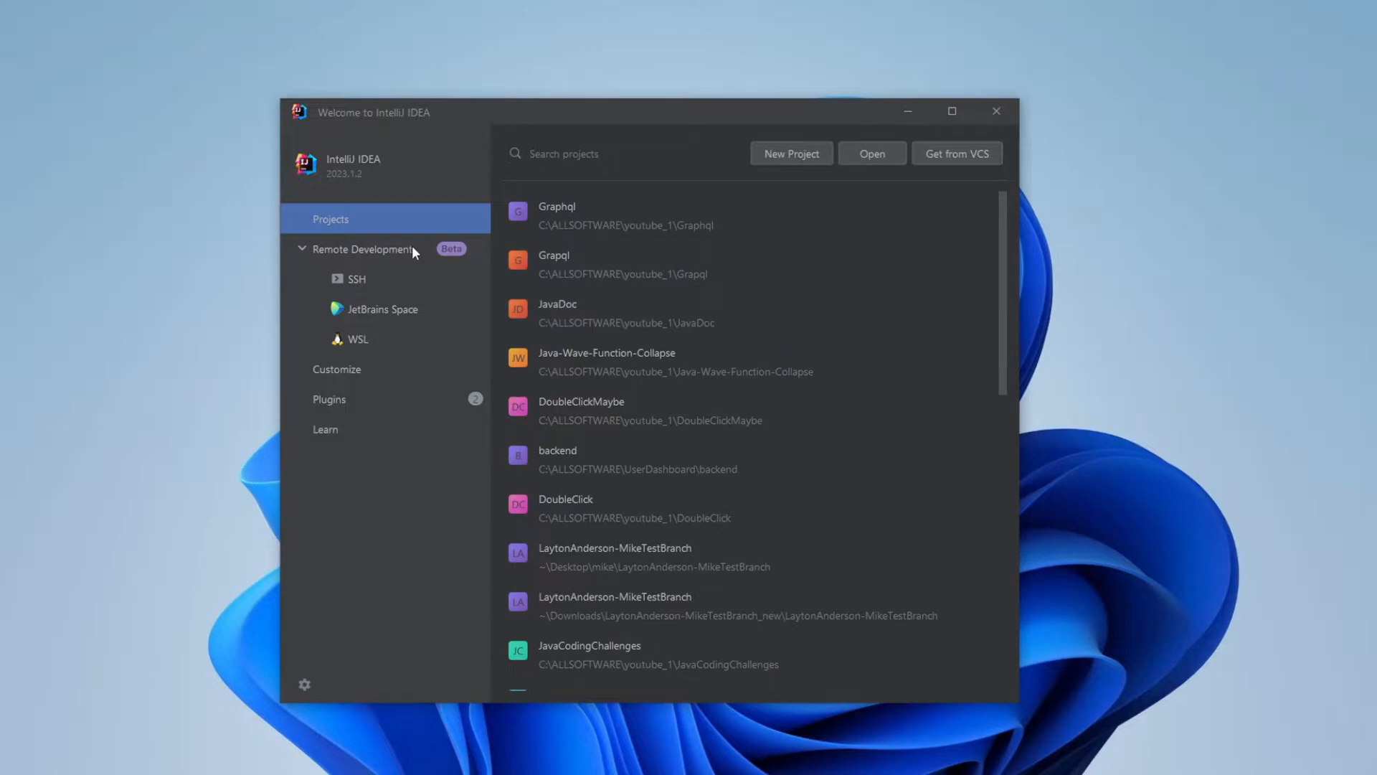
mouse_move(459, 311)
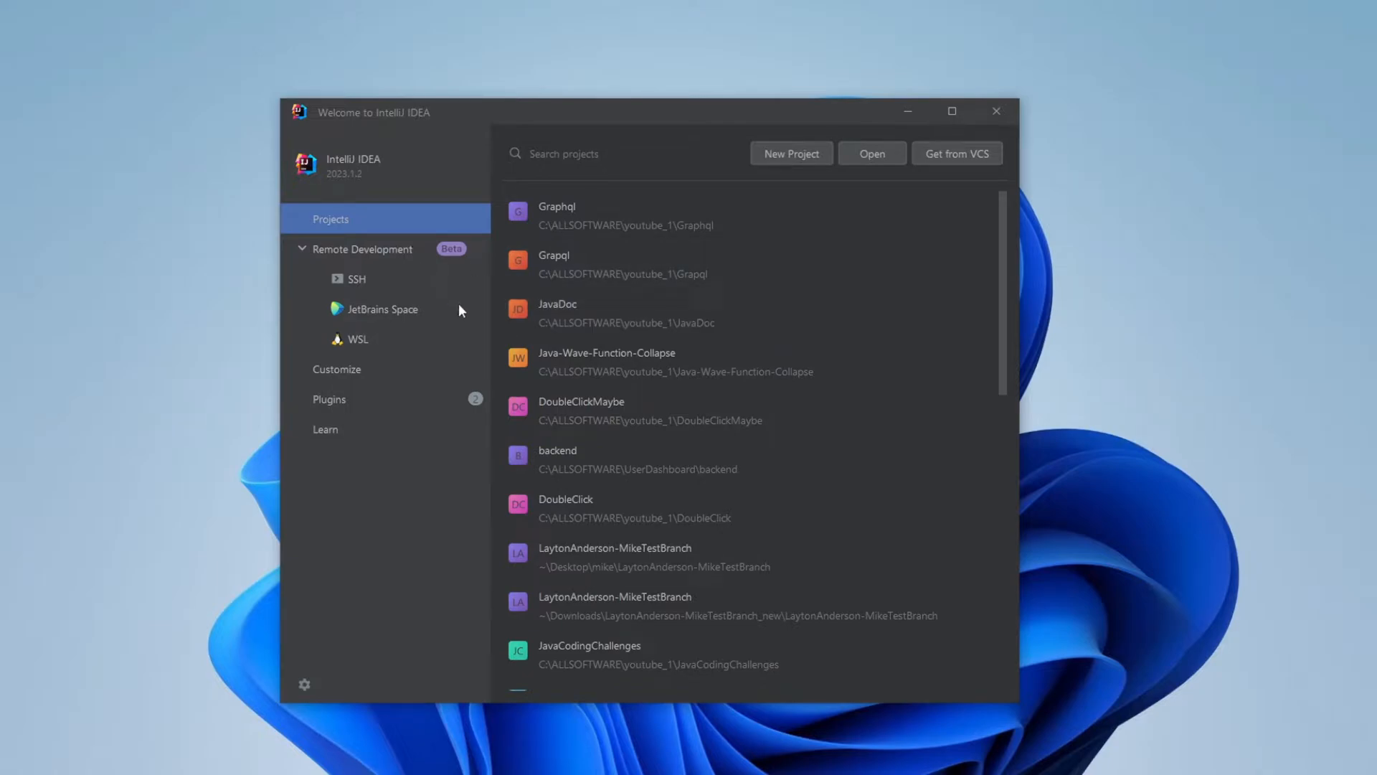
mouse_move(466, 140)
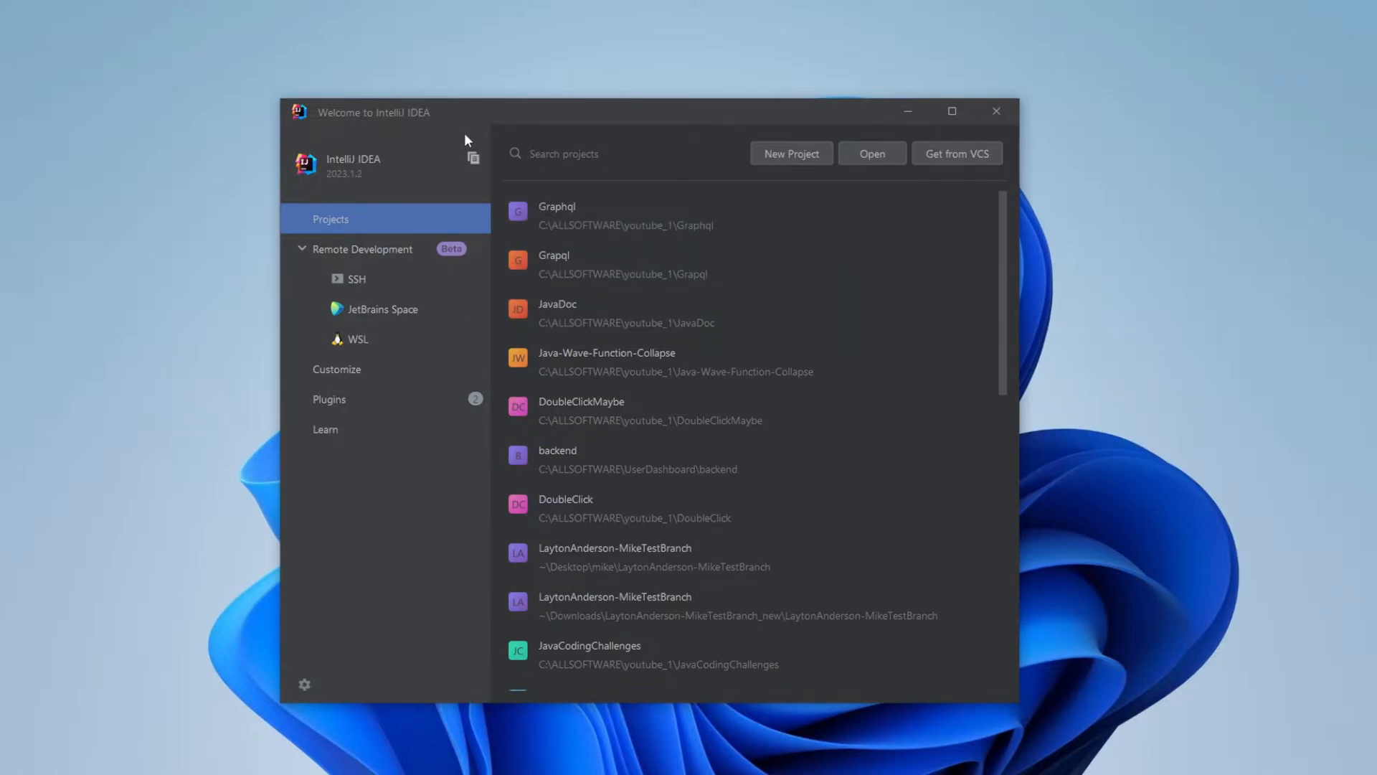
mouse_move(703, 132)
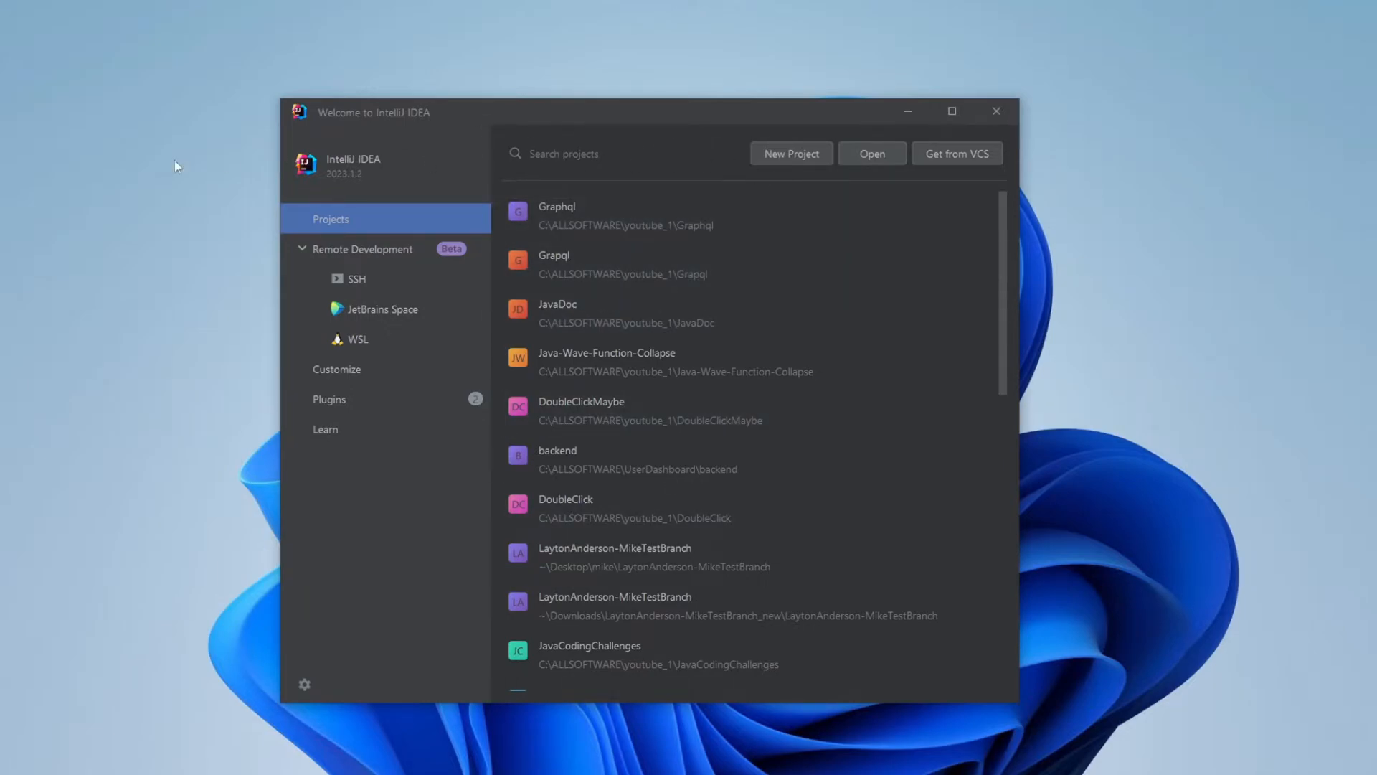
mouse_move(773, 264)
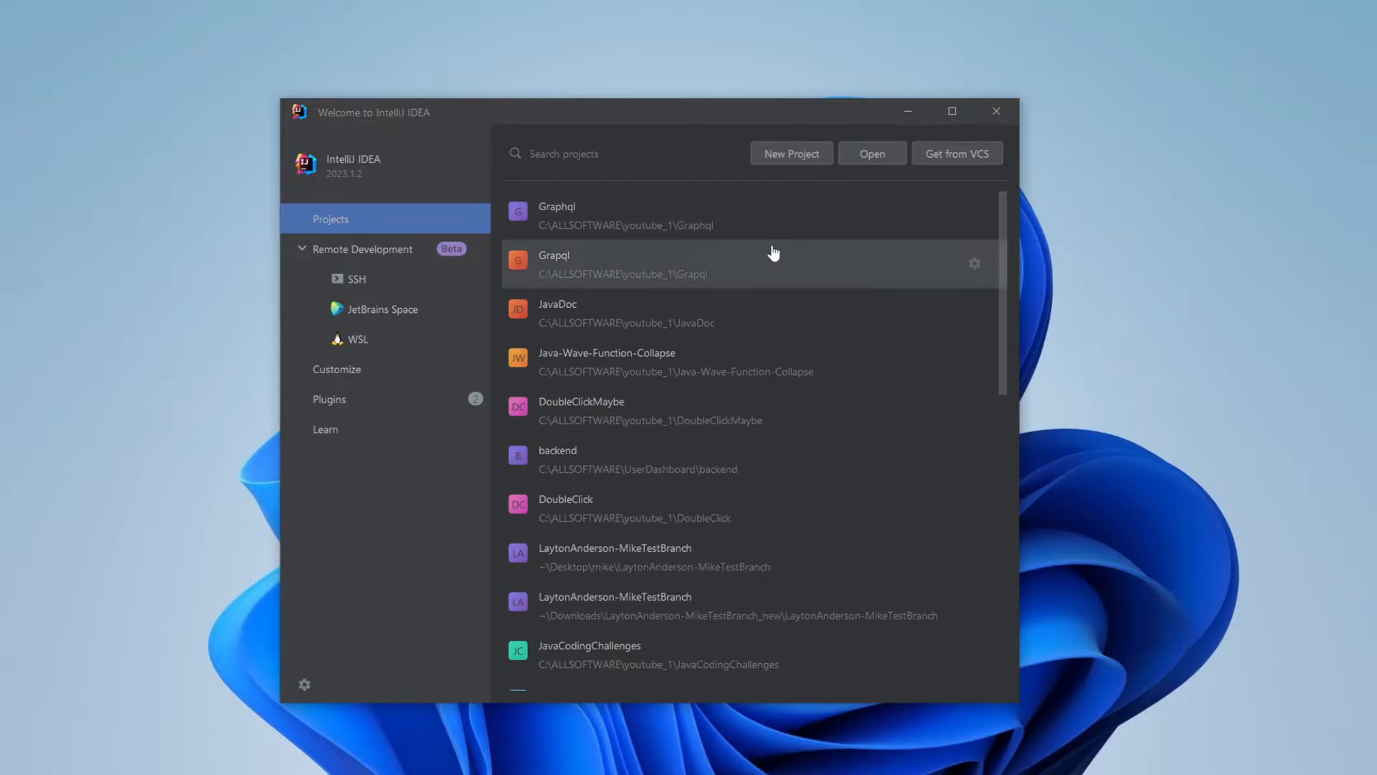
Start a new project named JunitTester, keeping Java and Maven selected.
click(790, 153)
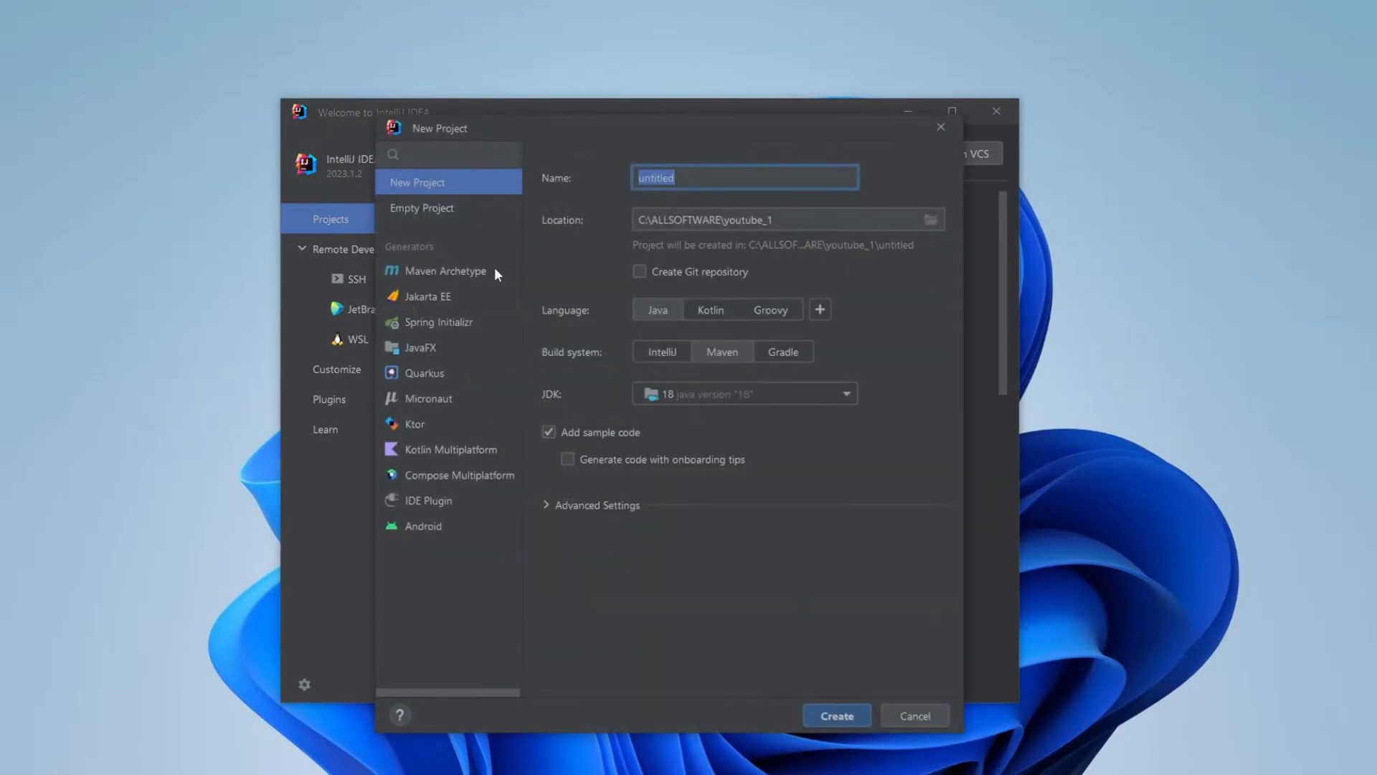
mouse_move(698, 183)
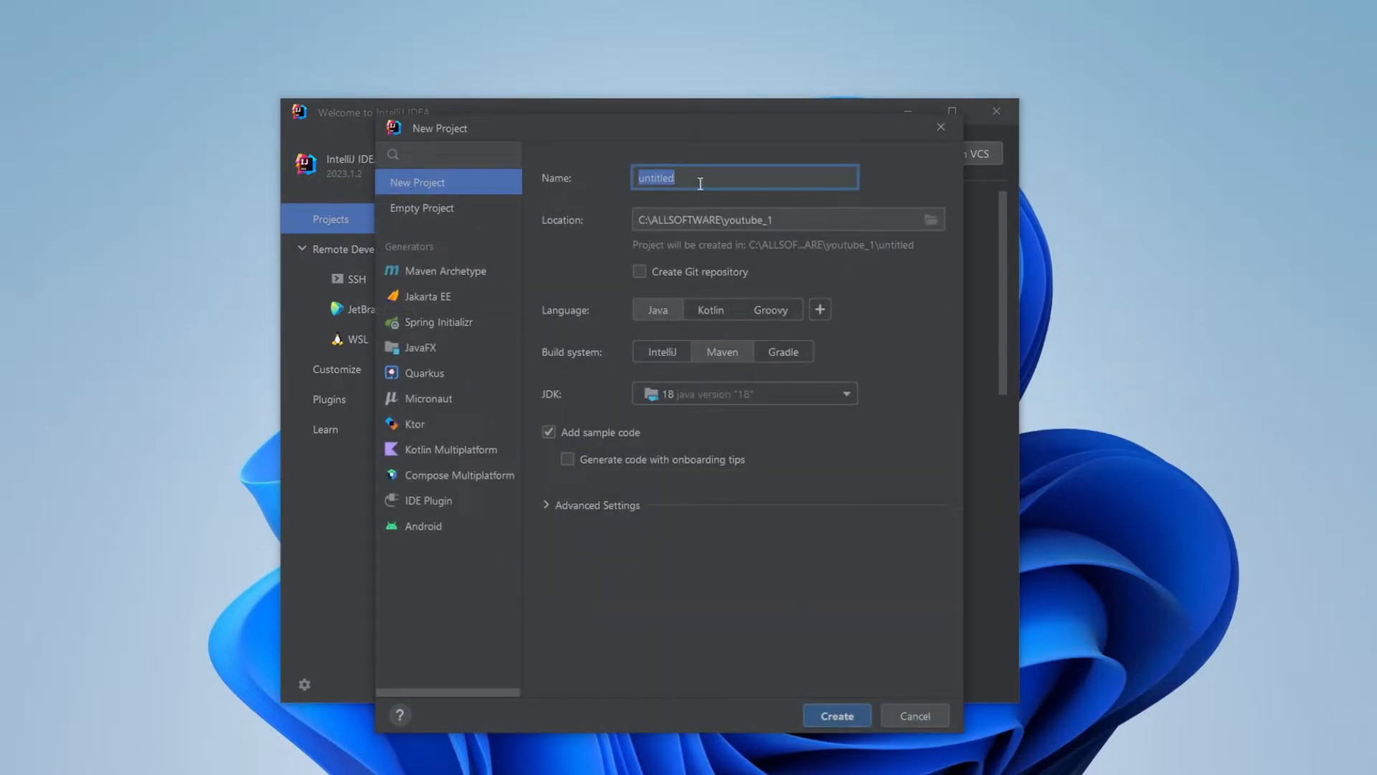
text(Juni)
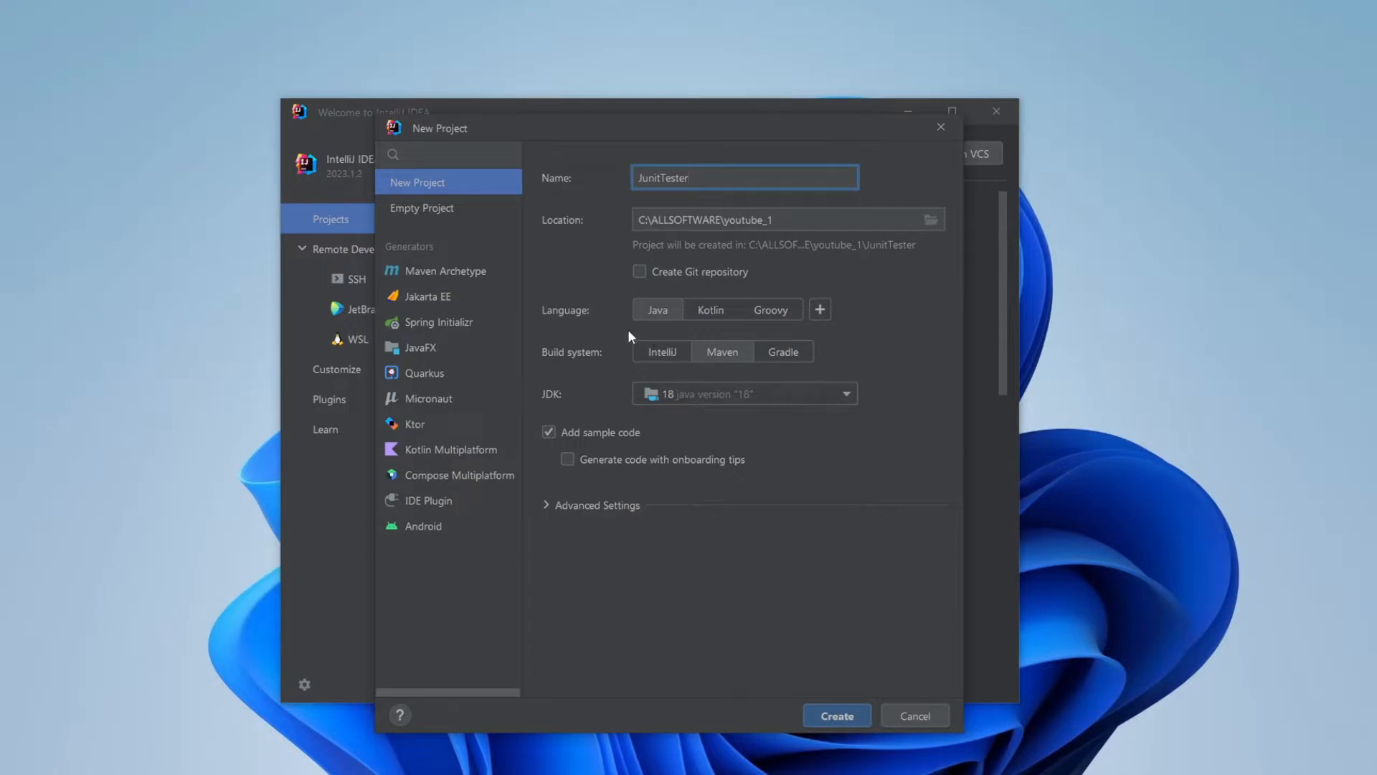
mouse_move(707, 337)
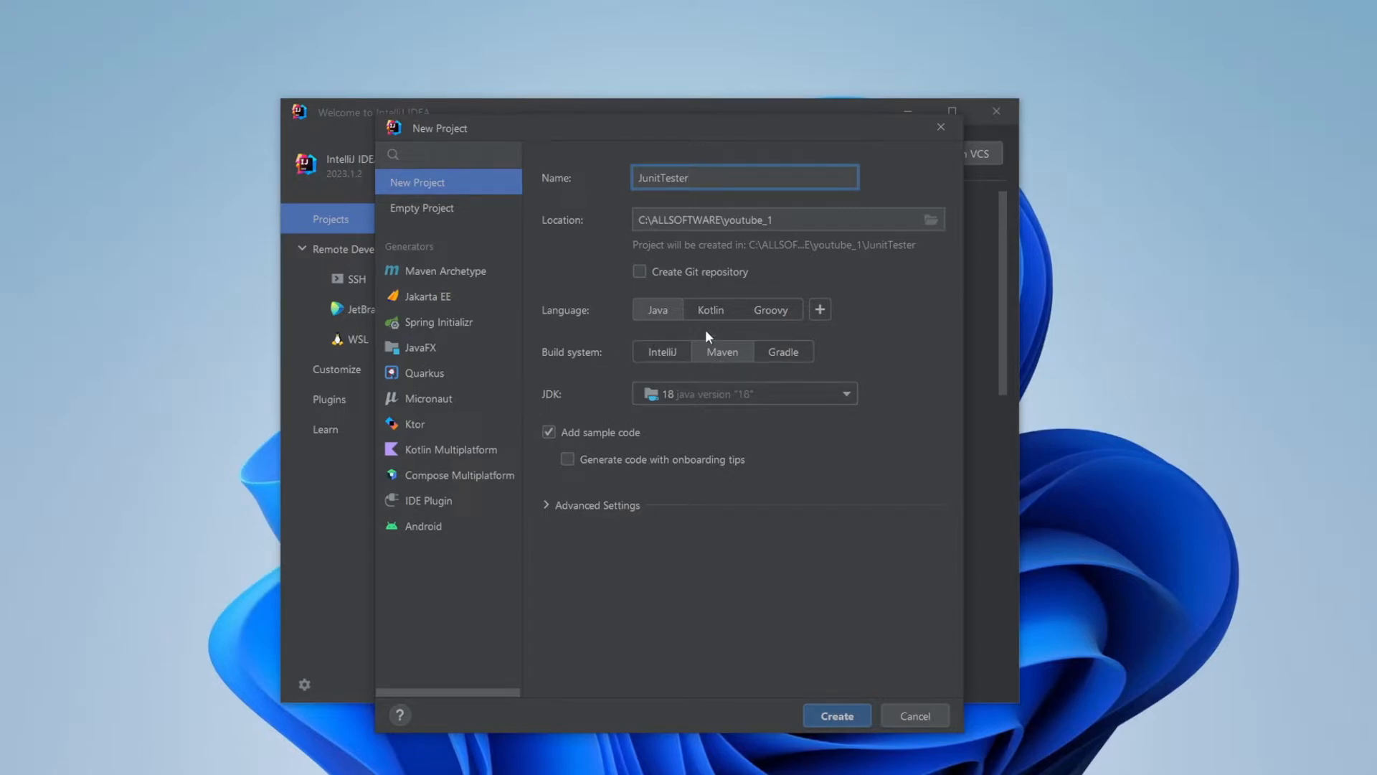
mouse_move(835, 715)
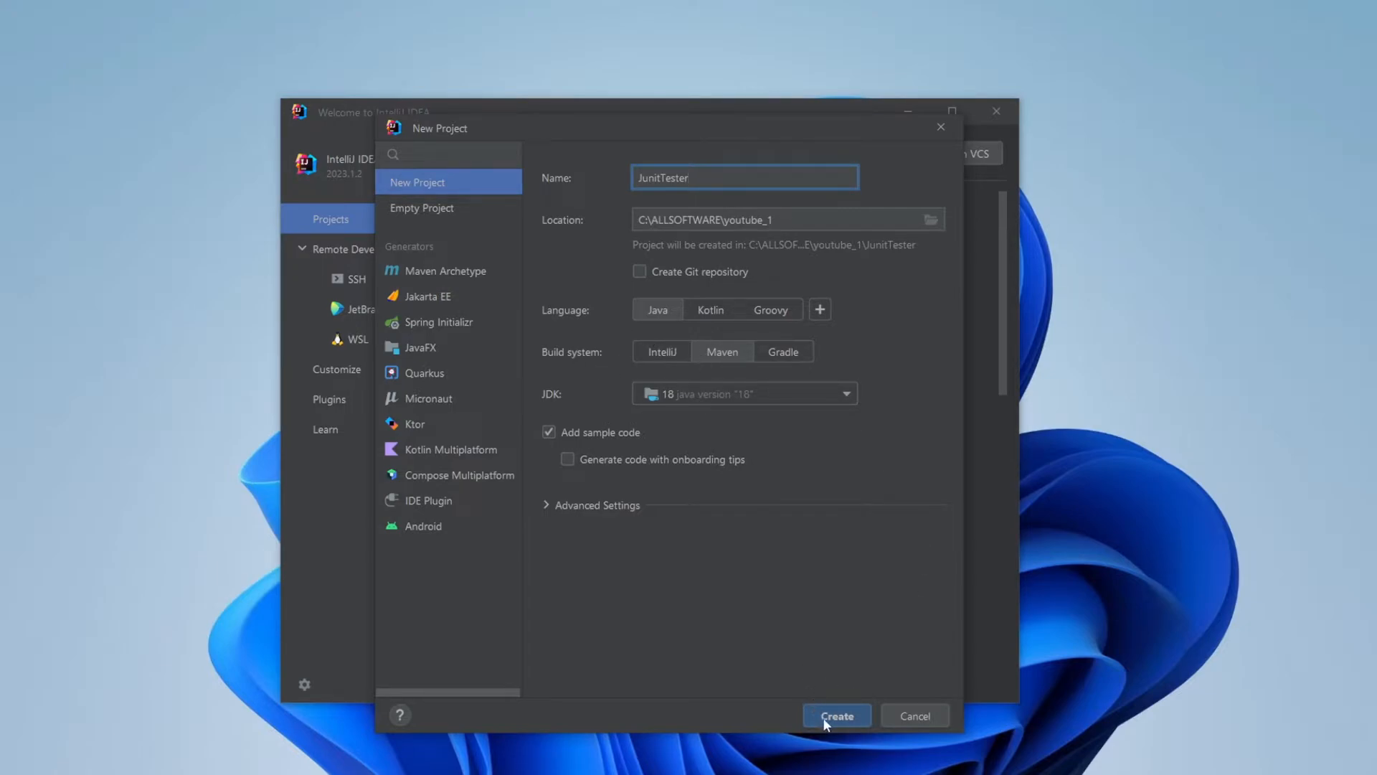
mouse_move(846, 722)
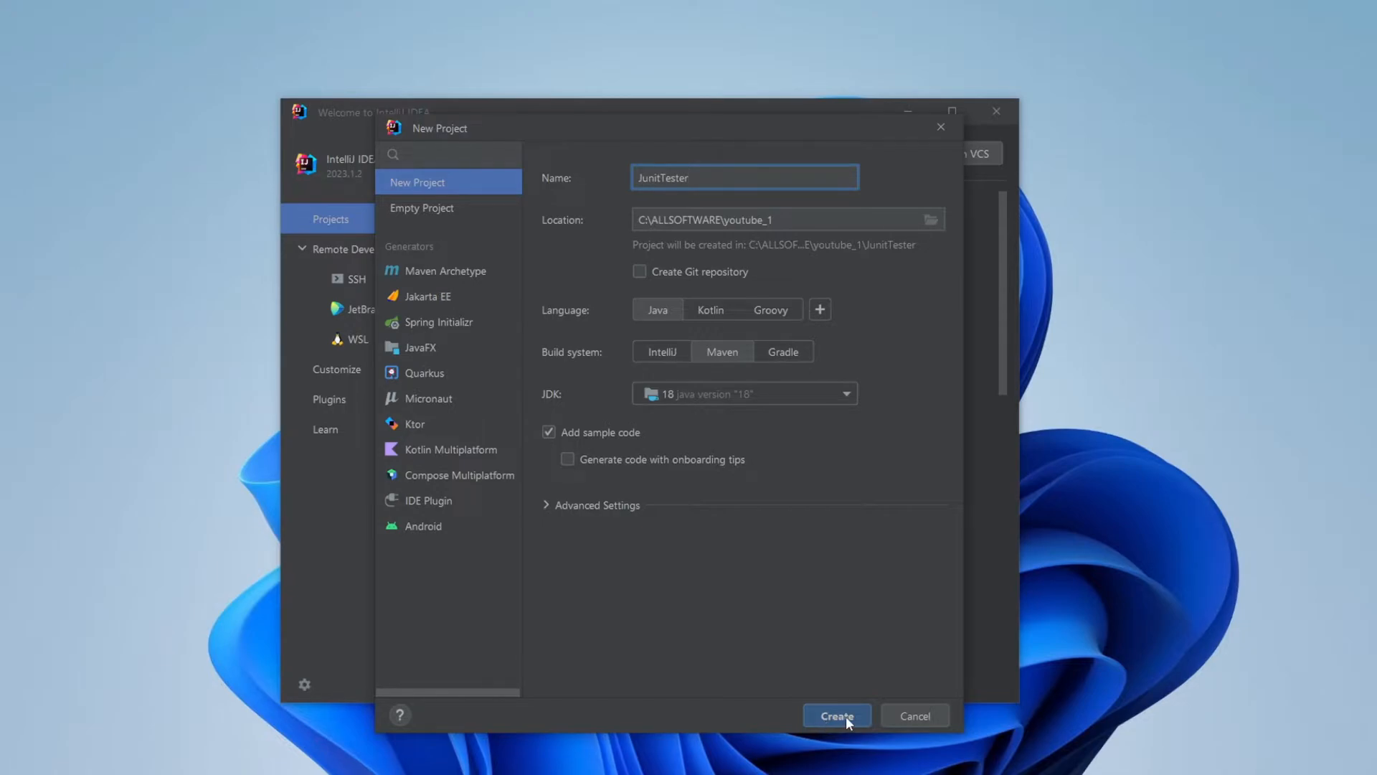
Create the JunitTester project, view pom.xml, and add a Service class in org.example.
click(834, 715)
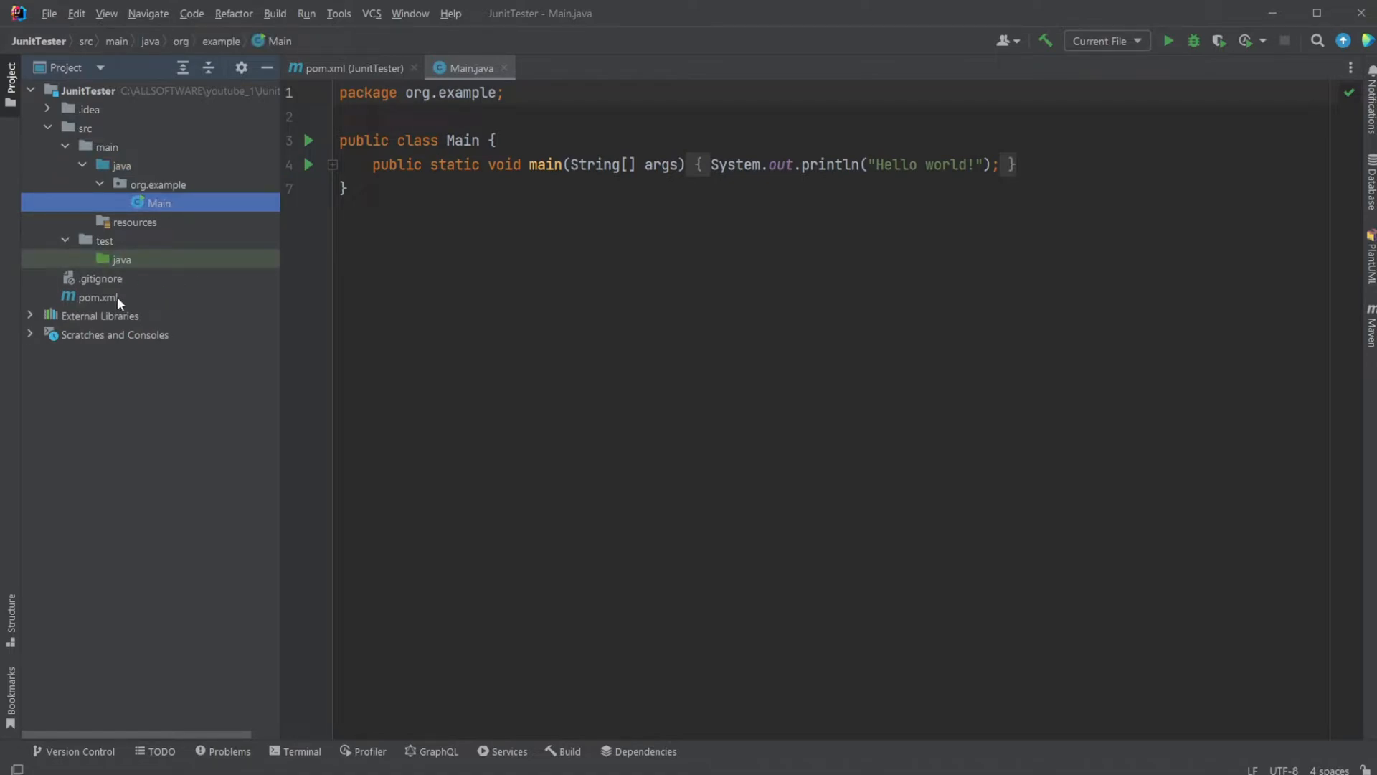
click(97, 297)
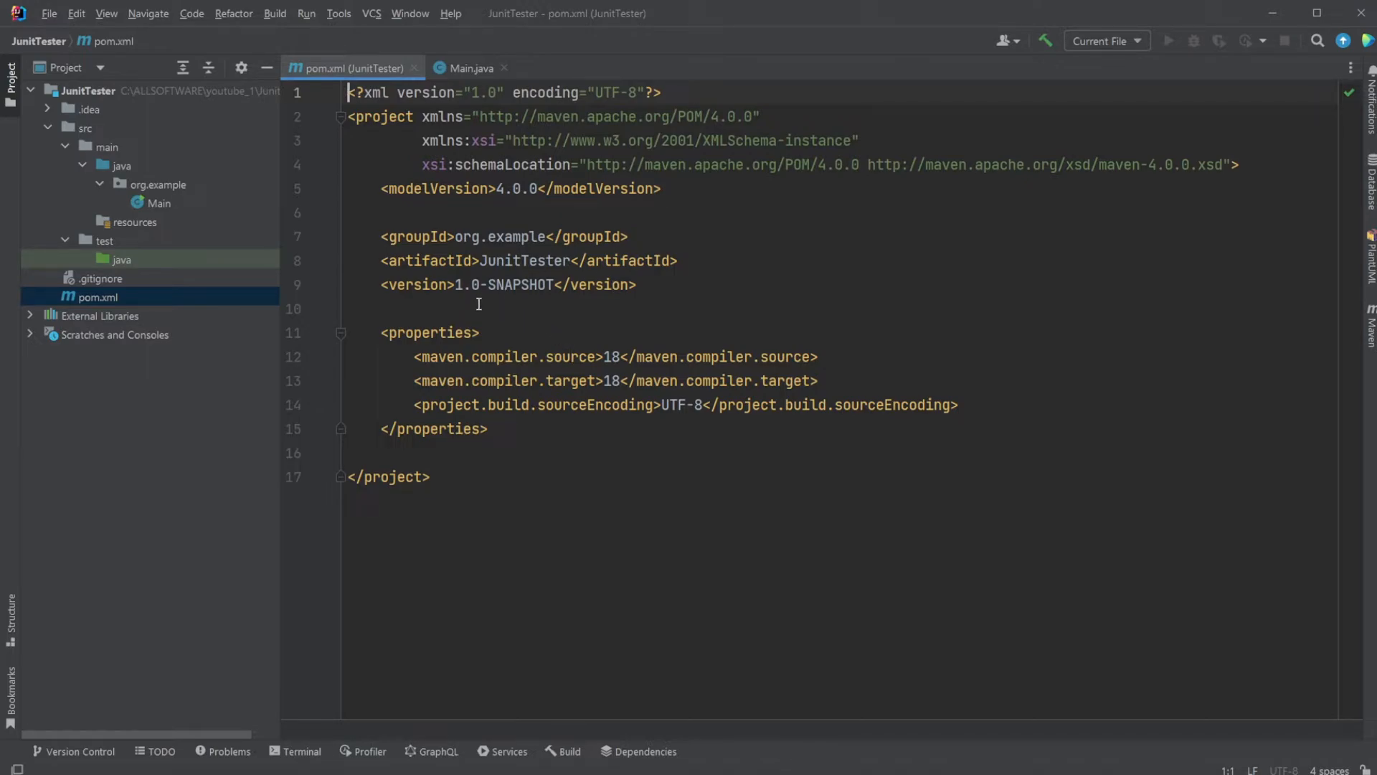
mouse_move(527, 424)
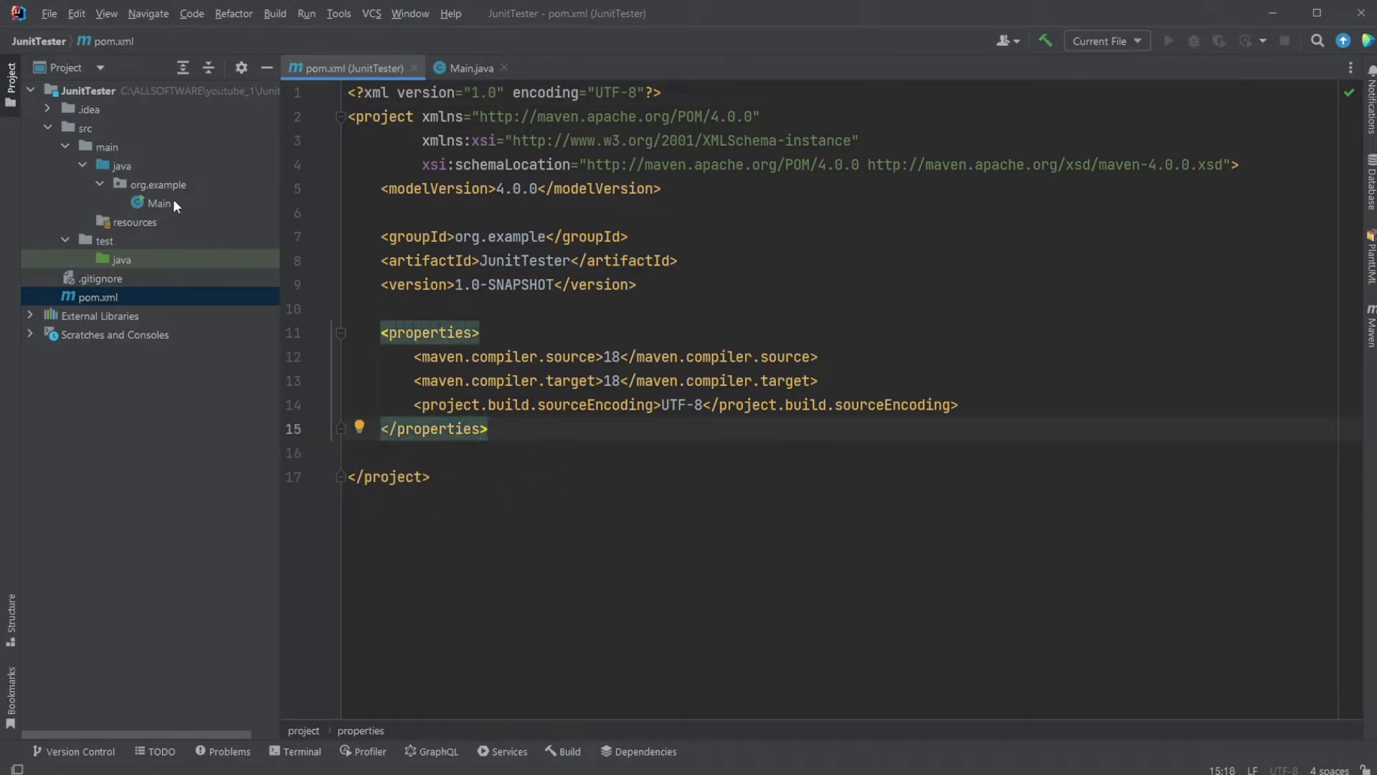
click(160, 203)
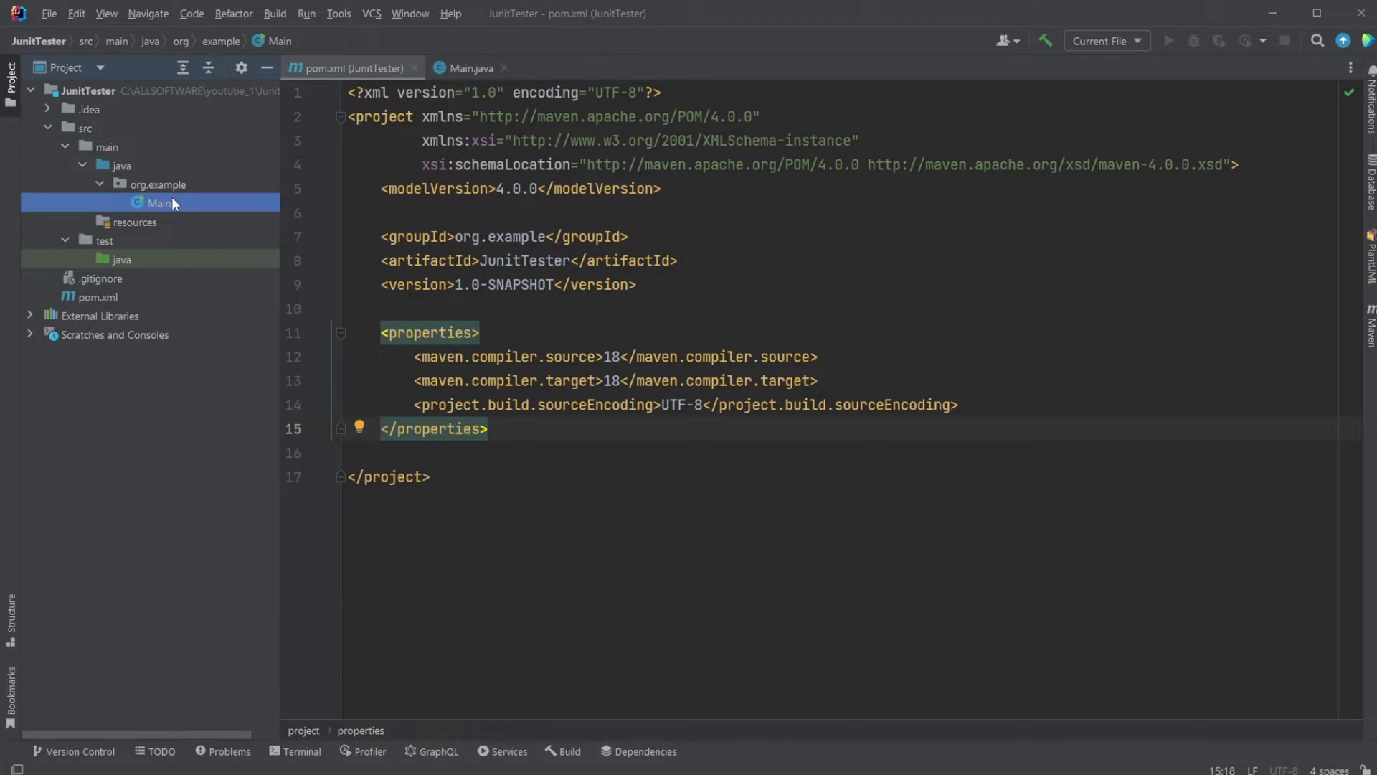
mouse_move(169, 206)
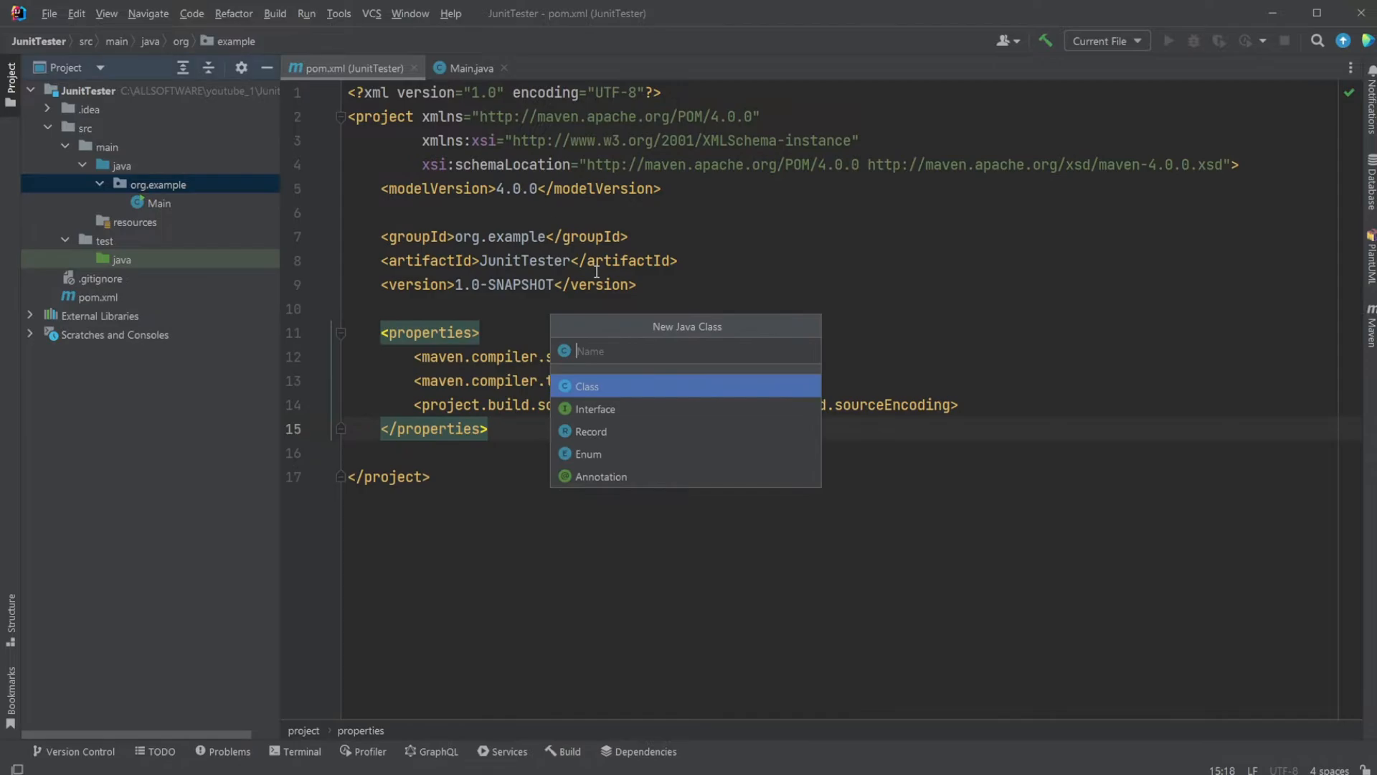
text(Service)
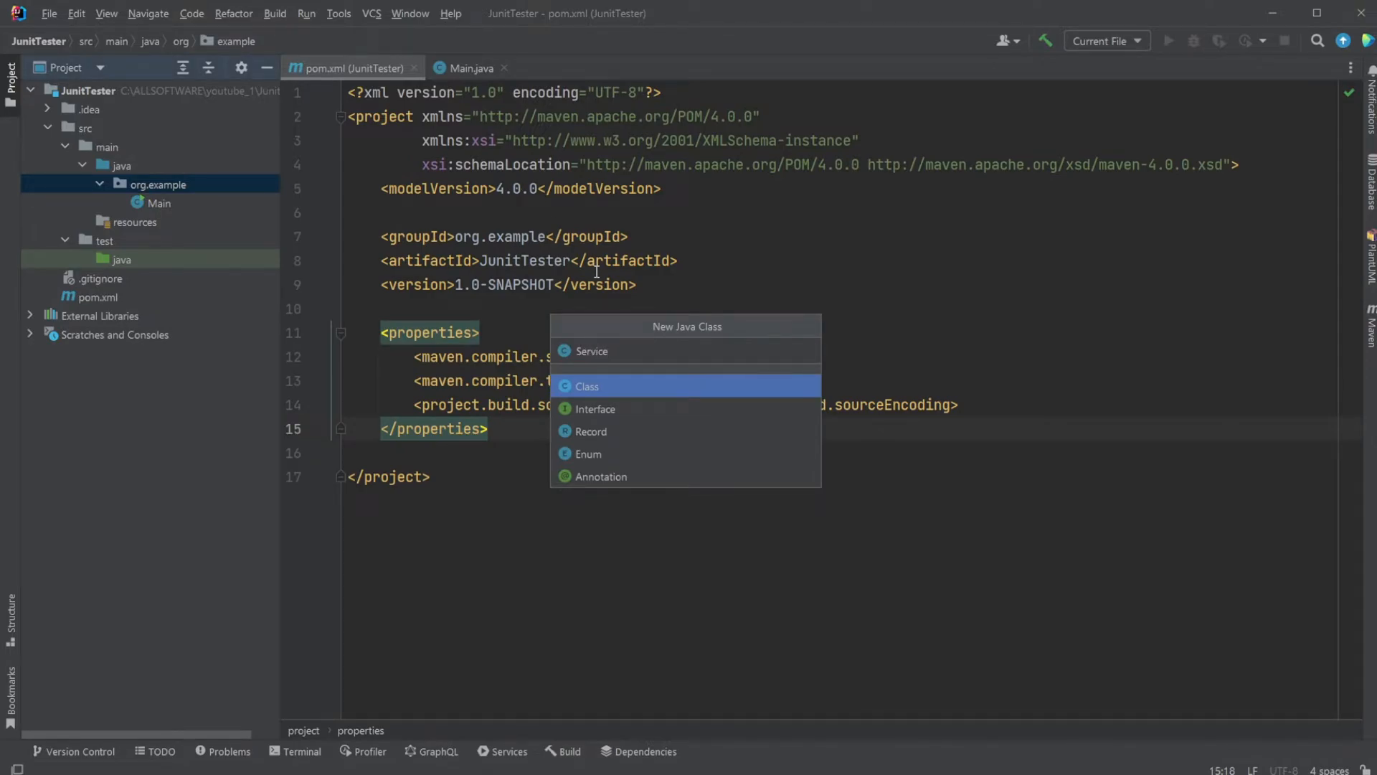
click(587, 387)
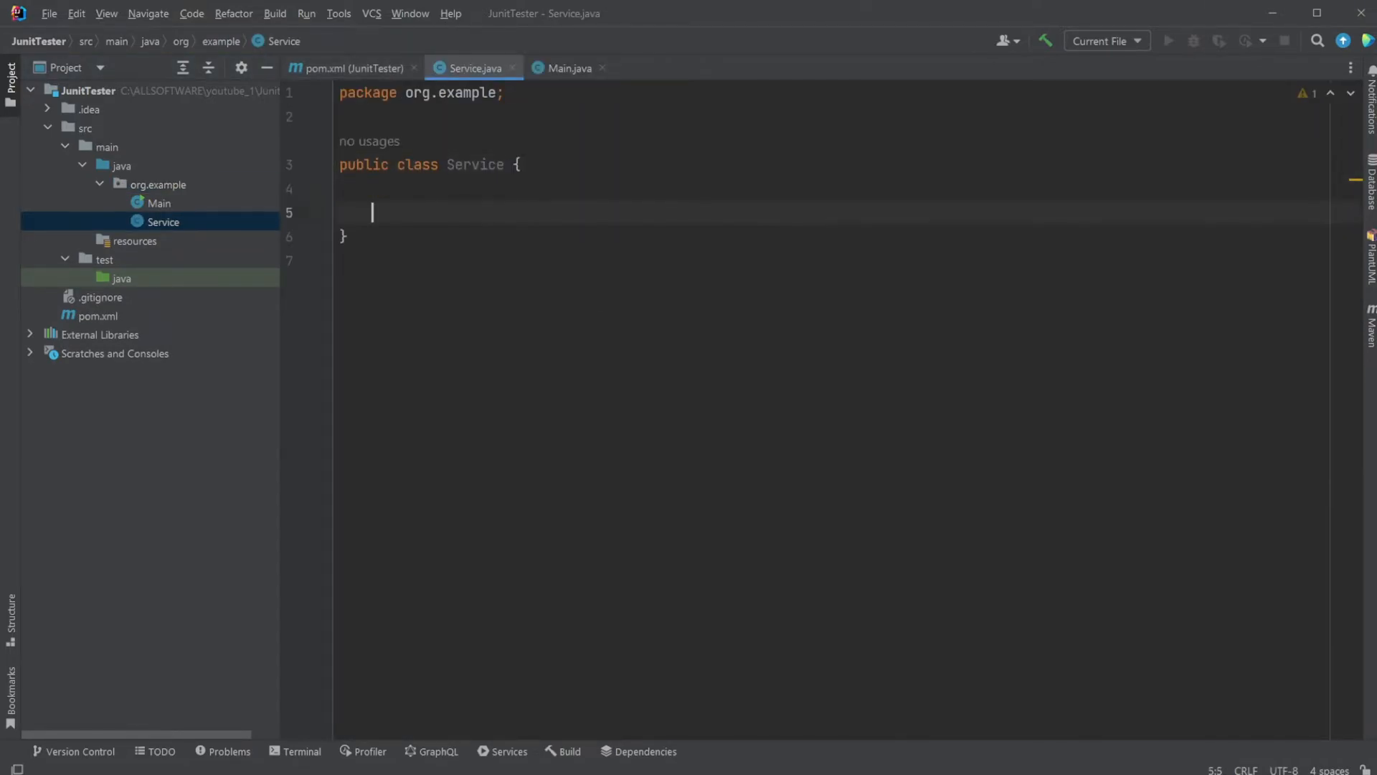
Declare a public String getName(int number) method in Service.
text(ge)
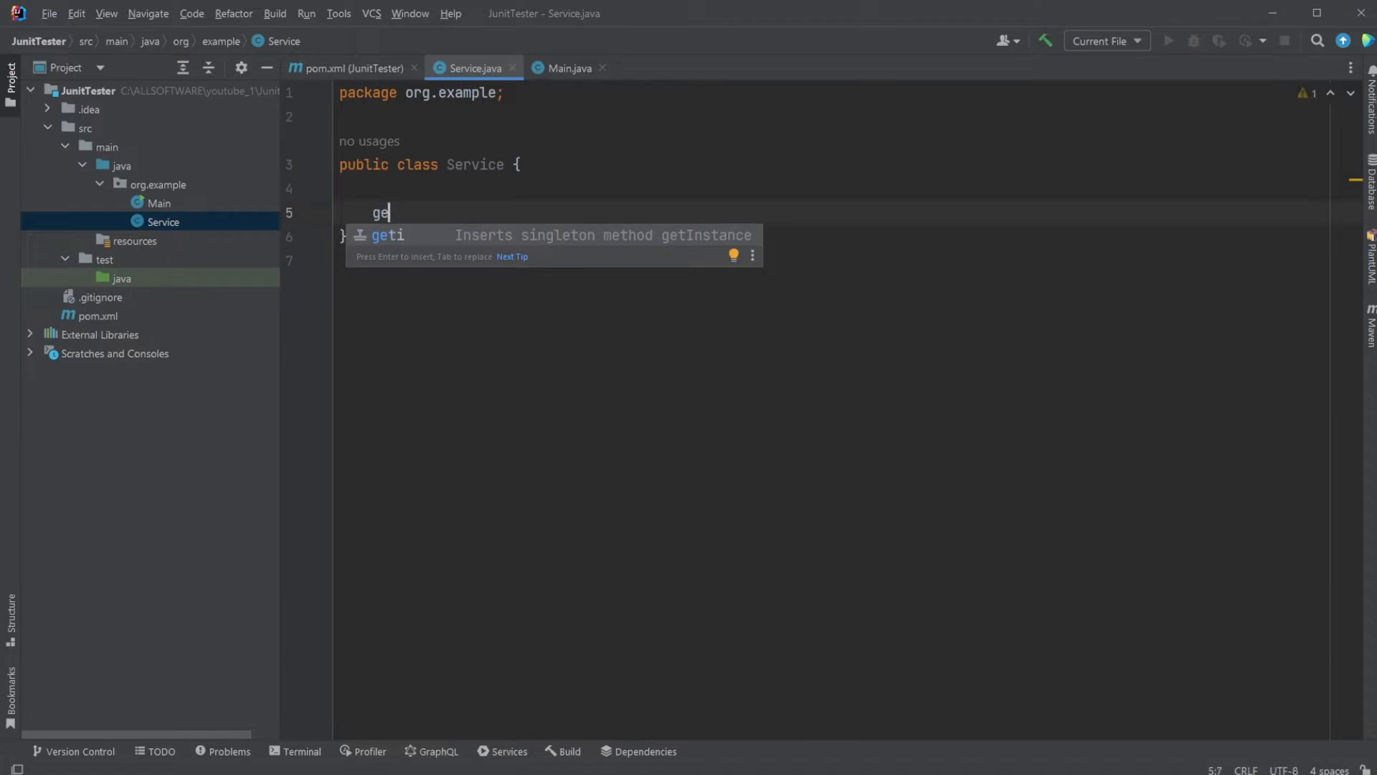
text(pub)
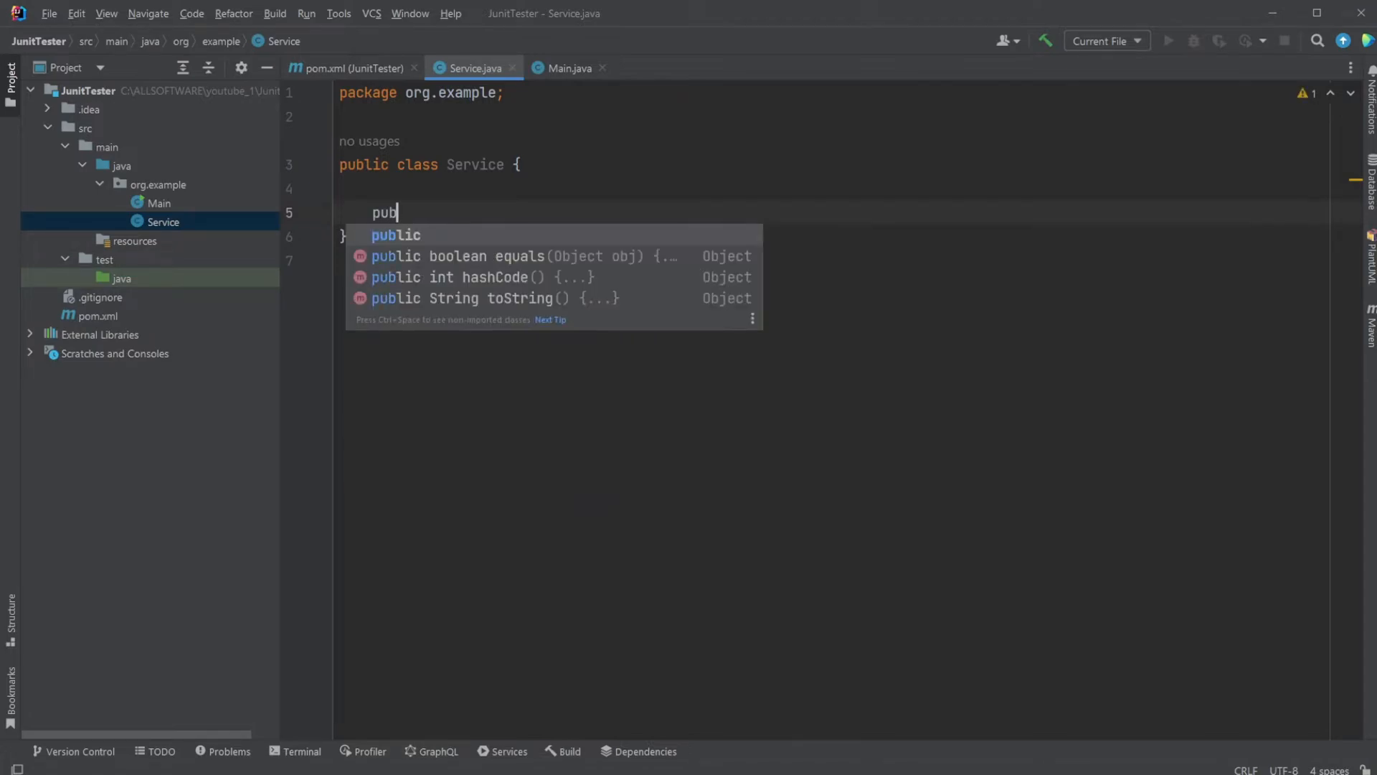
text(lic Str)
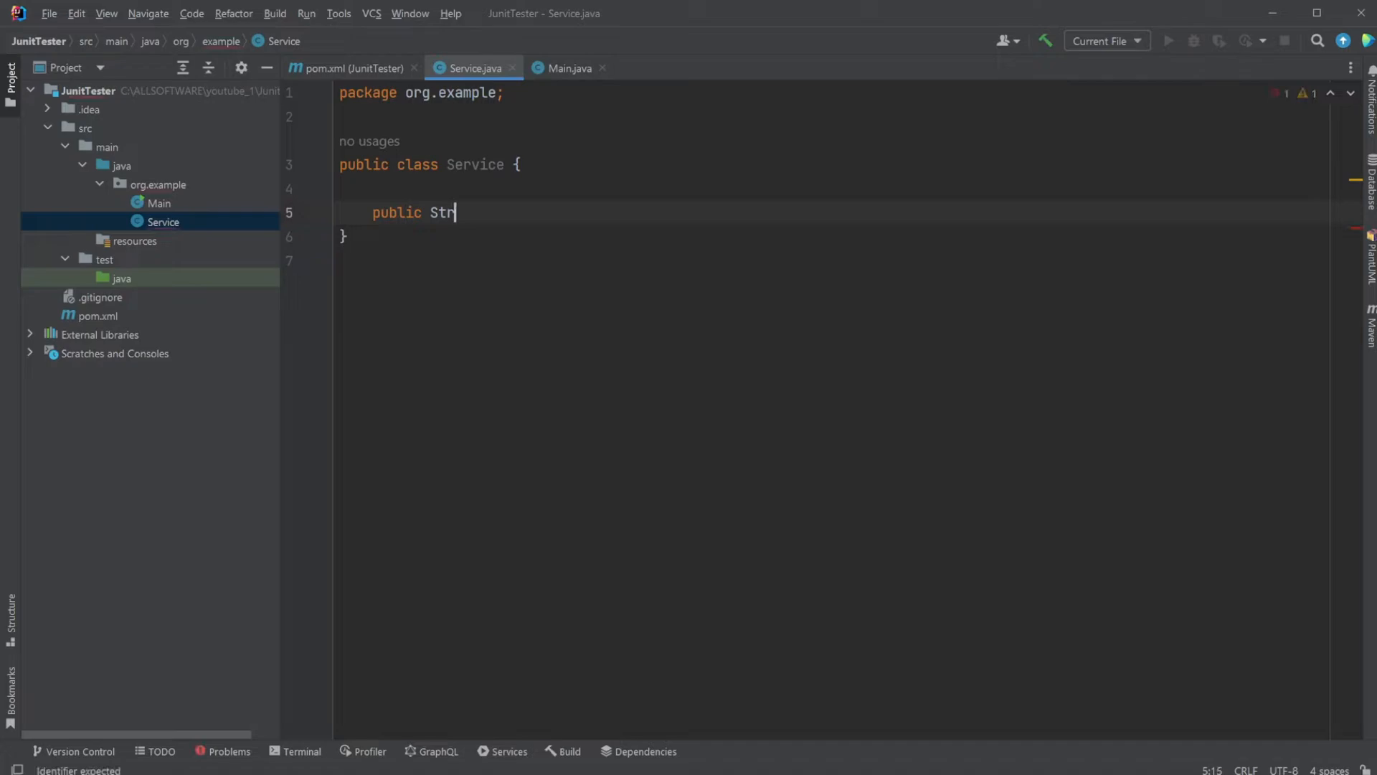
text(ing)
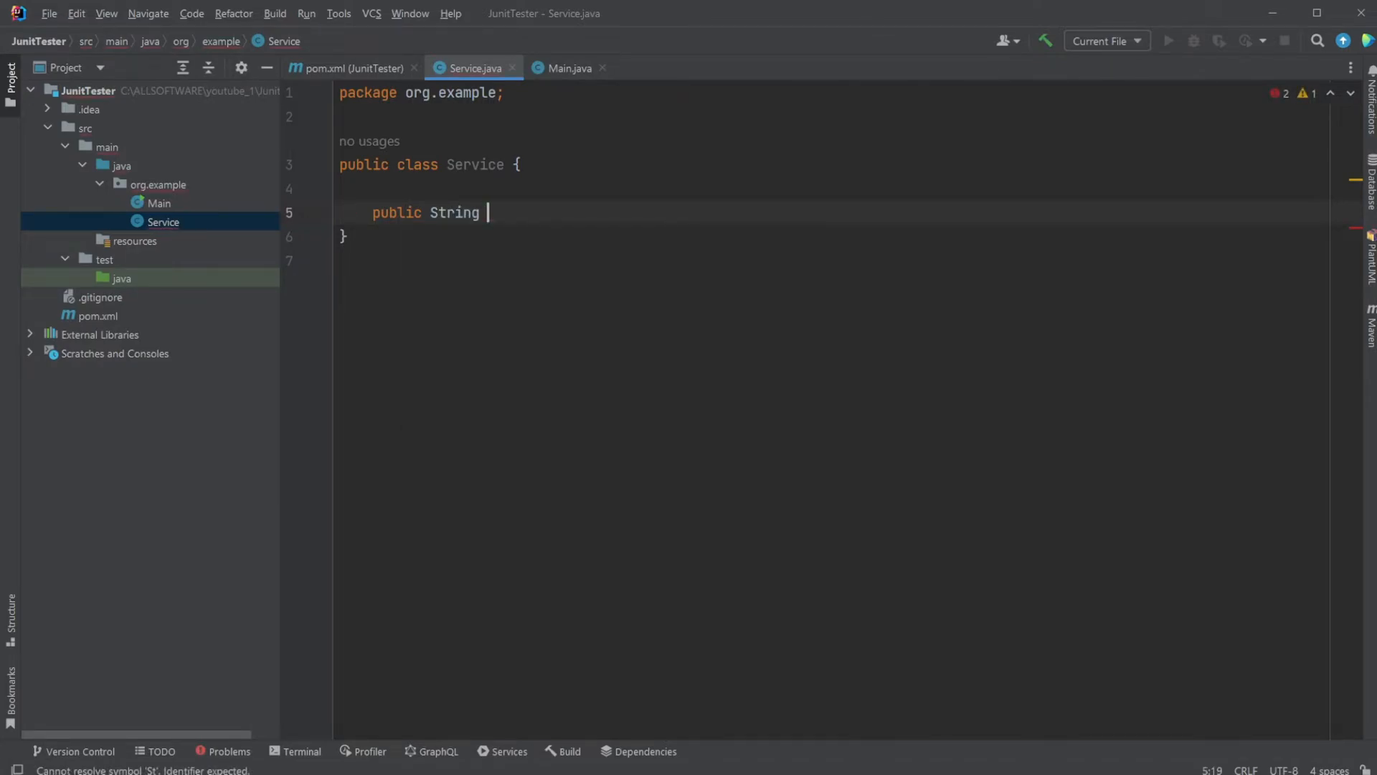
text(getName())
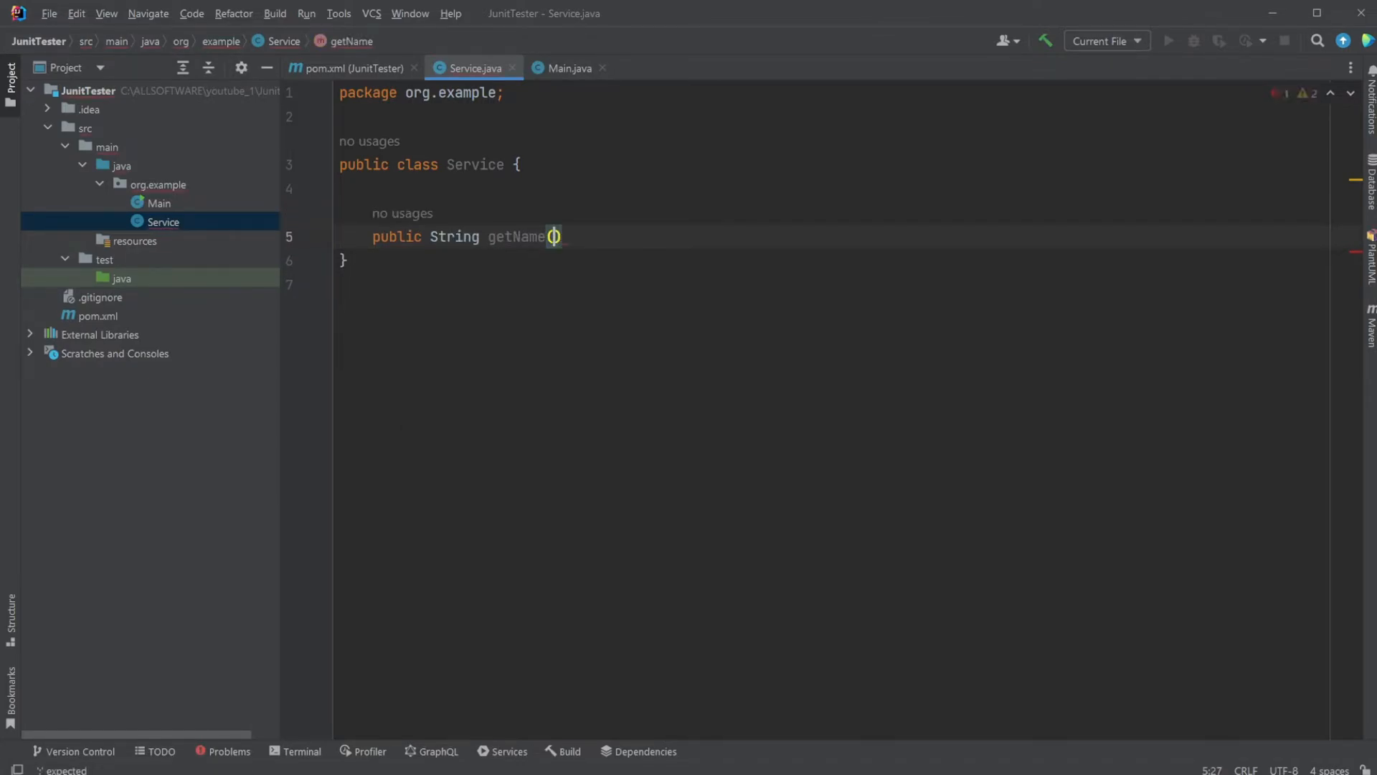
text(int)
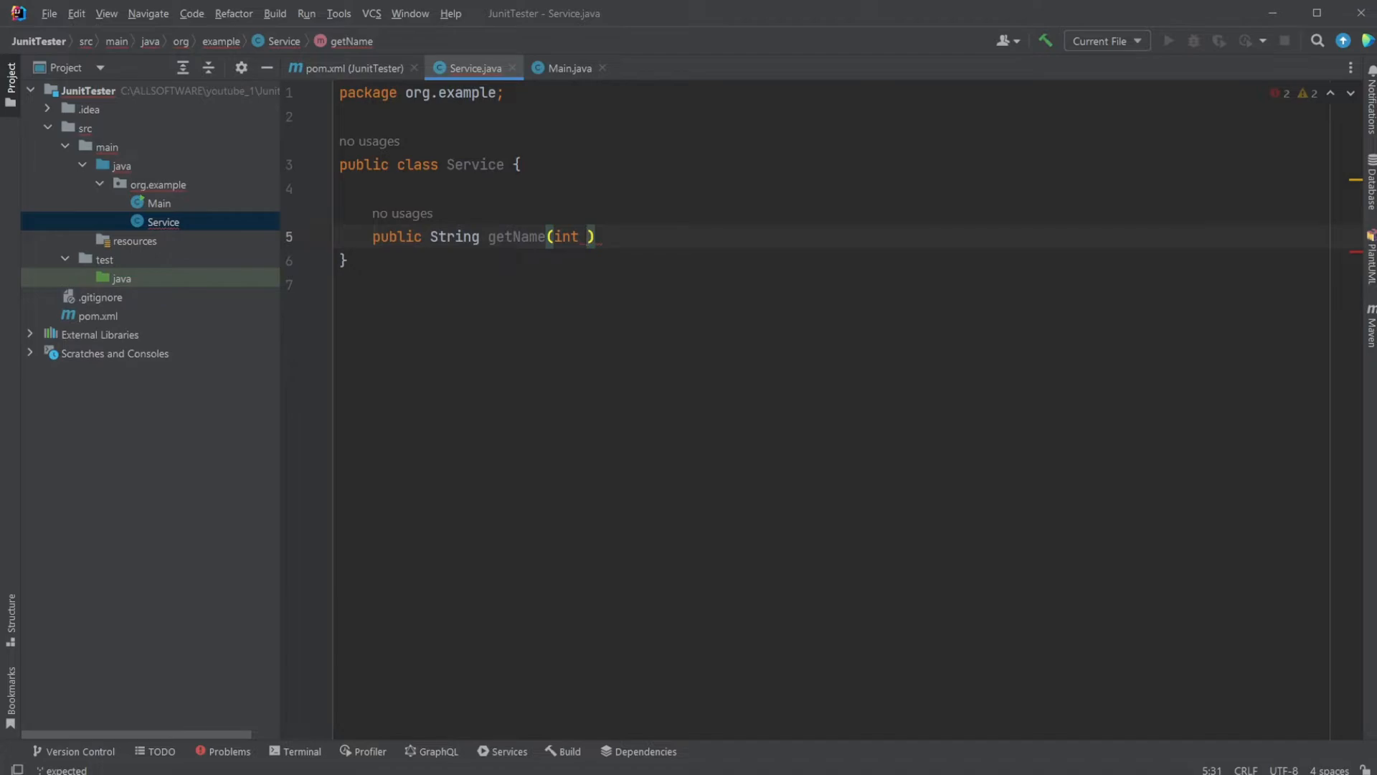
text(number)
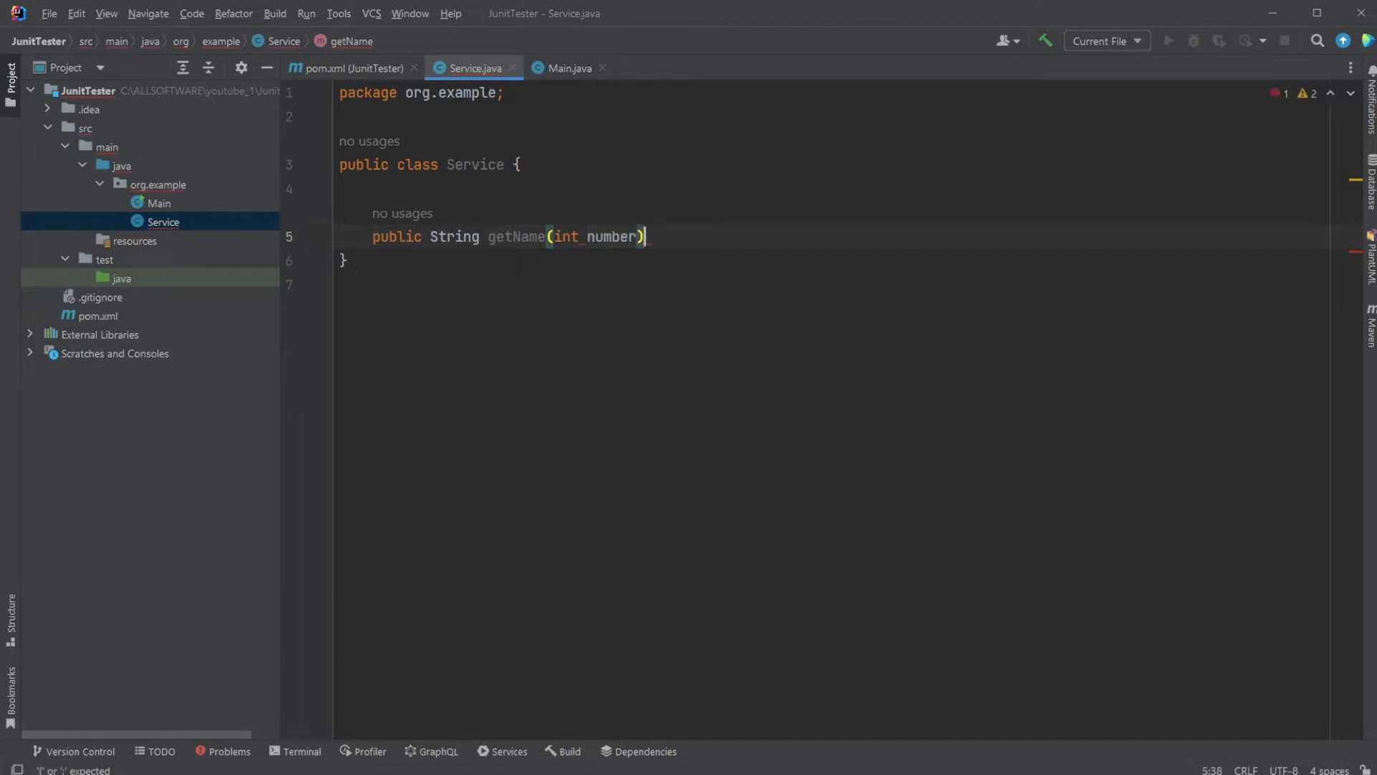
text({)
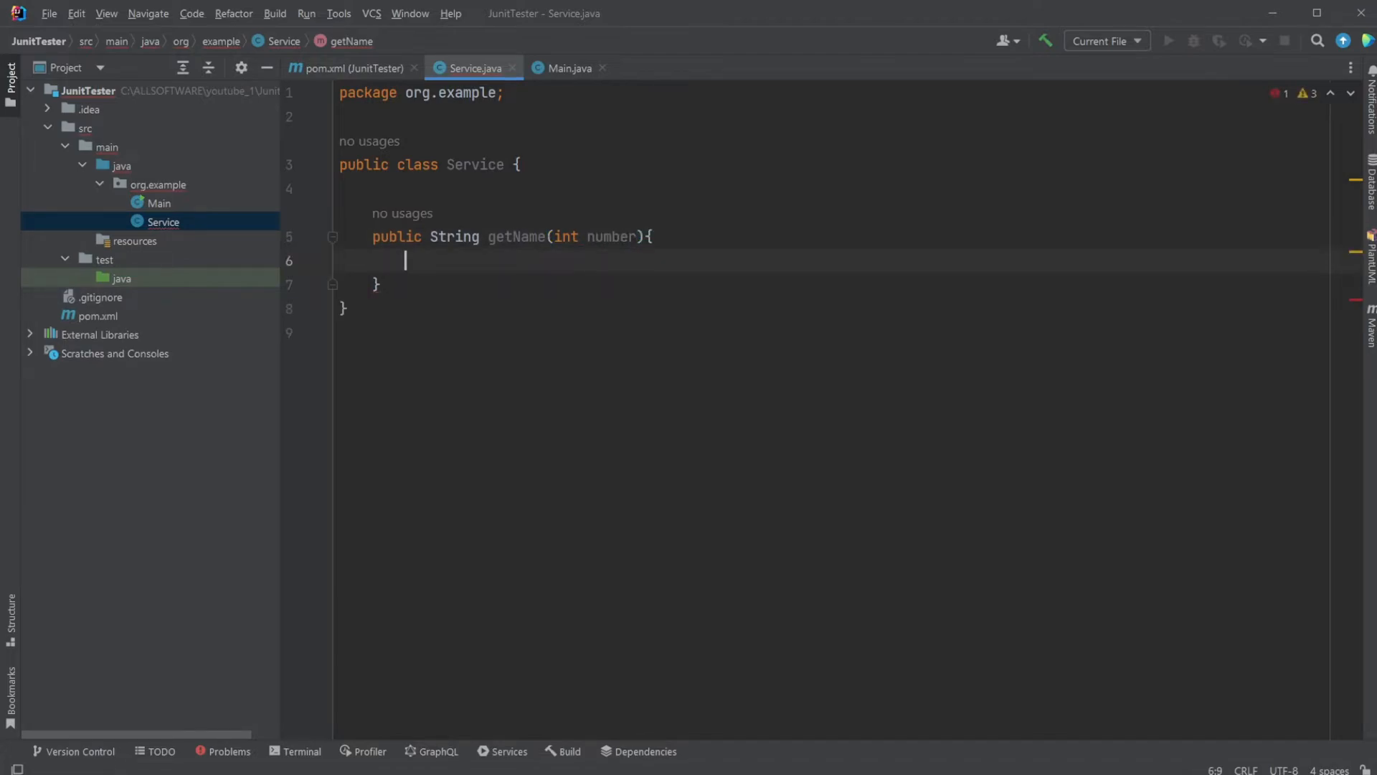
mouse_move(575, 269)
text(if ()
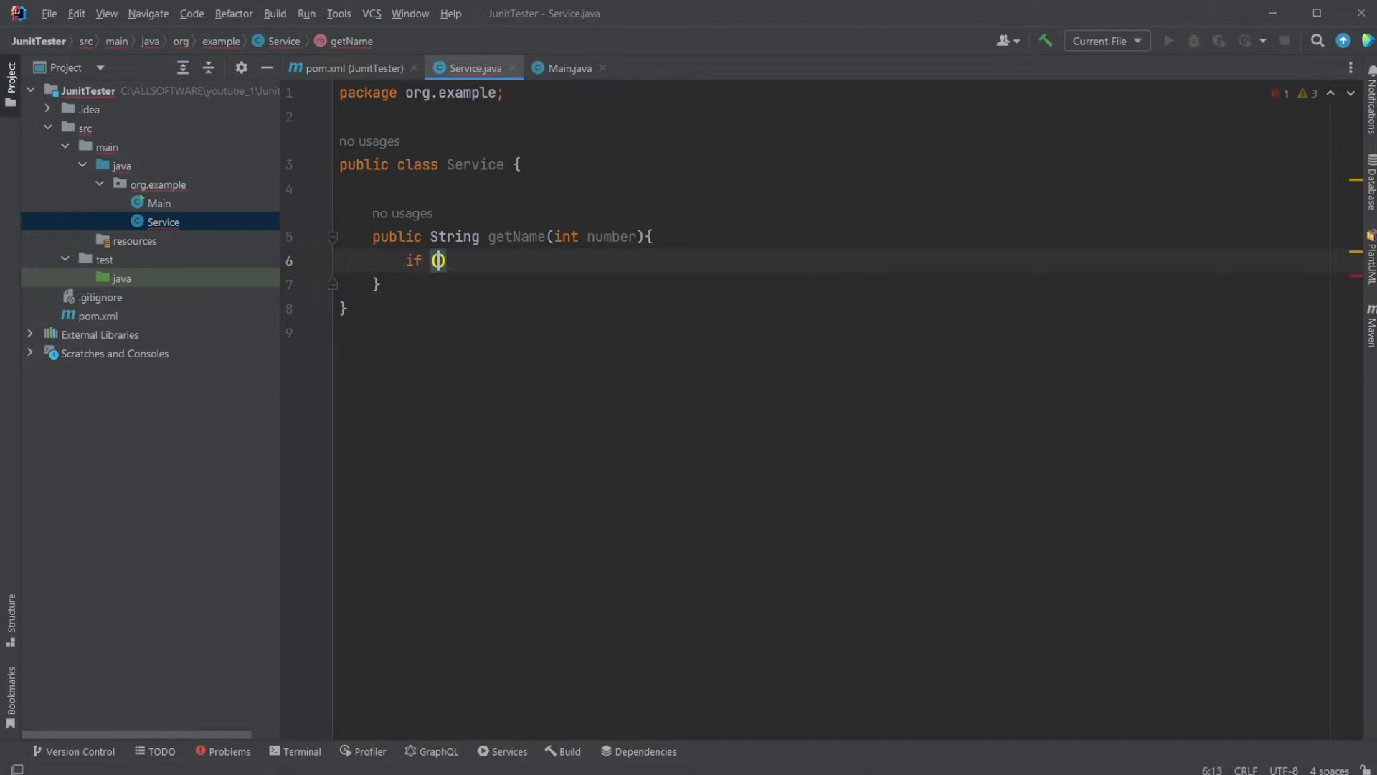
Make getName return "a" when number < 0 and "b" otherwise.
text(number <)
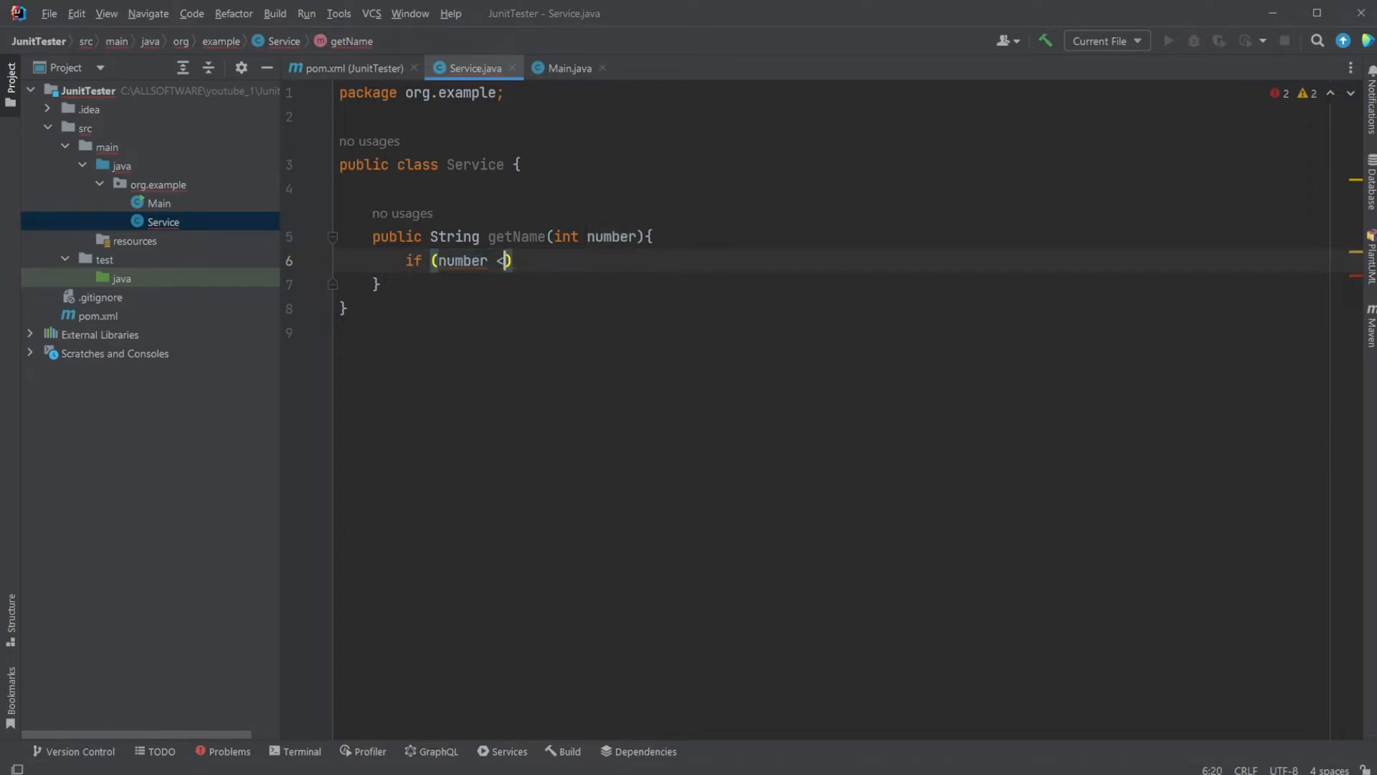
text(0)
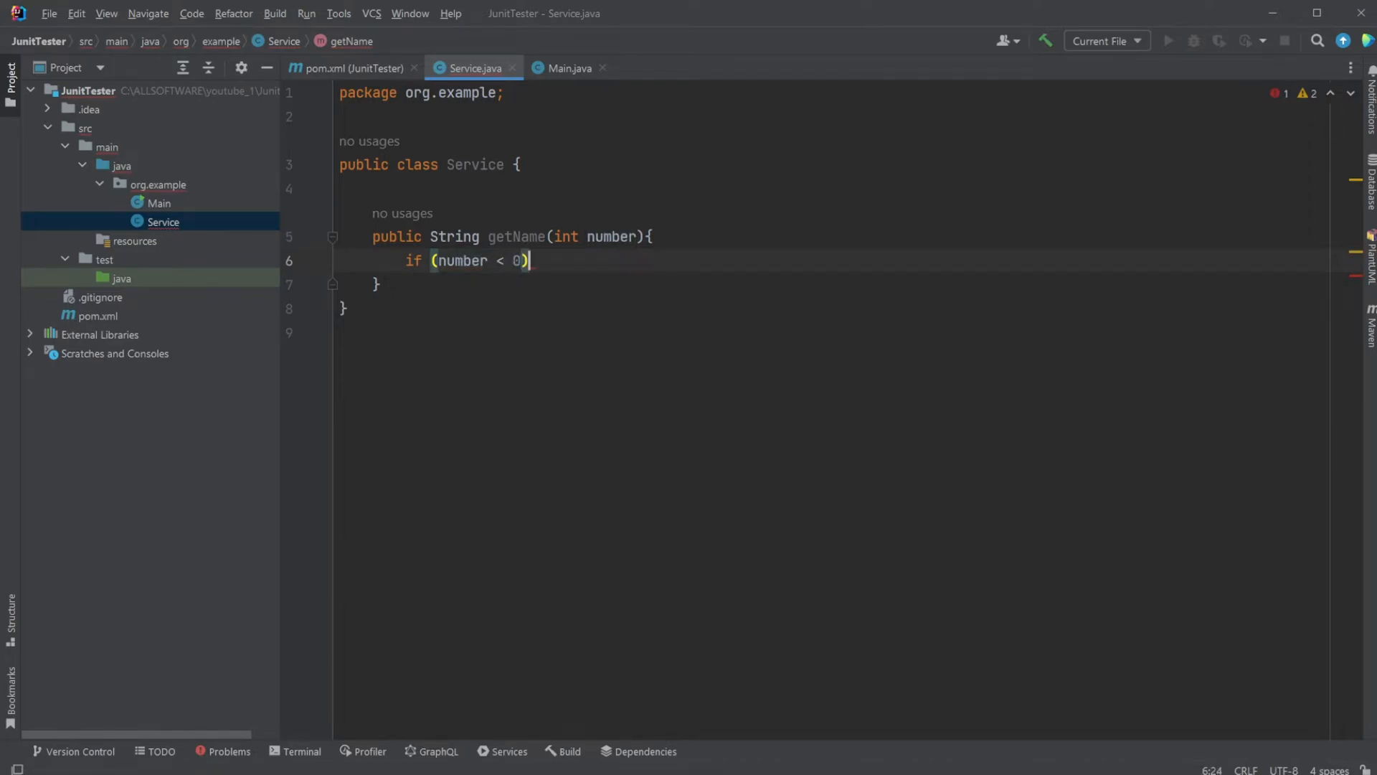
text({)
text(return "a)
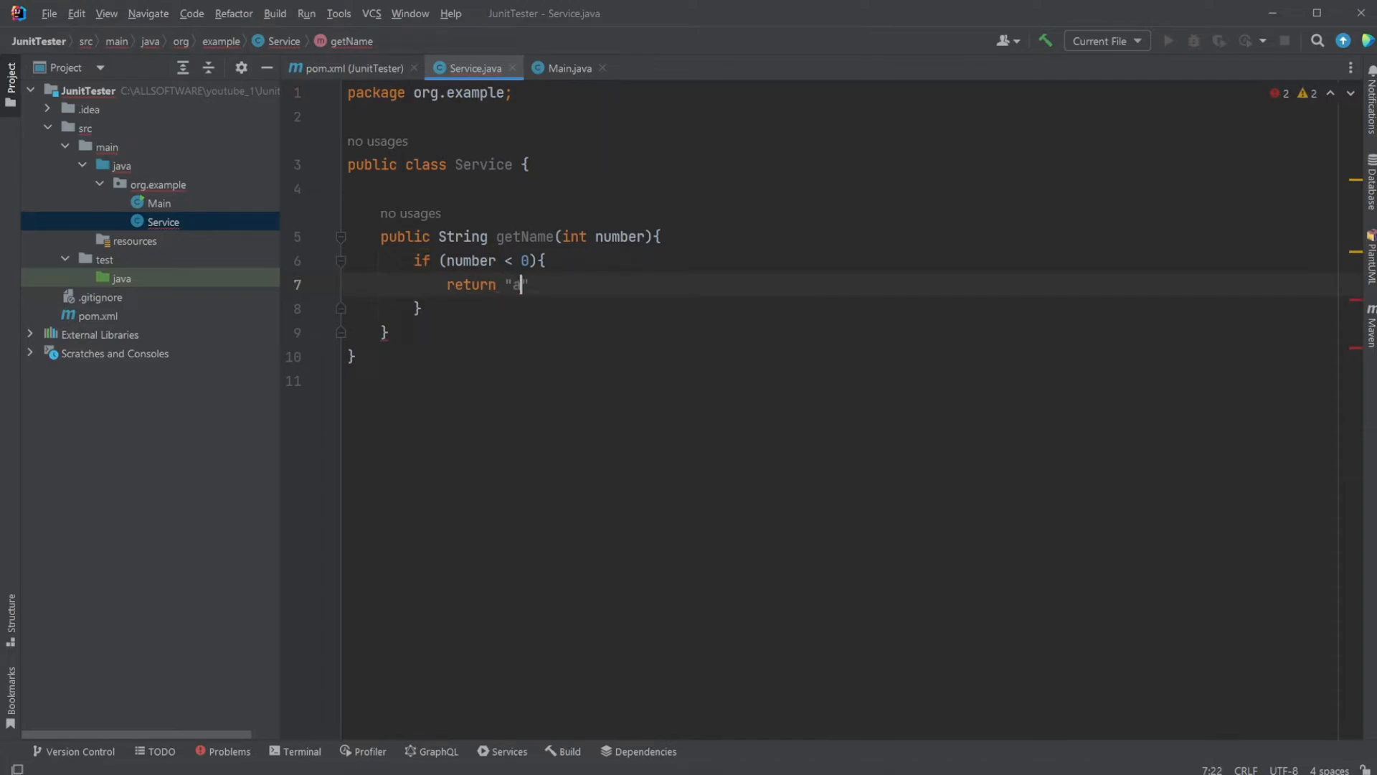
text(;)
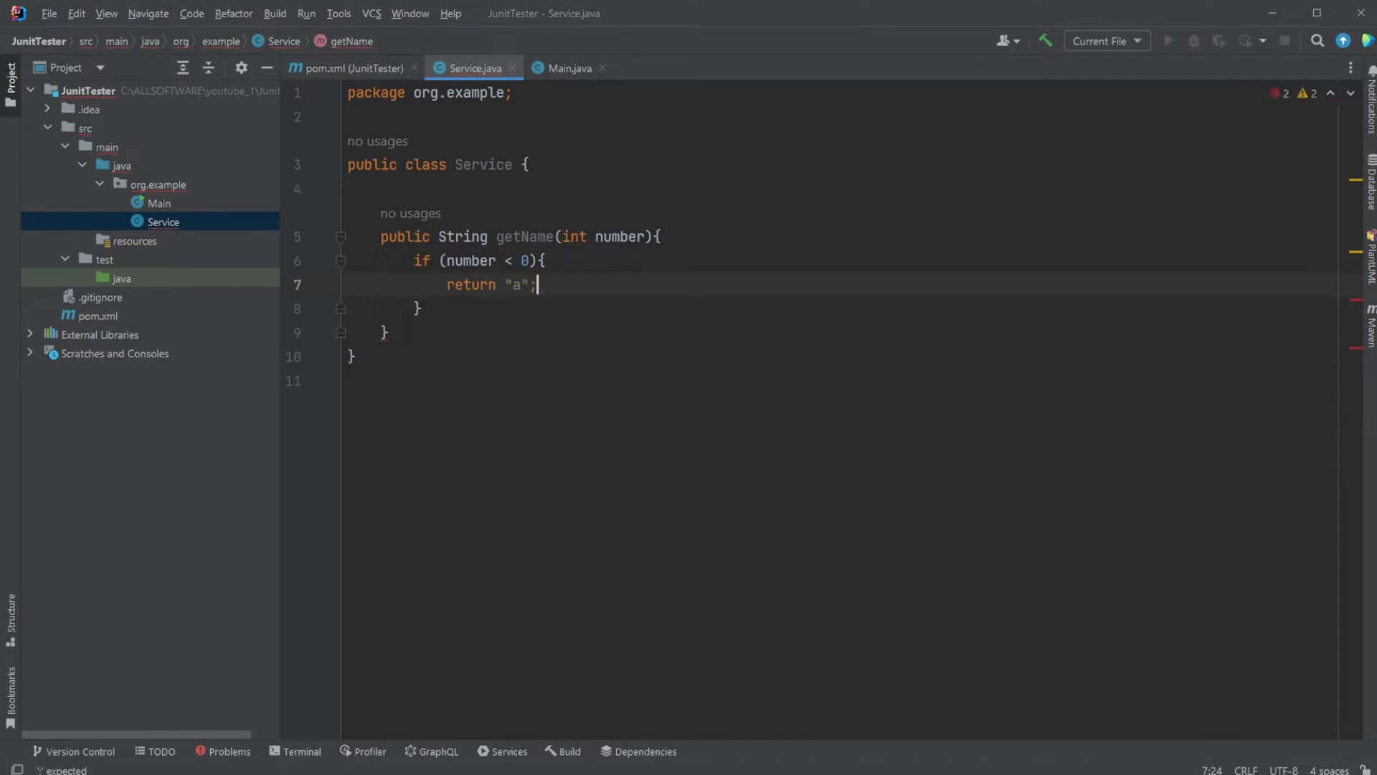
text(else)
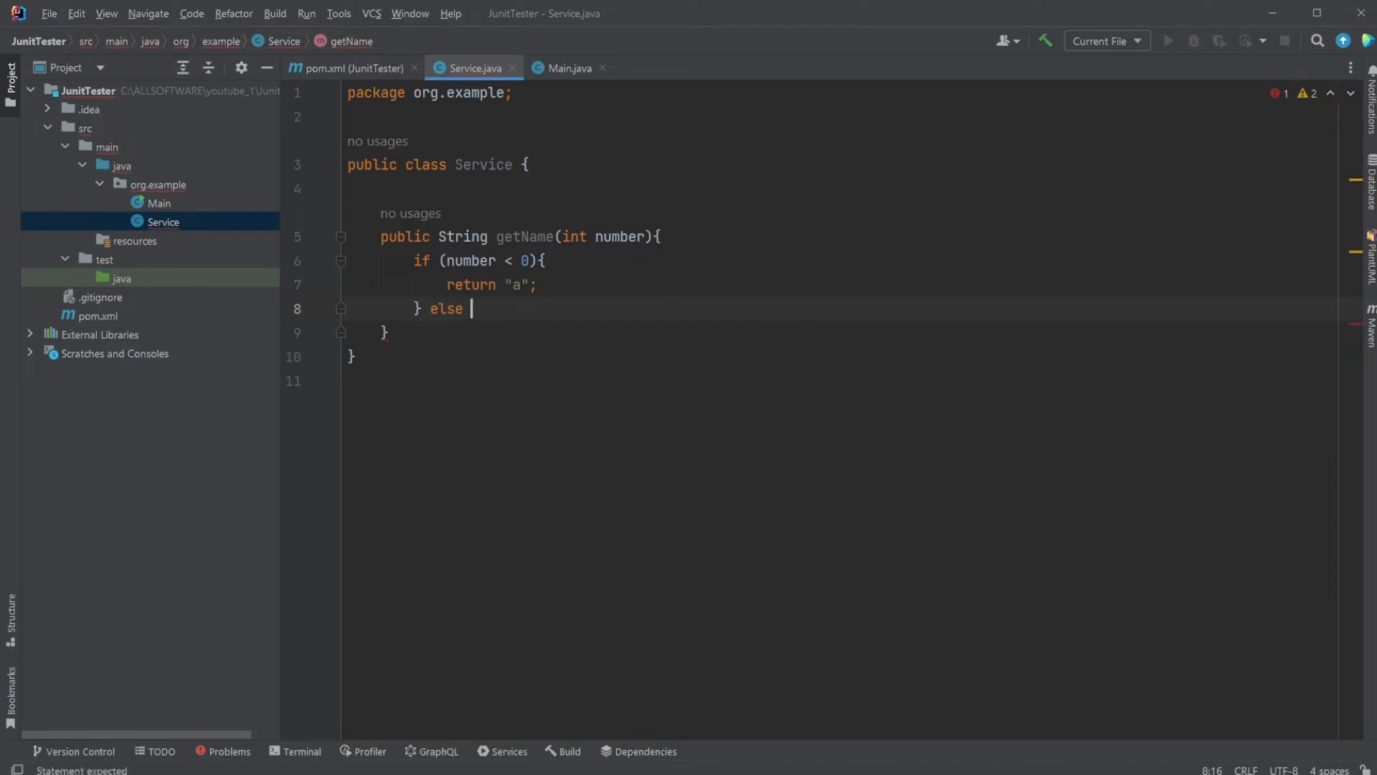
text({)
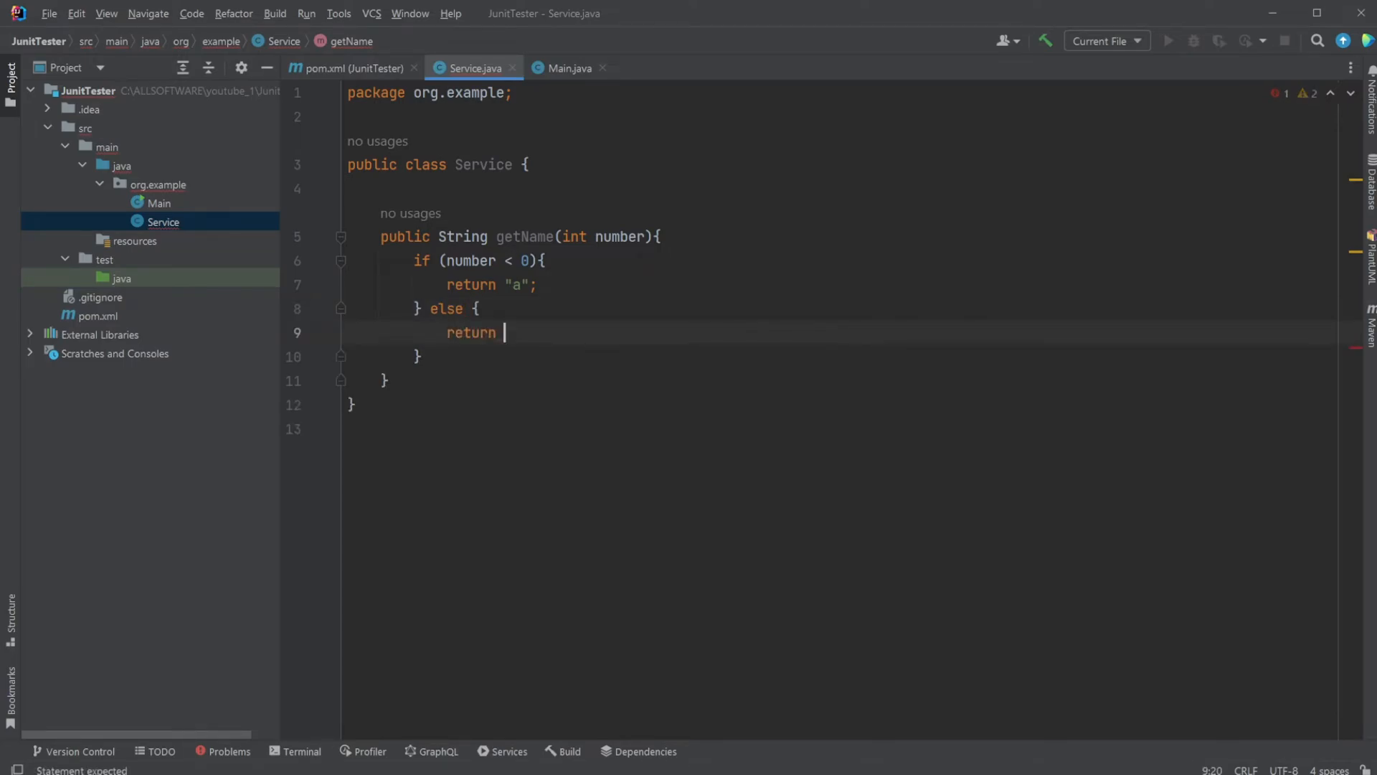
text("b")
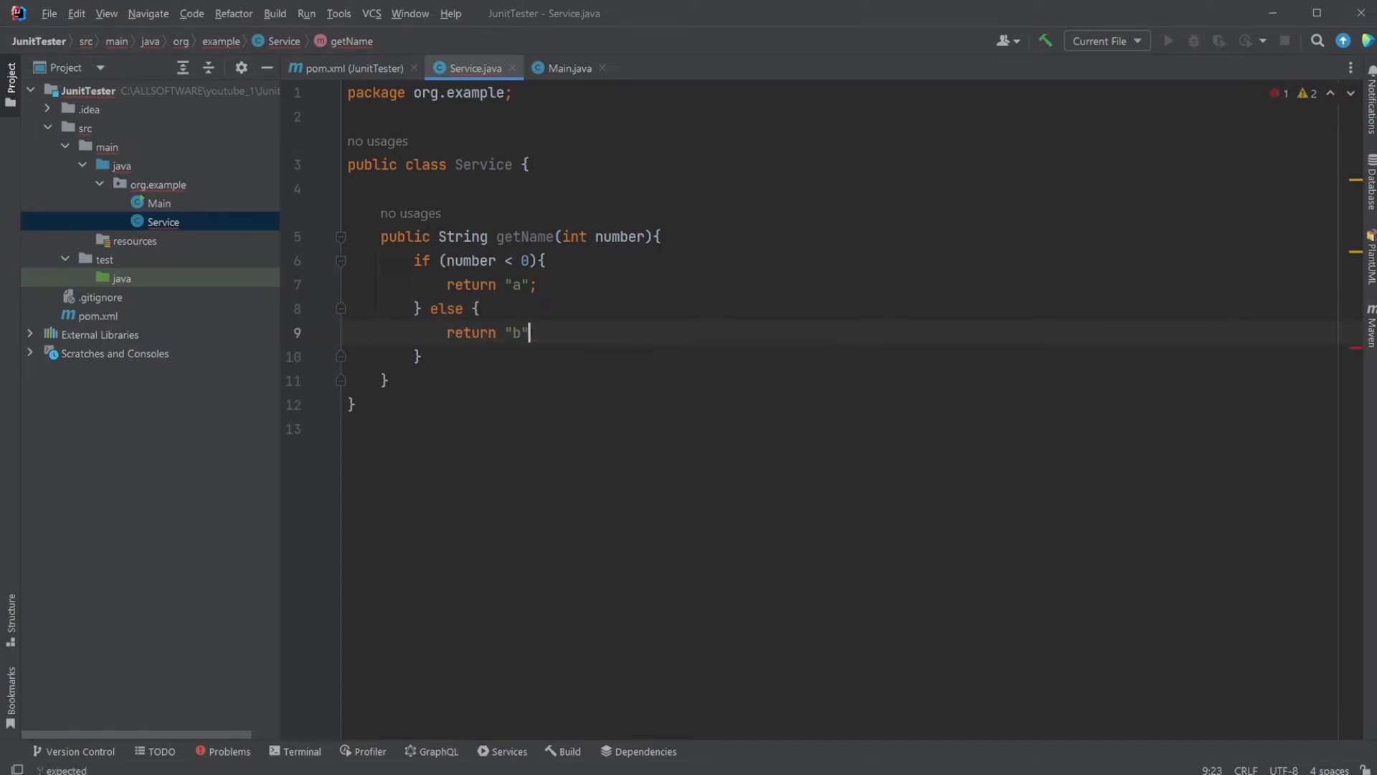
text(;)
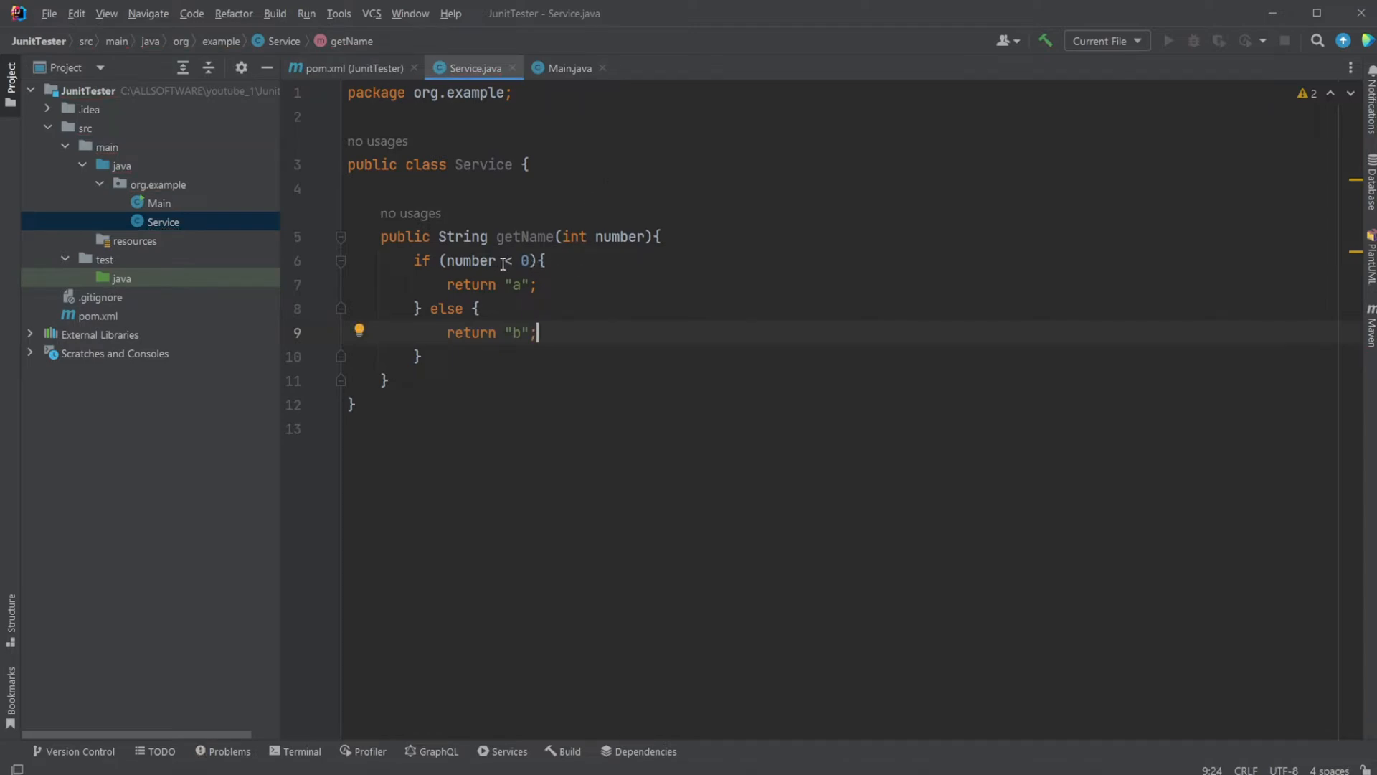
double_click(516, 285)
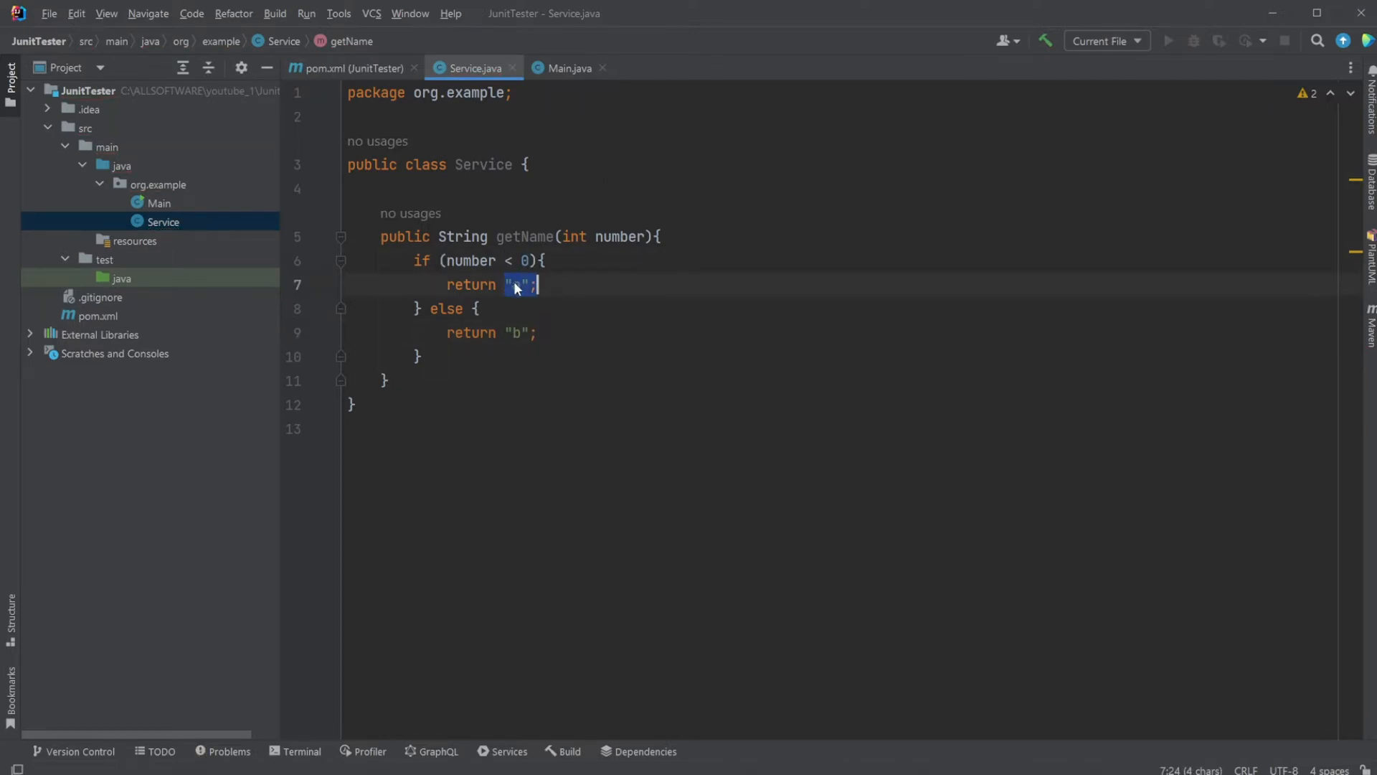
text(a)
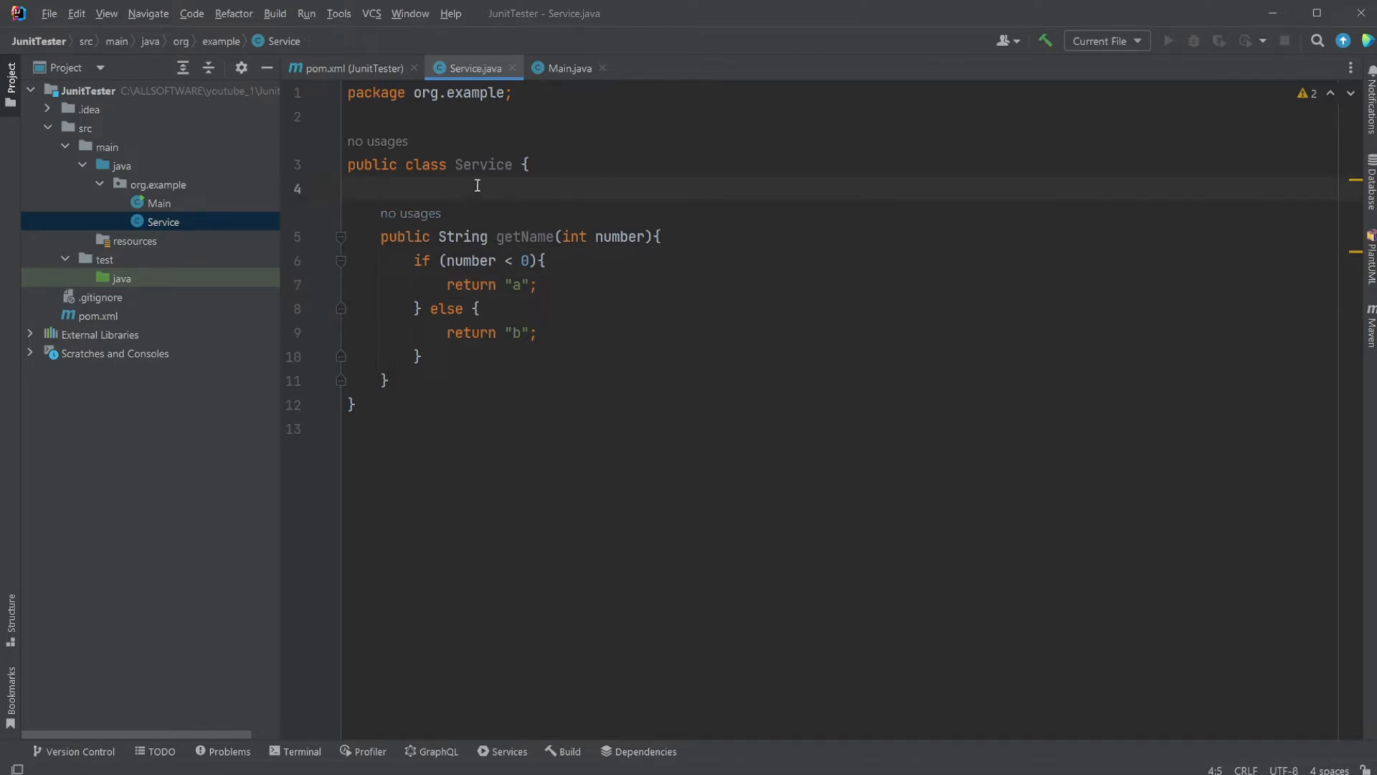
Choose Create Test for the Service class from its context actions.
right_click(478, 167)
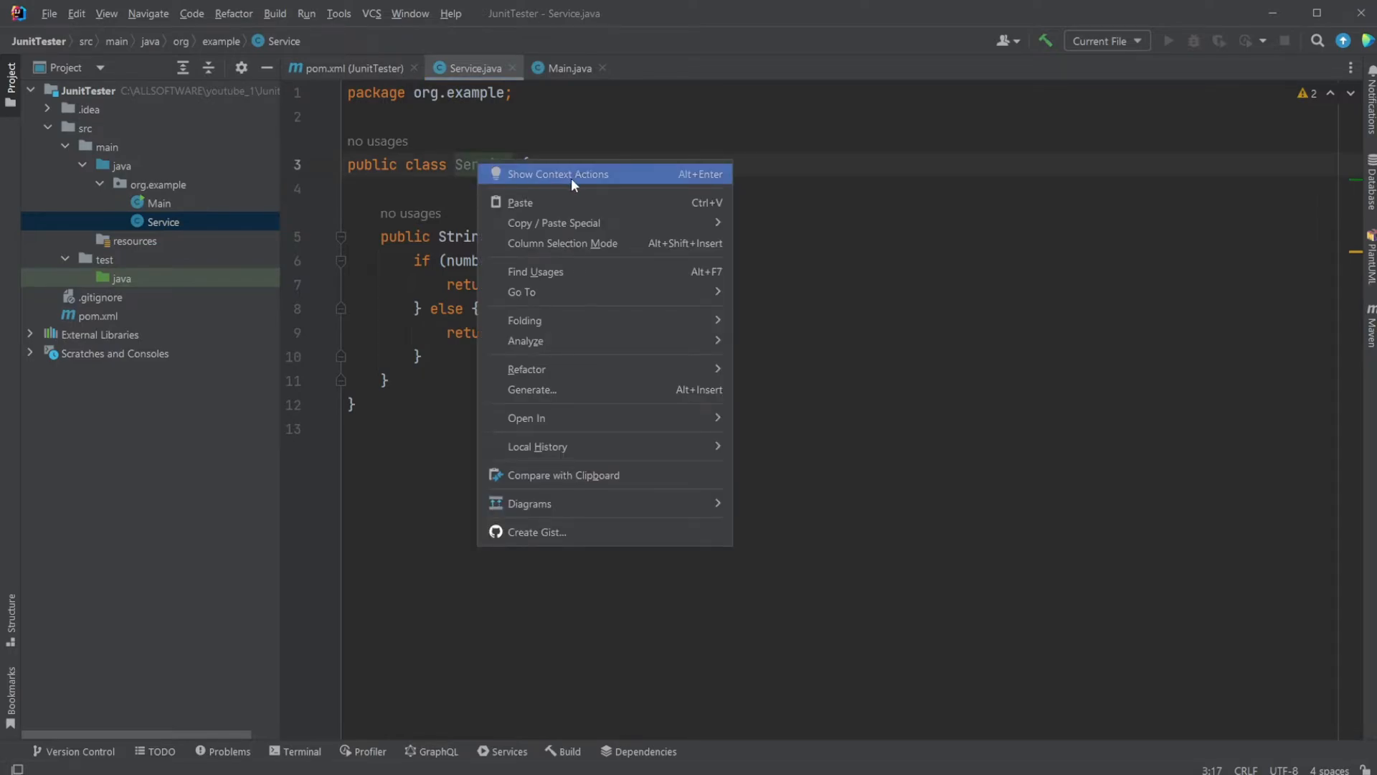
click(558, 173)
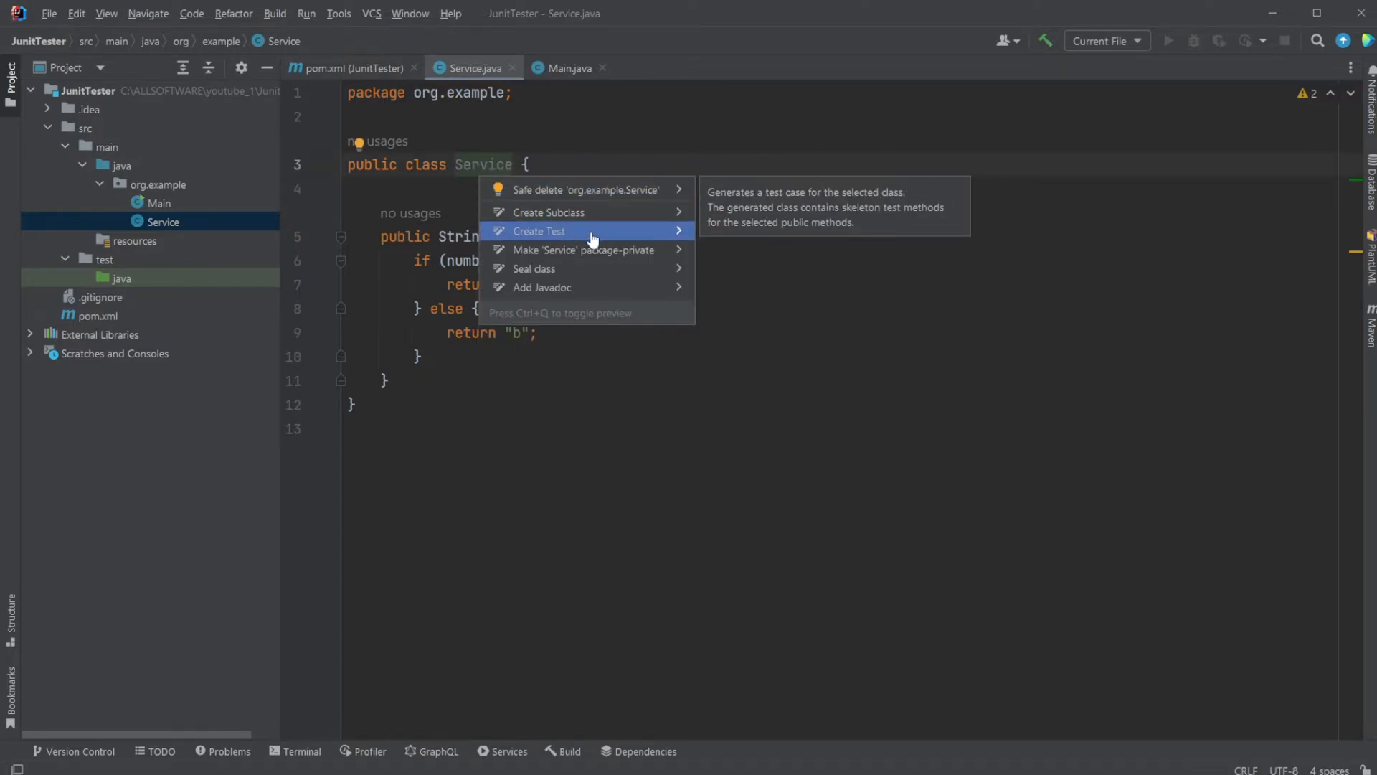
click(539, 231)
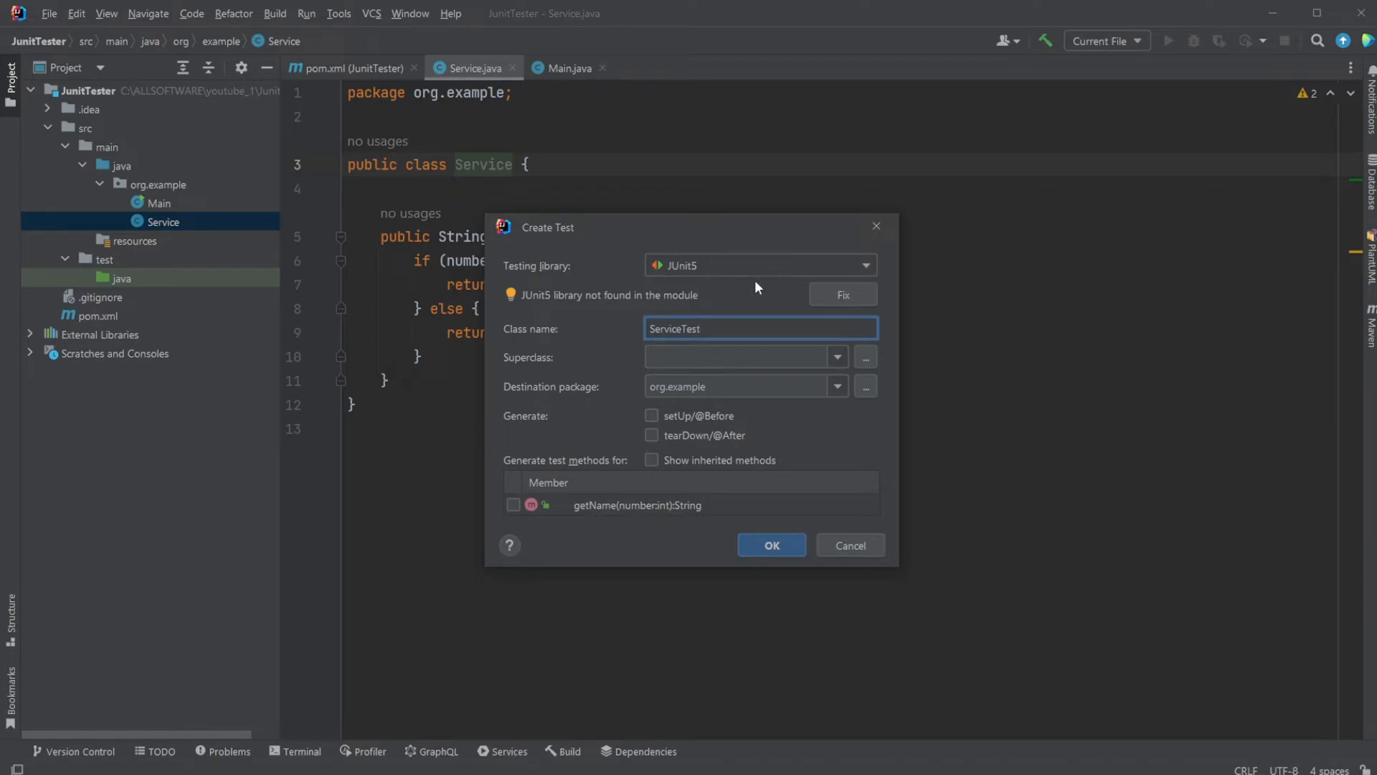
mouse_move(774, 275)
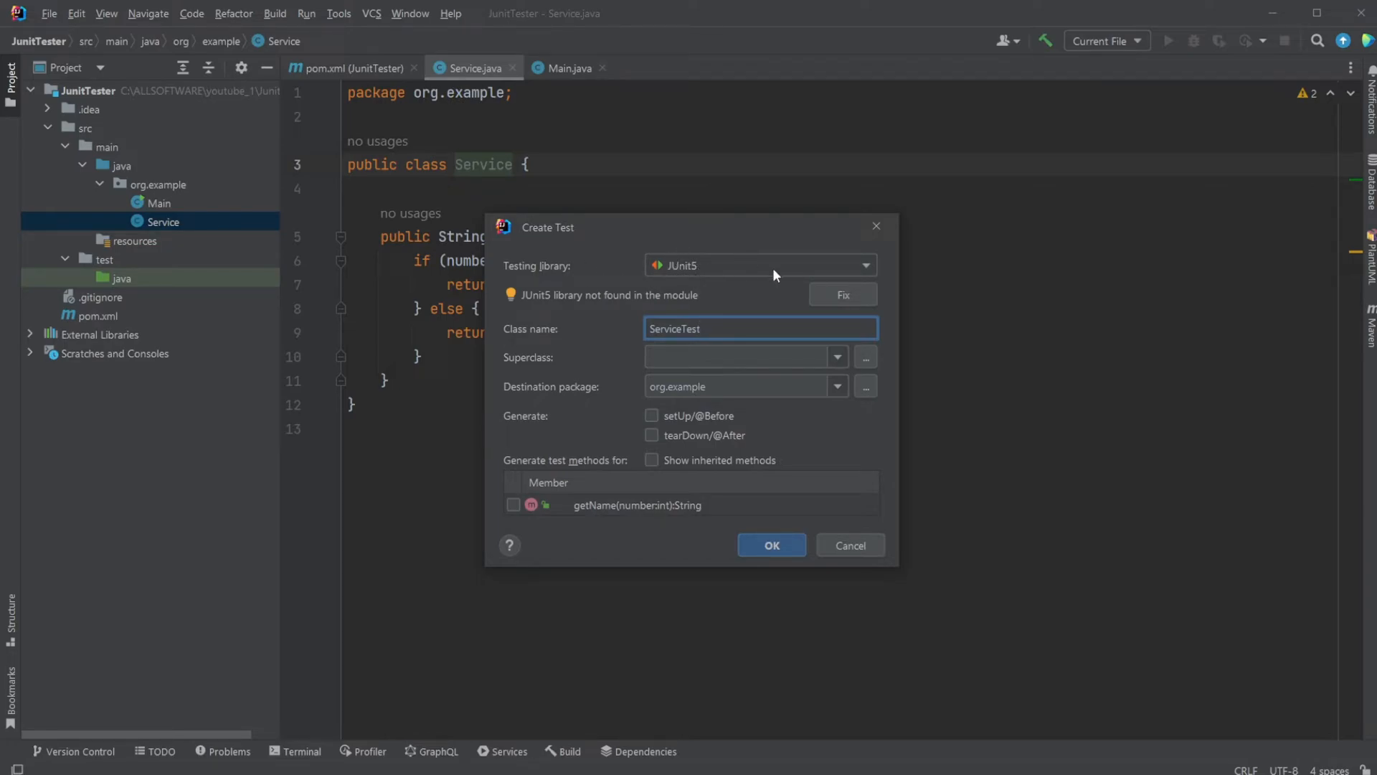
mouse_move(524, 302)
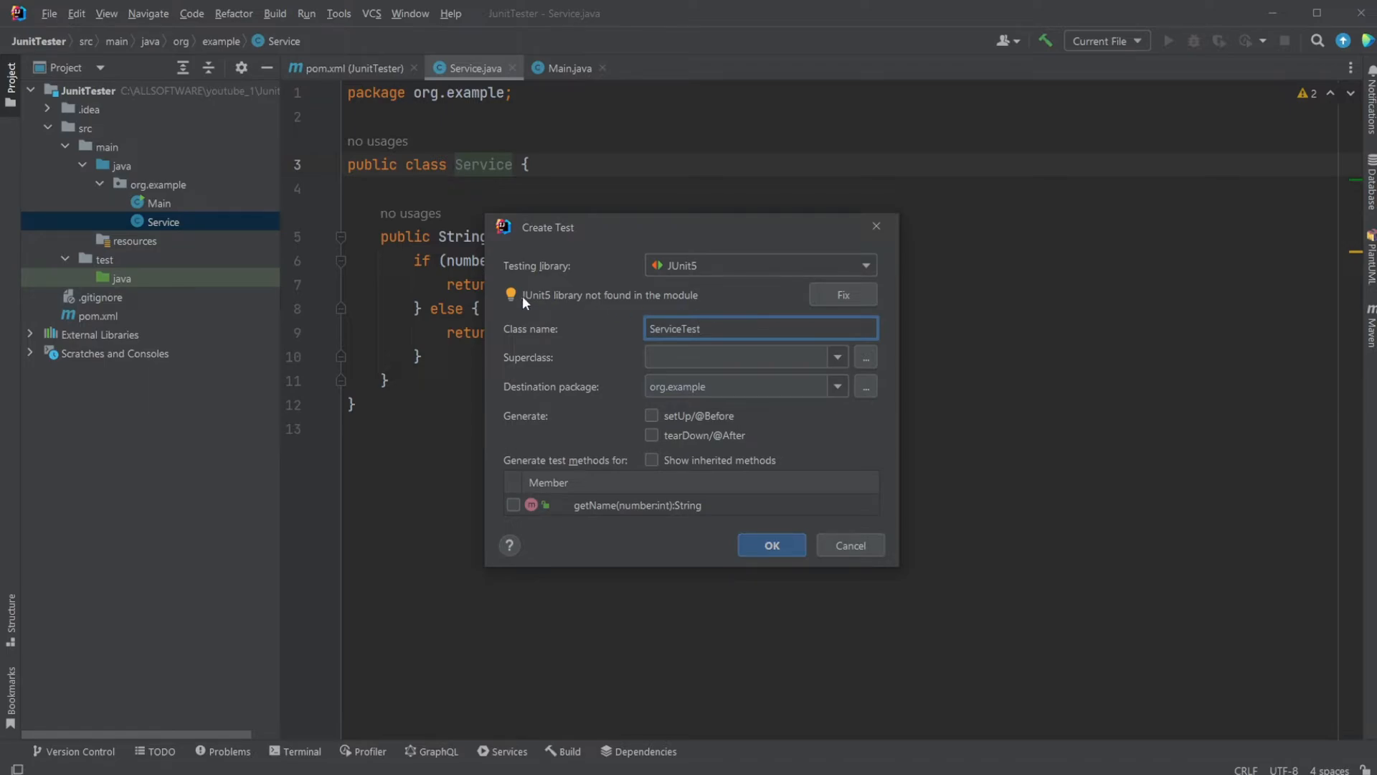
mouse_move(623, 306)
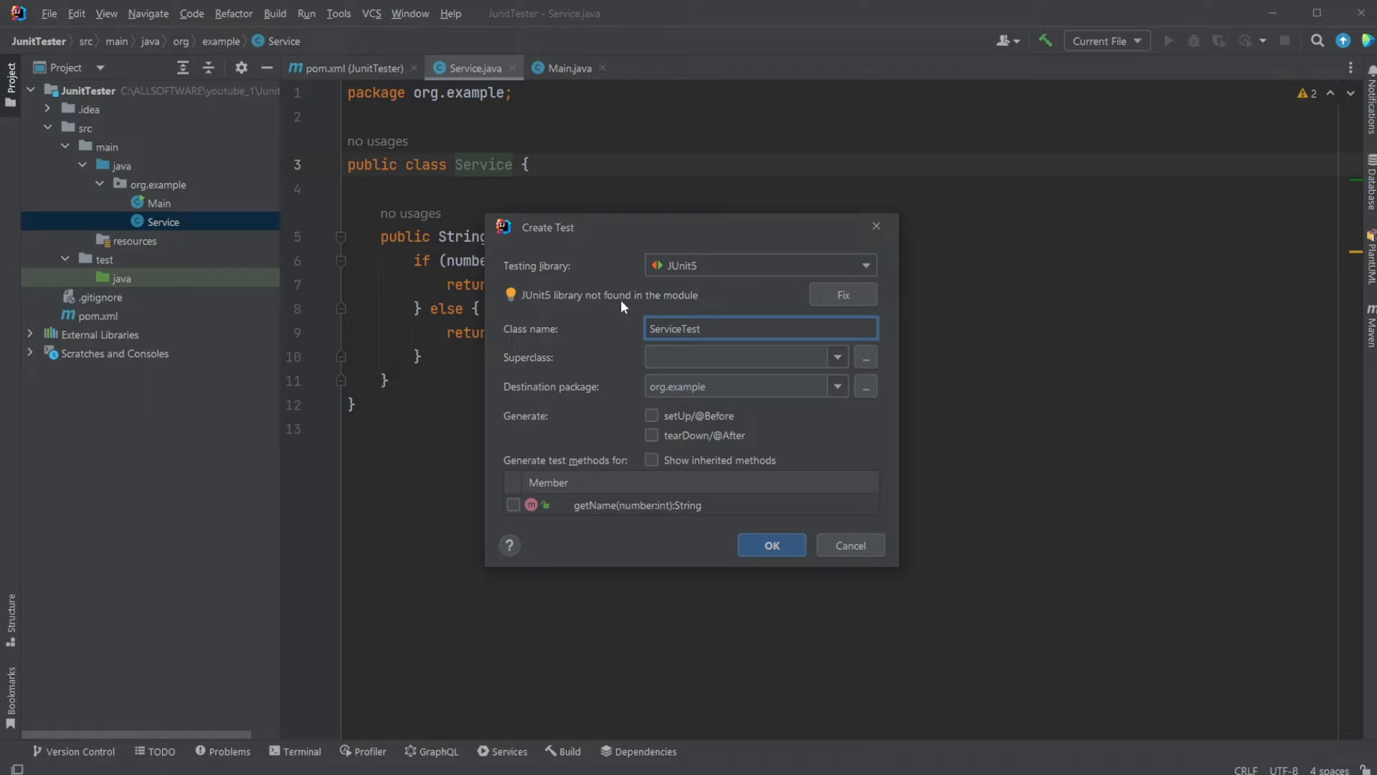
mouse_move(766, 294)
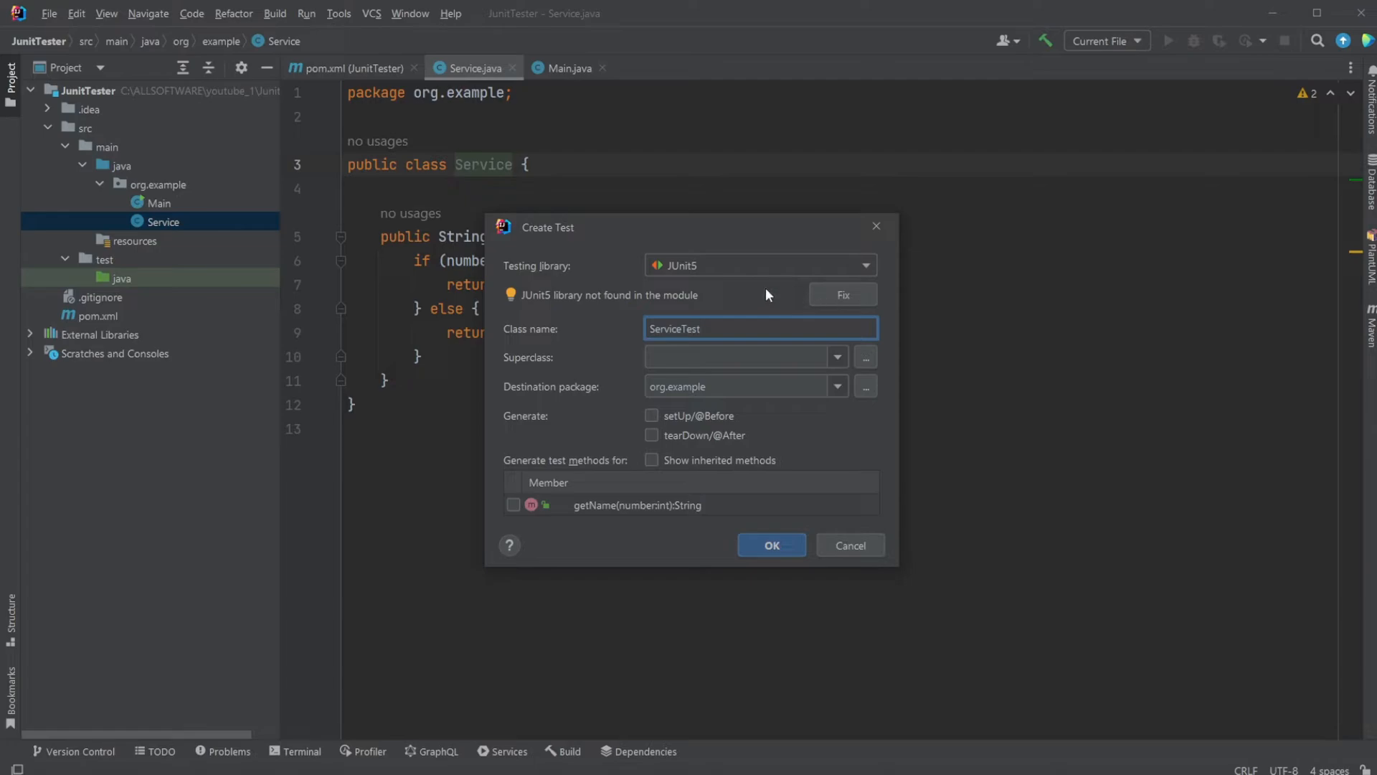
Add the missing JUnit5 library and confirm creating the ServiceTest class.
click(840, 294)
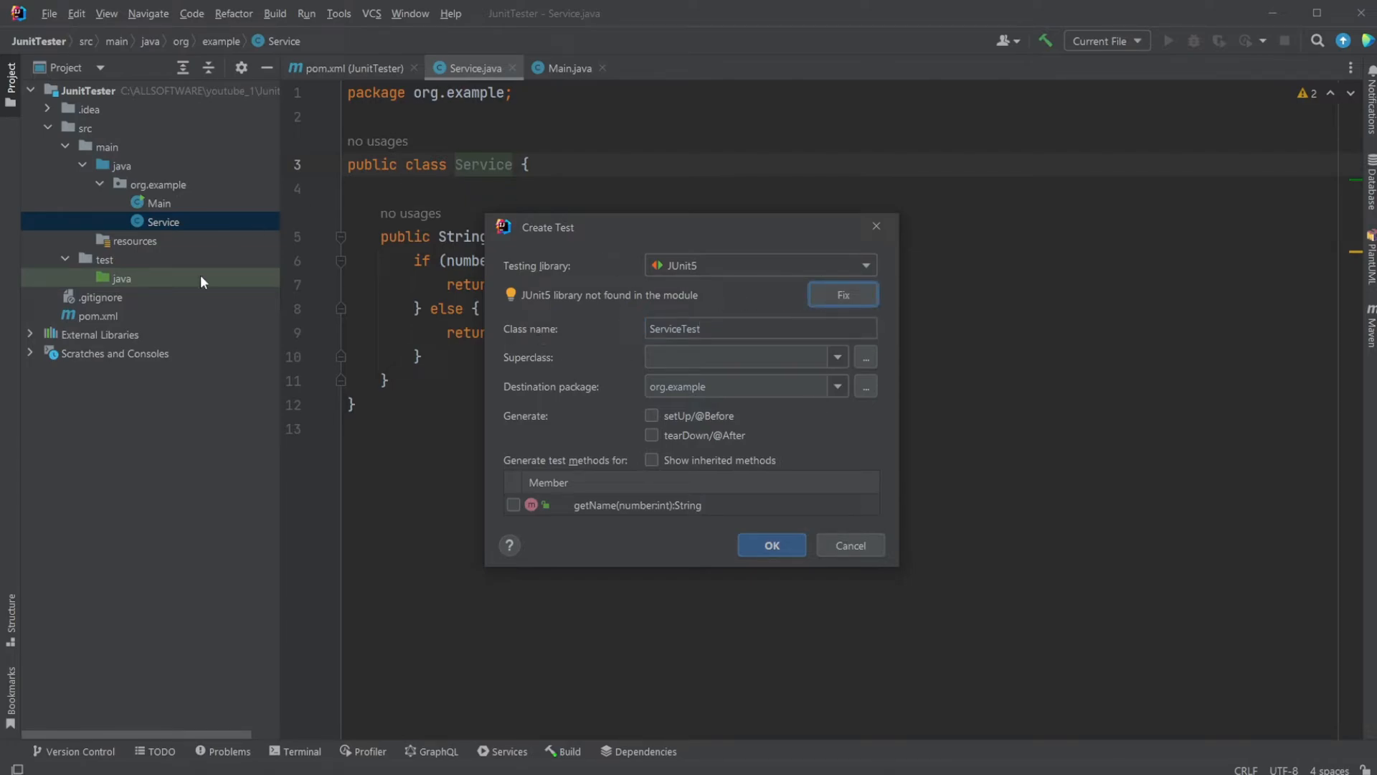
mouse_move(633, 386)
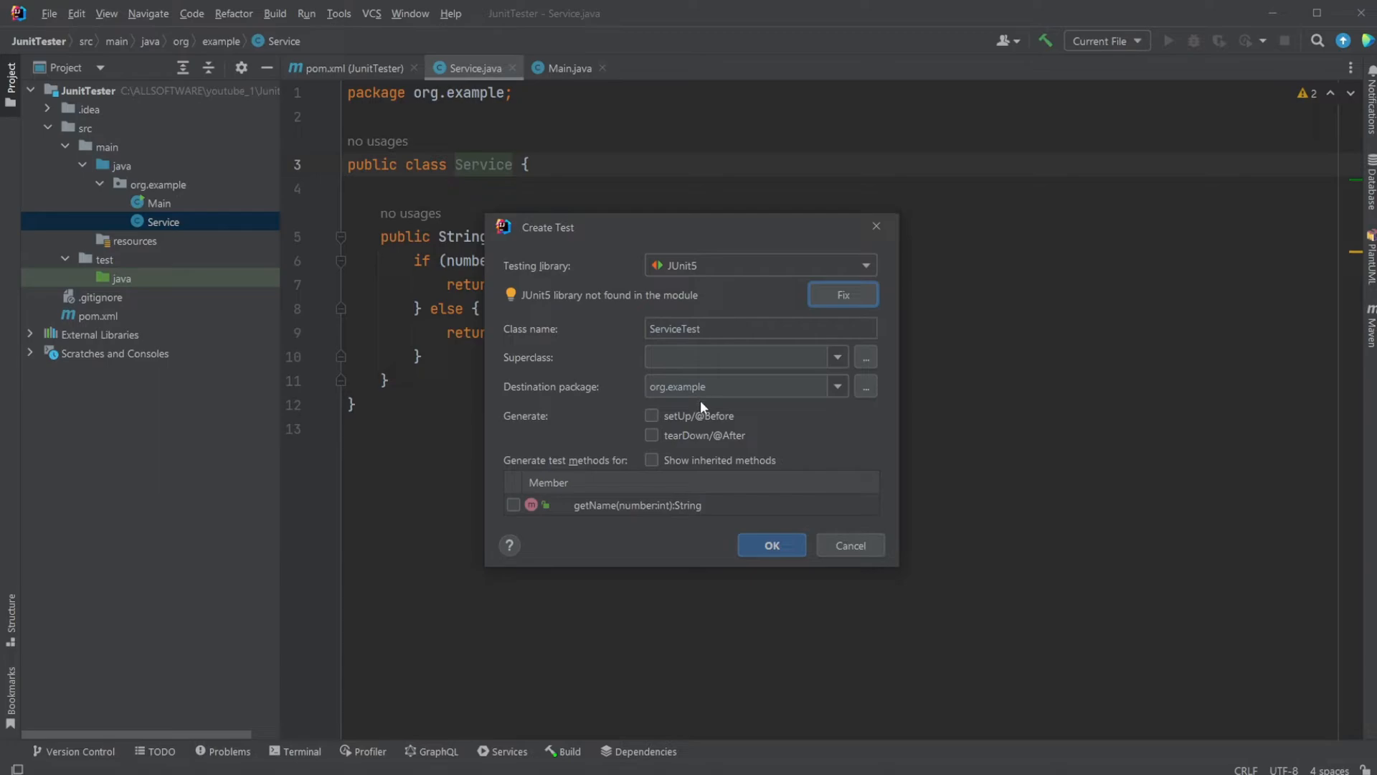
mouse_move(131, 287)
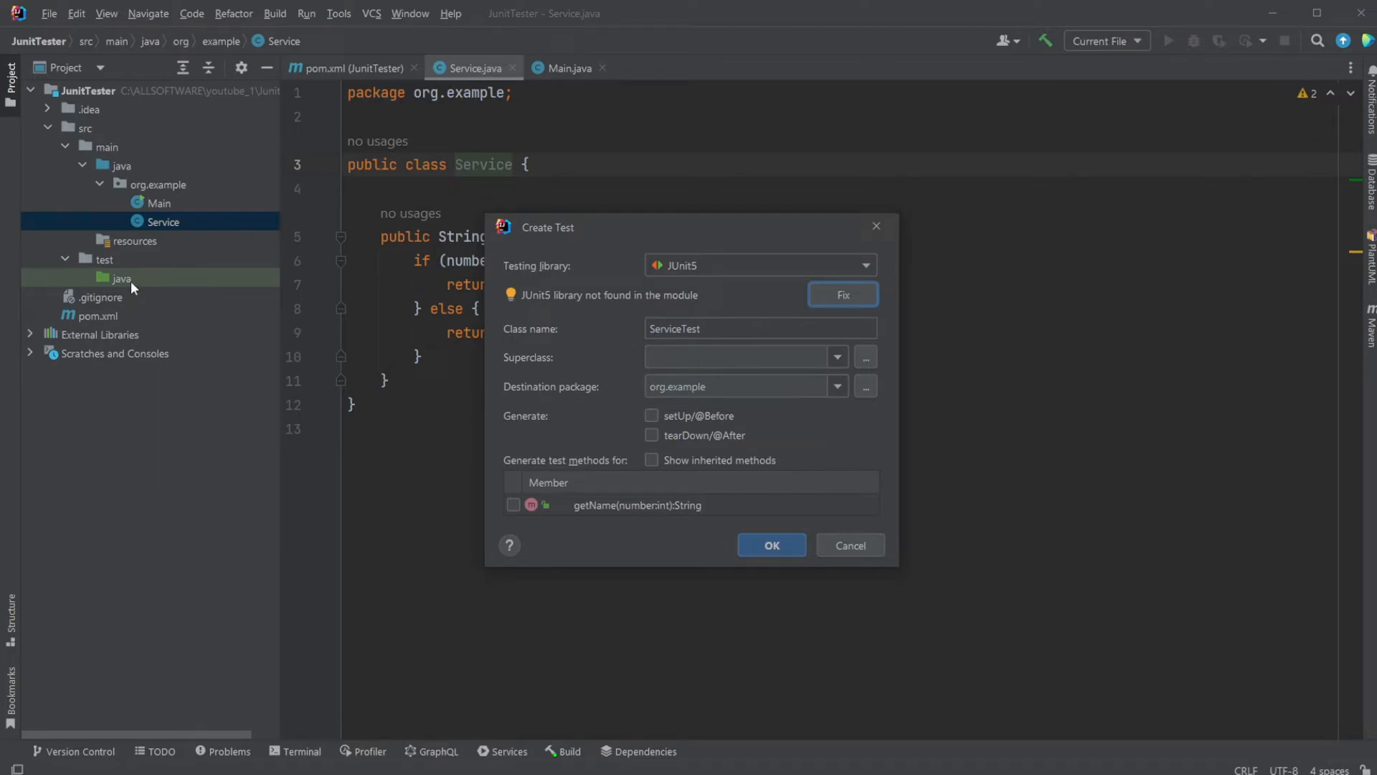
mouse_move(480, 183)
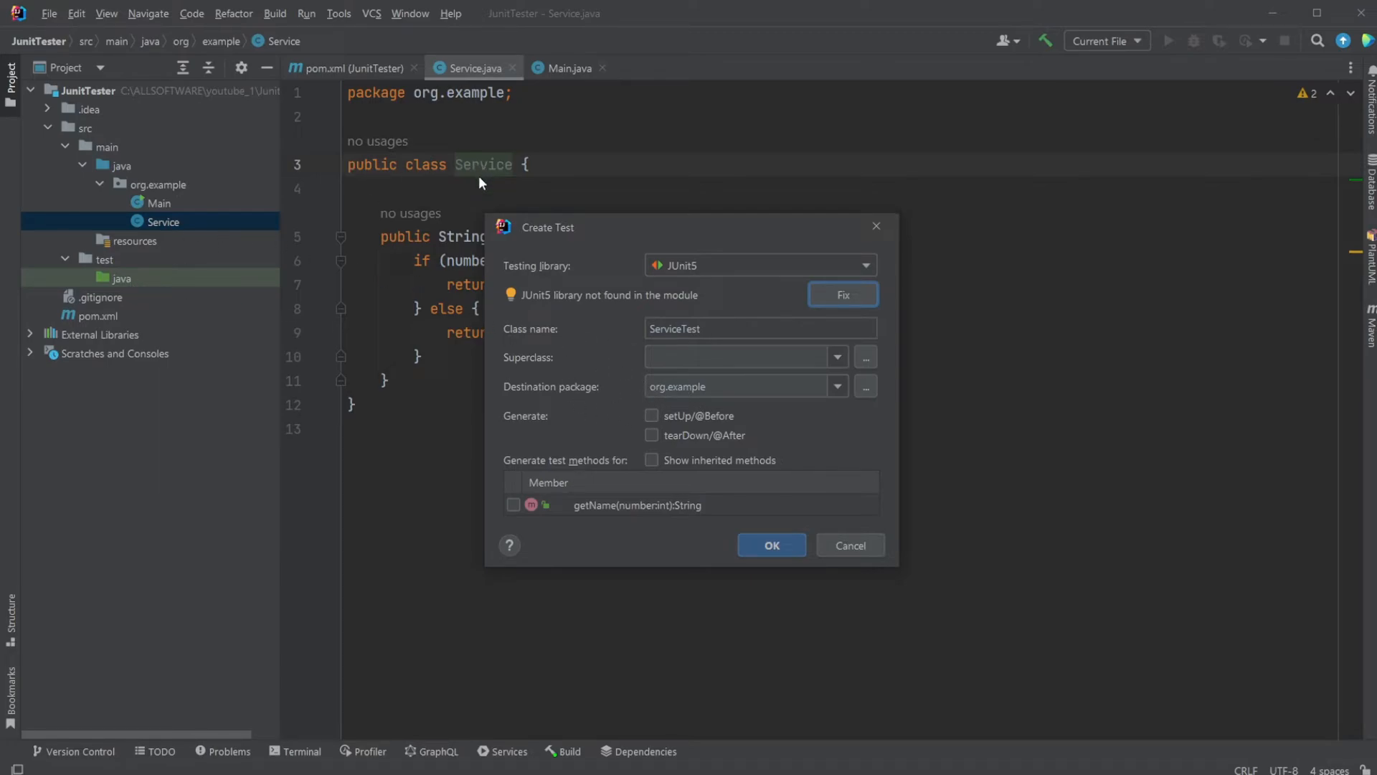
mouse_move(641, 345)
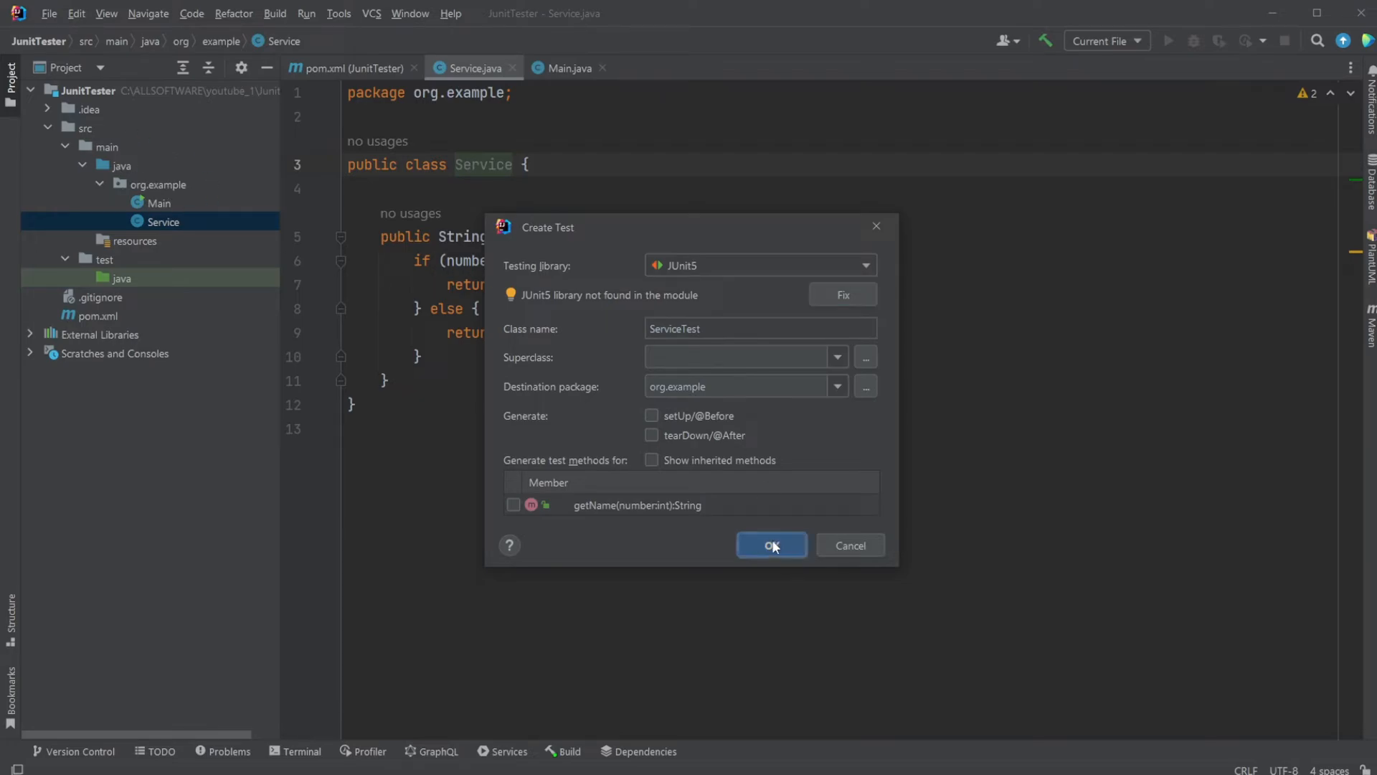
click(771, 545)
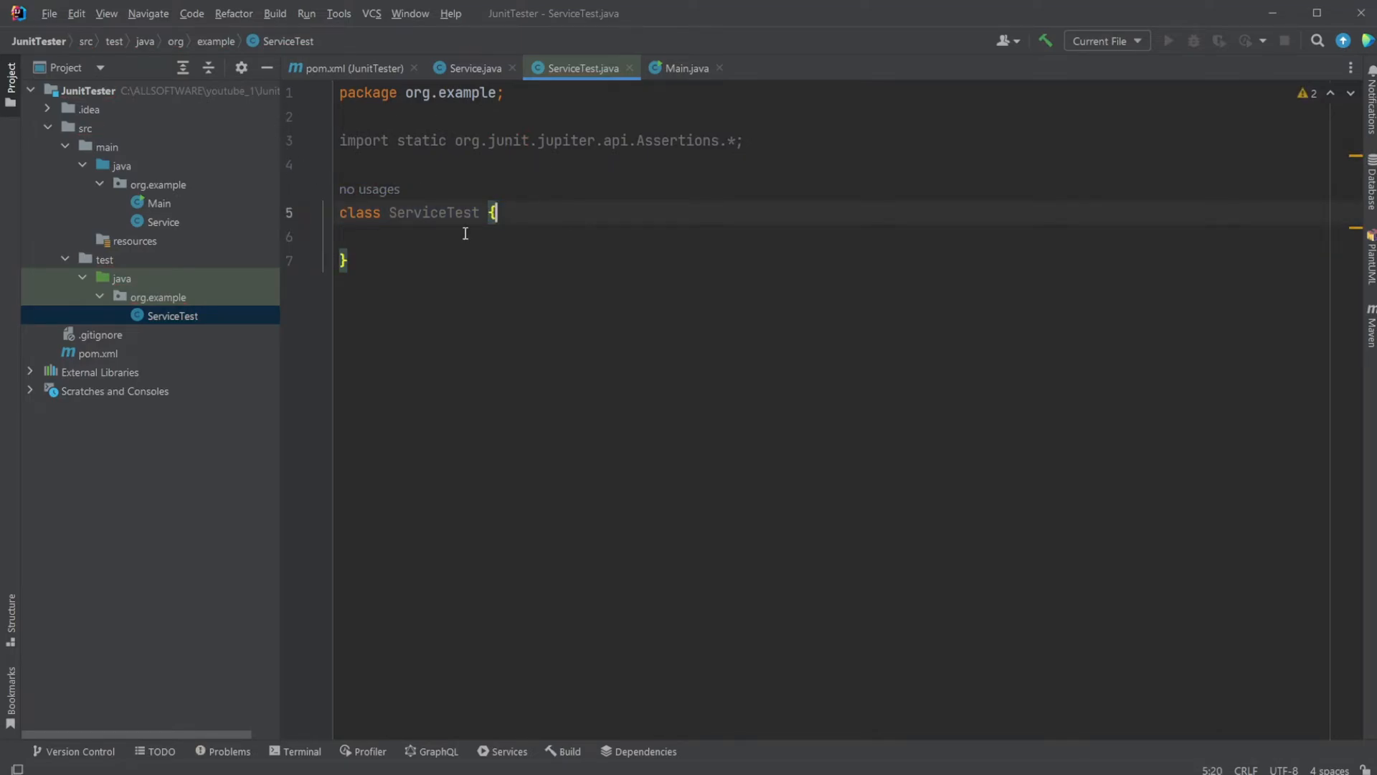
Review the junit-jupiter test dependency in pom.xml and open the Maven view.
click(100, 353)
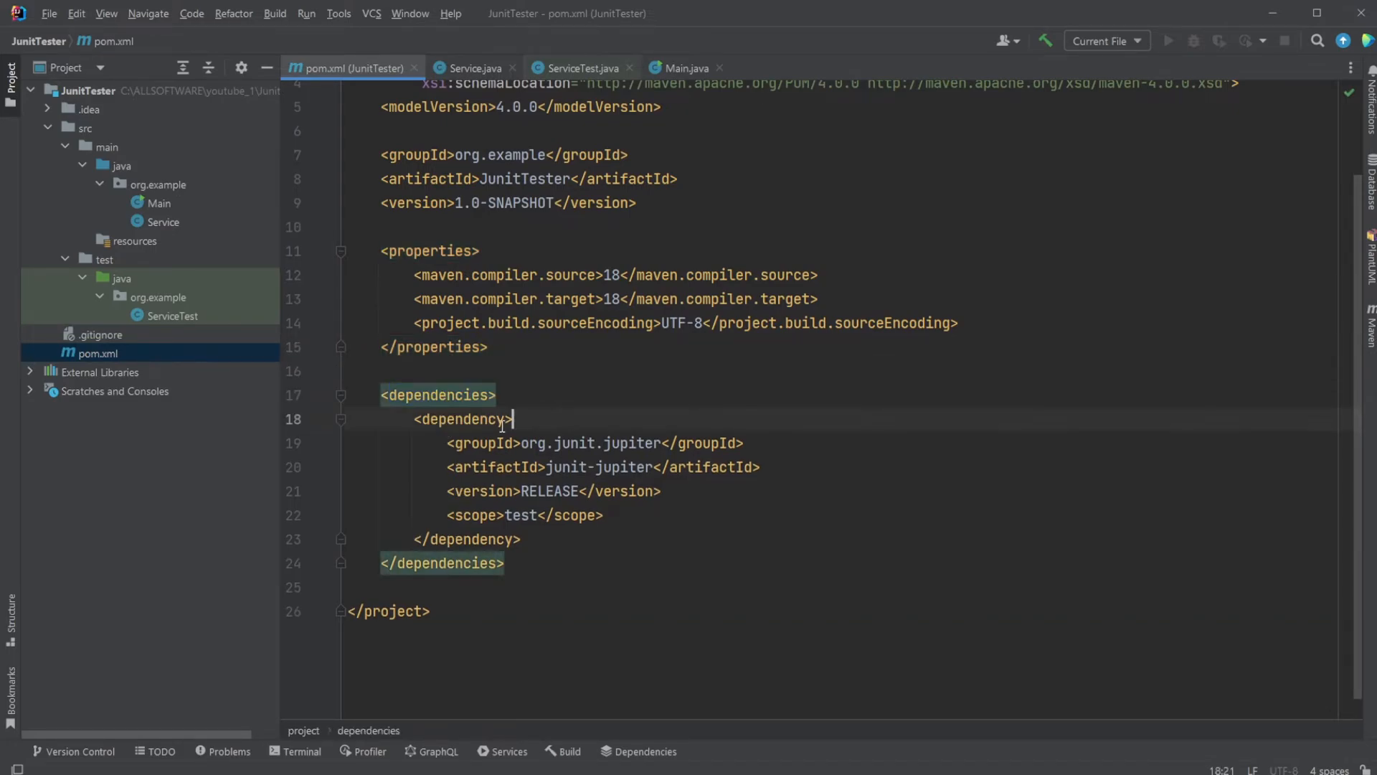
double_click(529, 443)
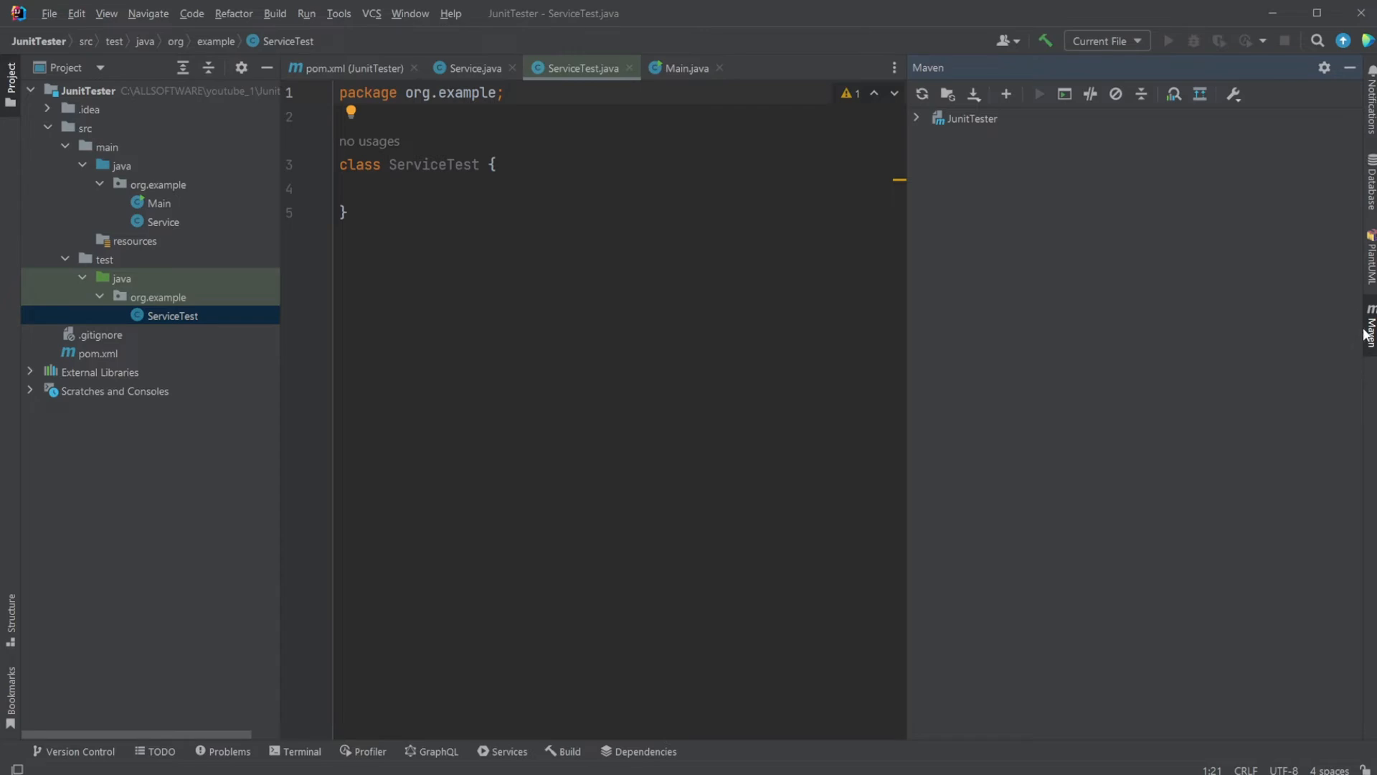
Expand JunitTester in the Maven tool window to show Lifecycle, Plugins and Dependencies.
click(971, 118)
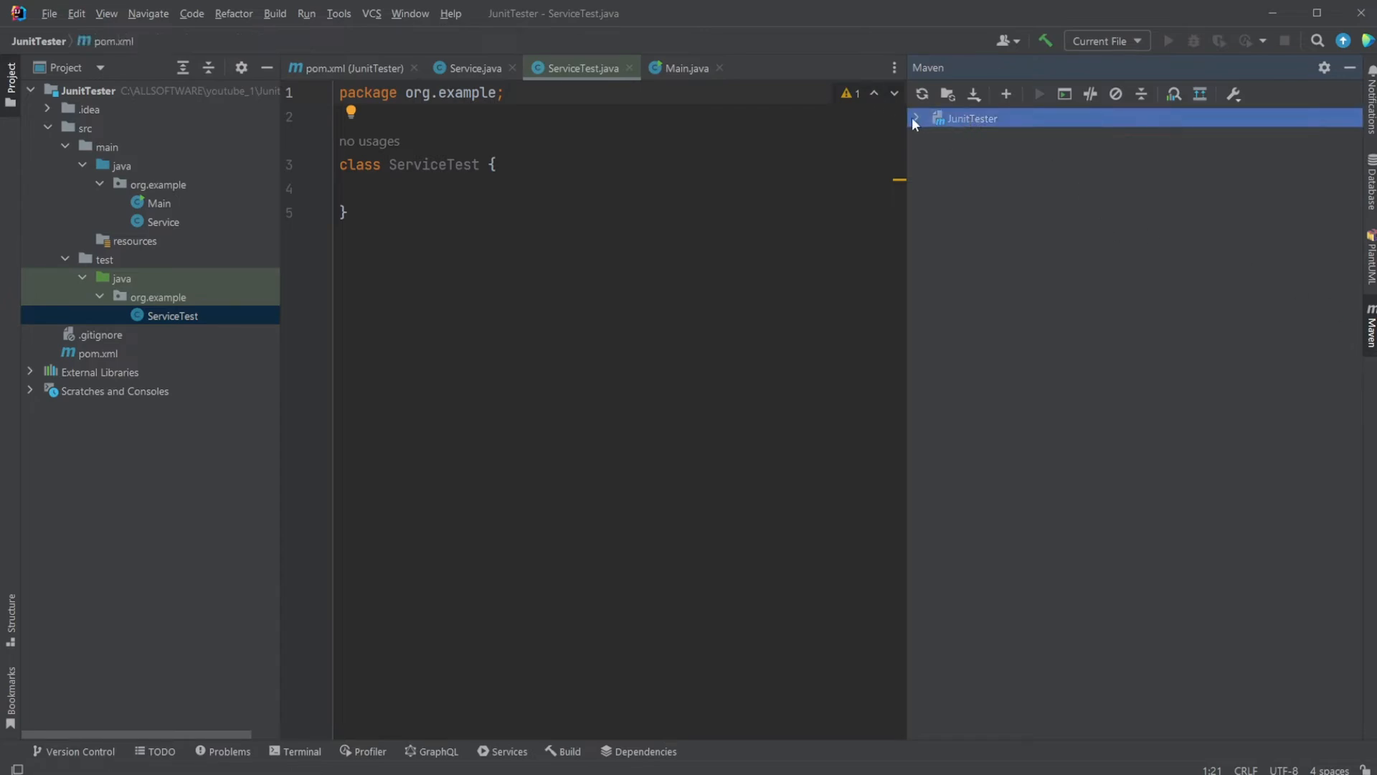
click(917, 118)
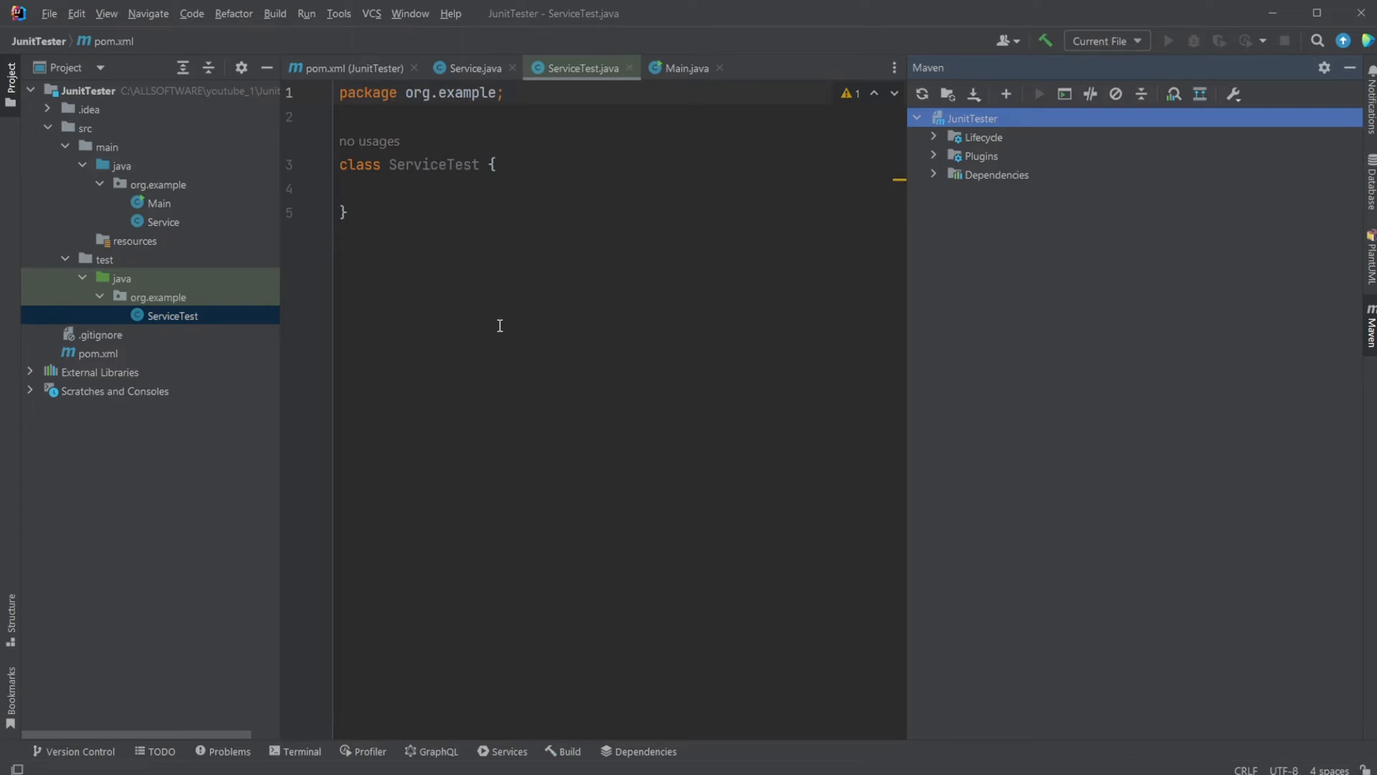
mouse_move(782, 243)
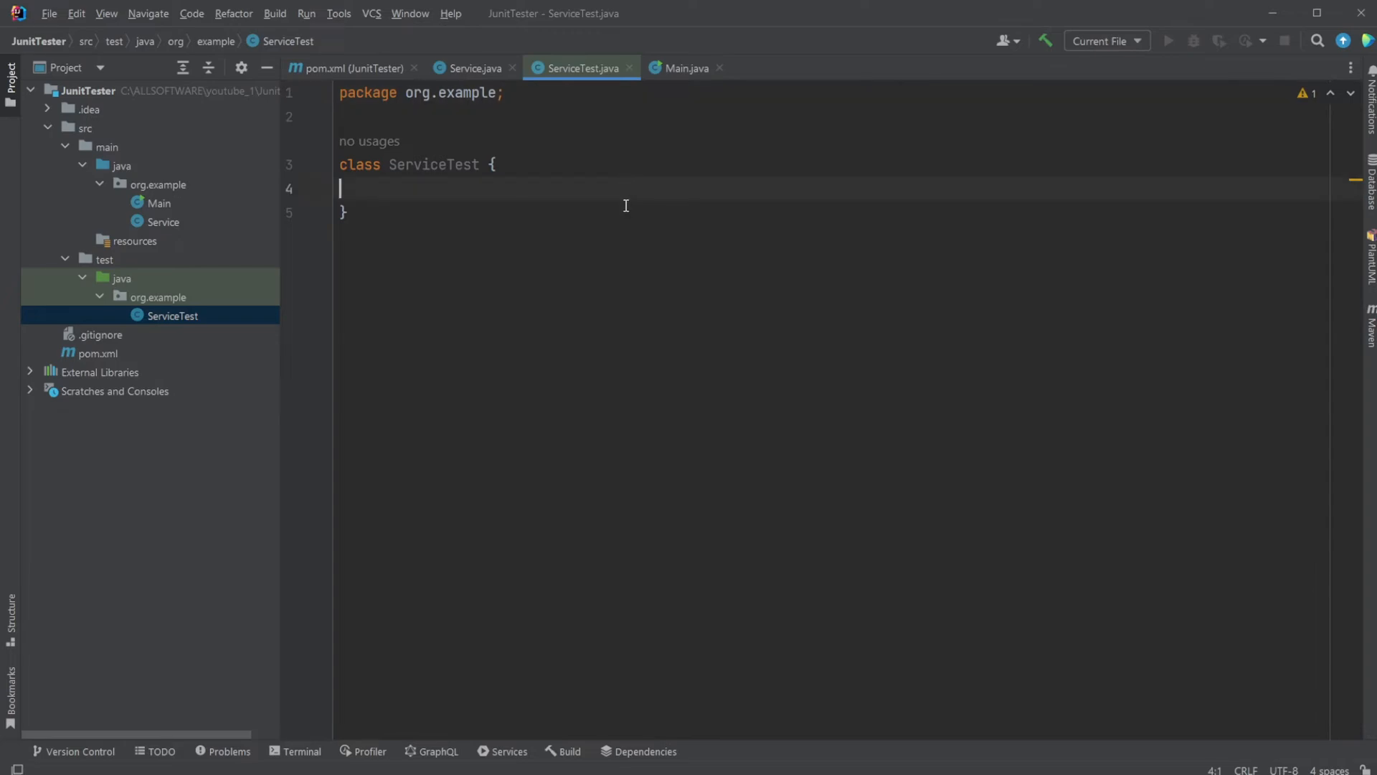
key(enter)
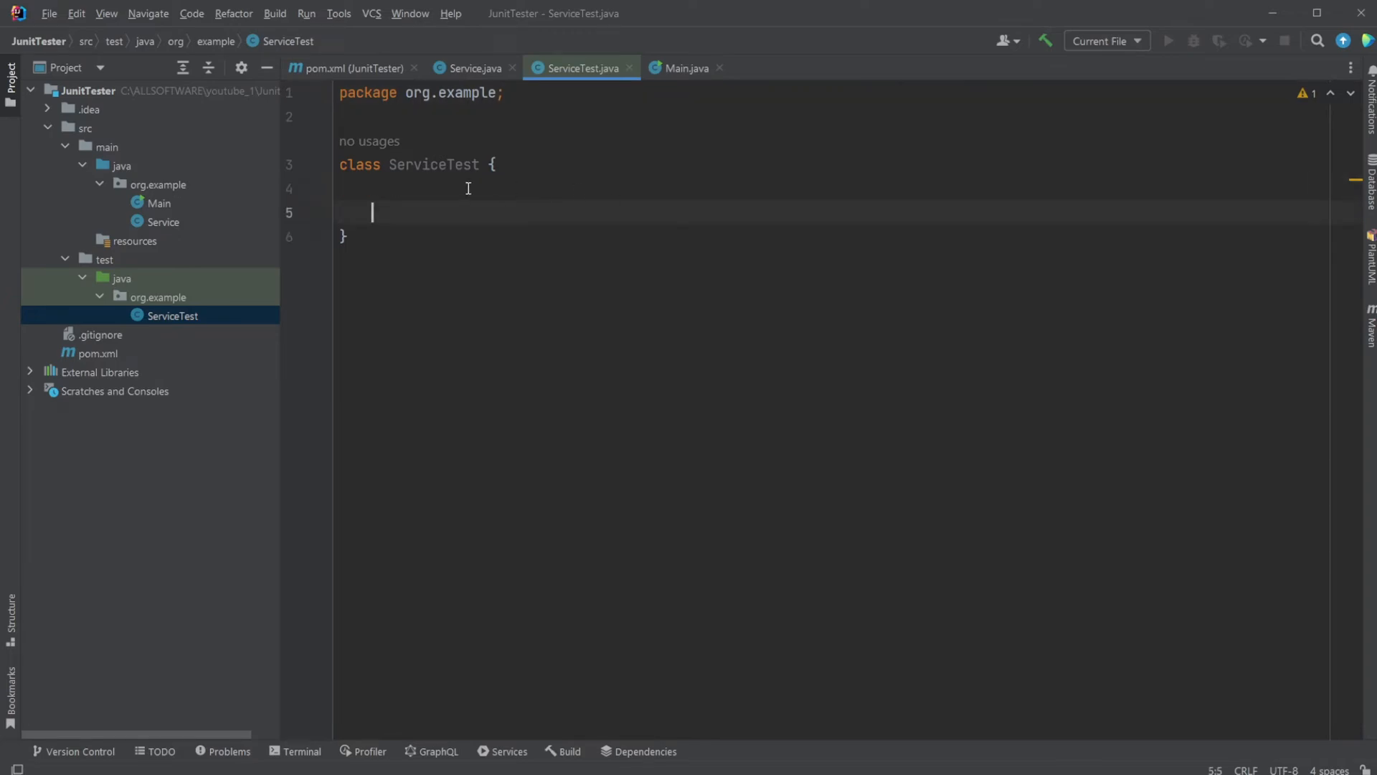
text(@)
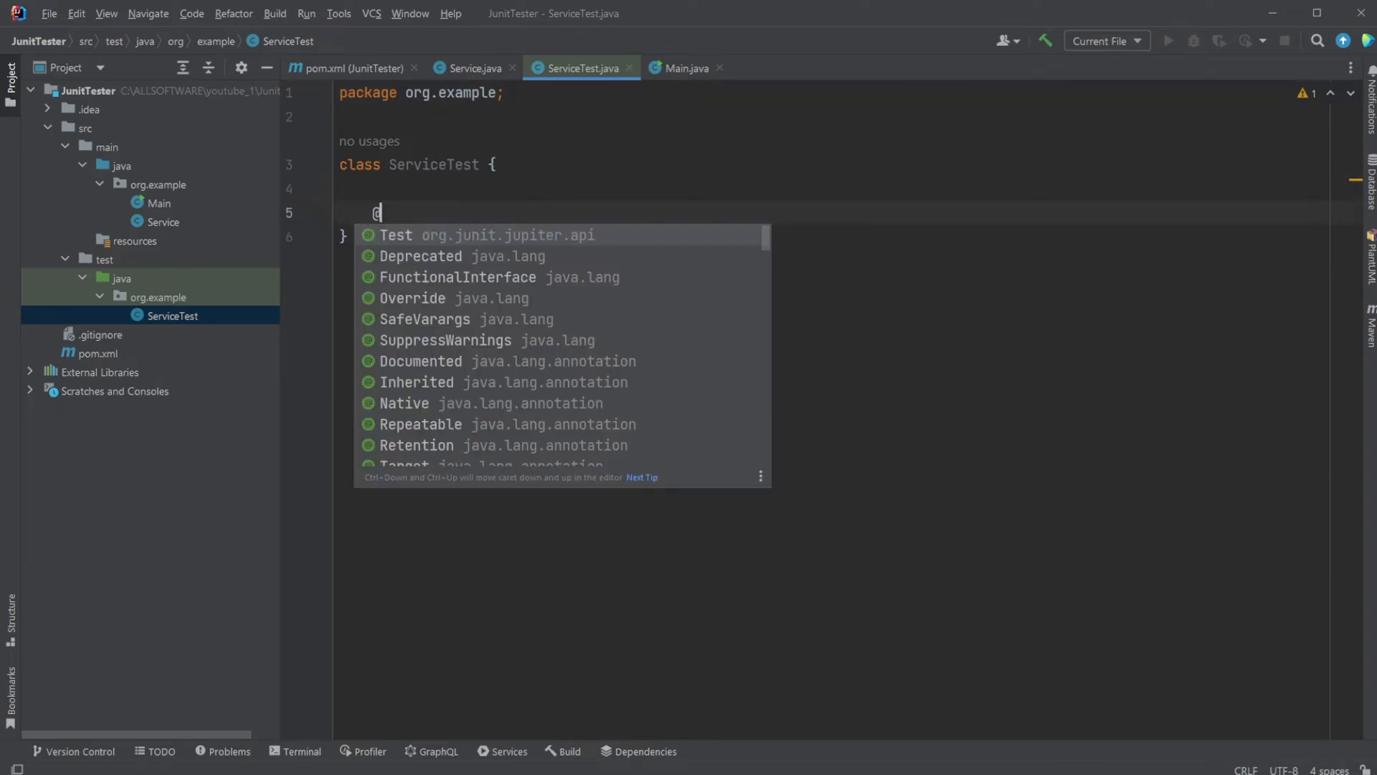
click(395, 235)
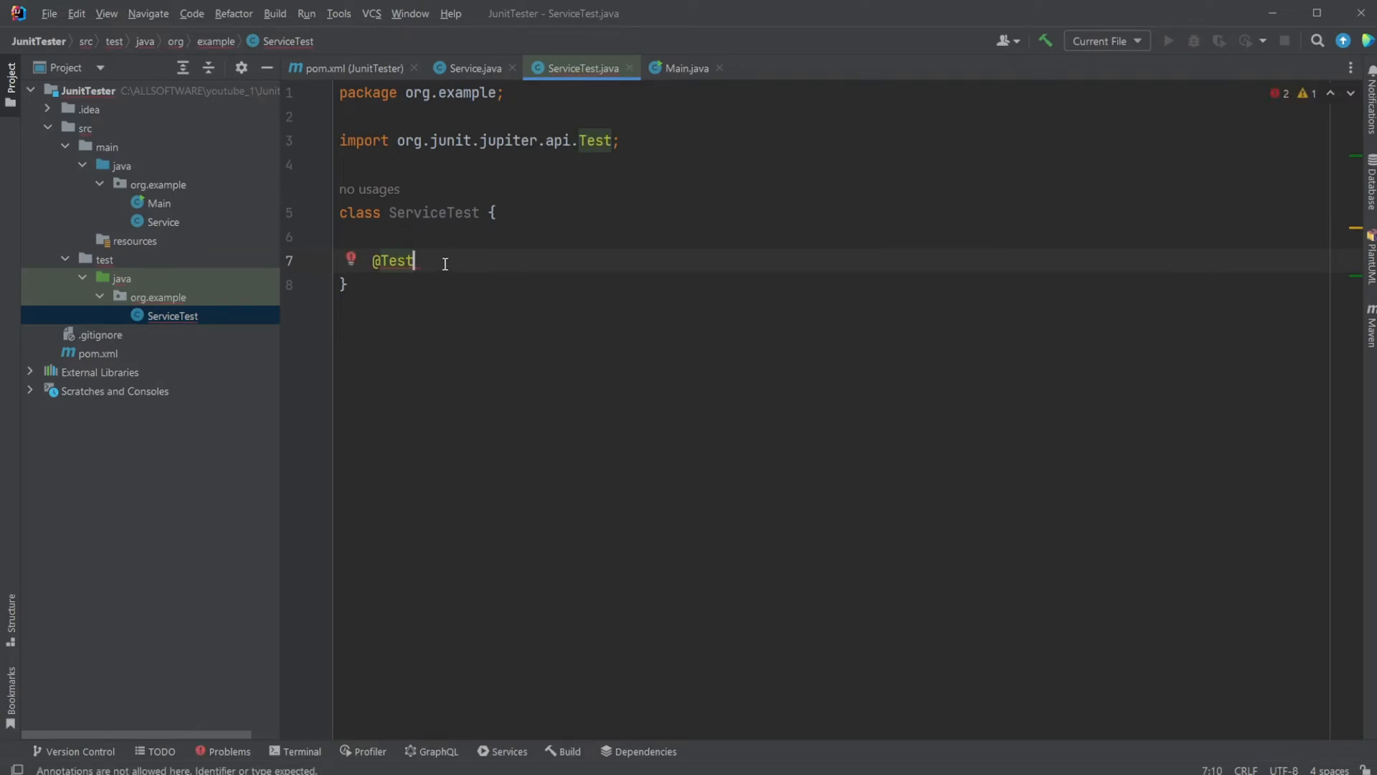
text(void)
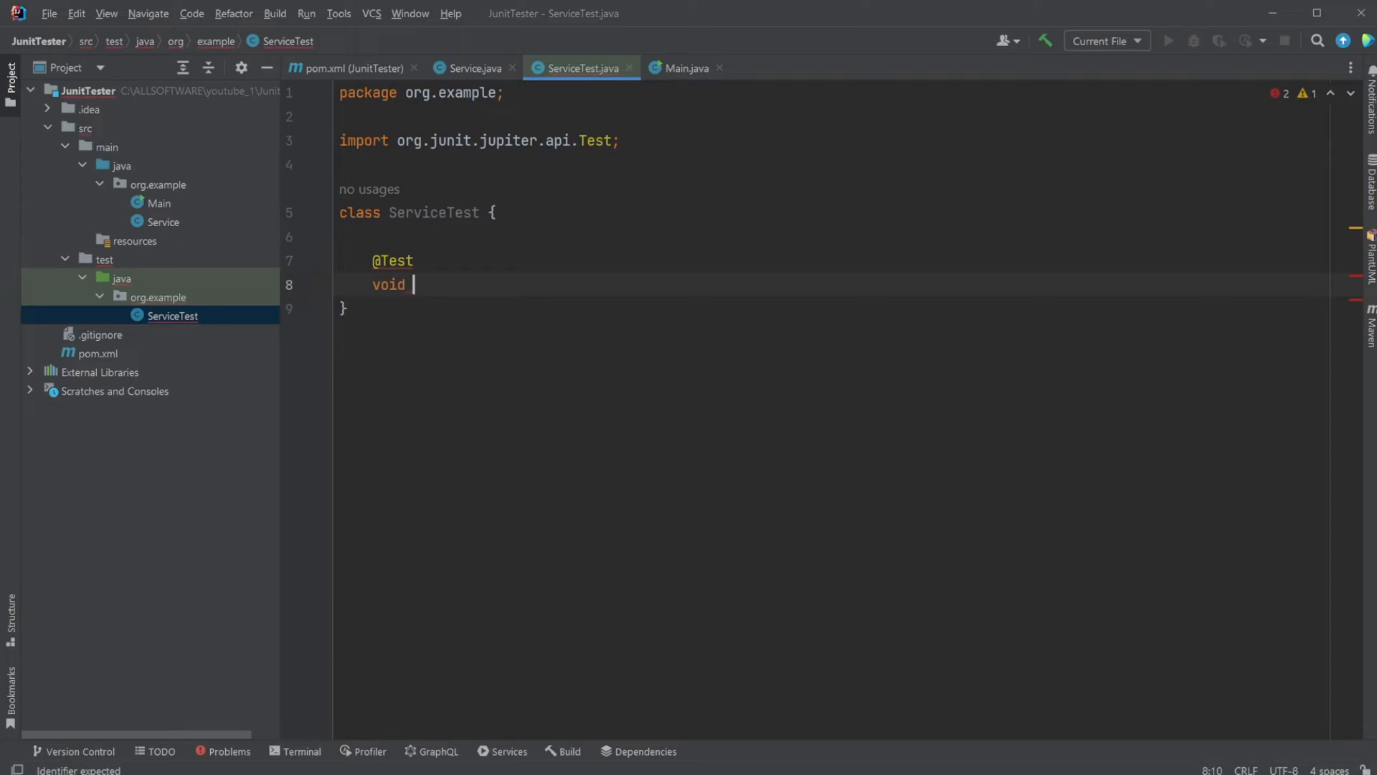
text(getName)
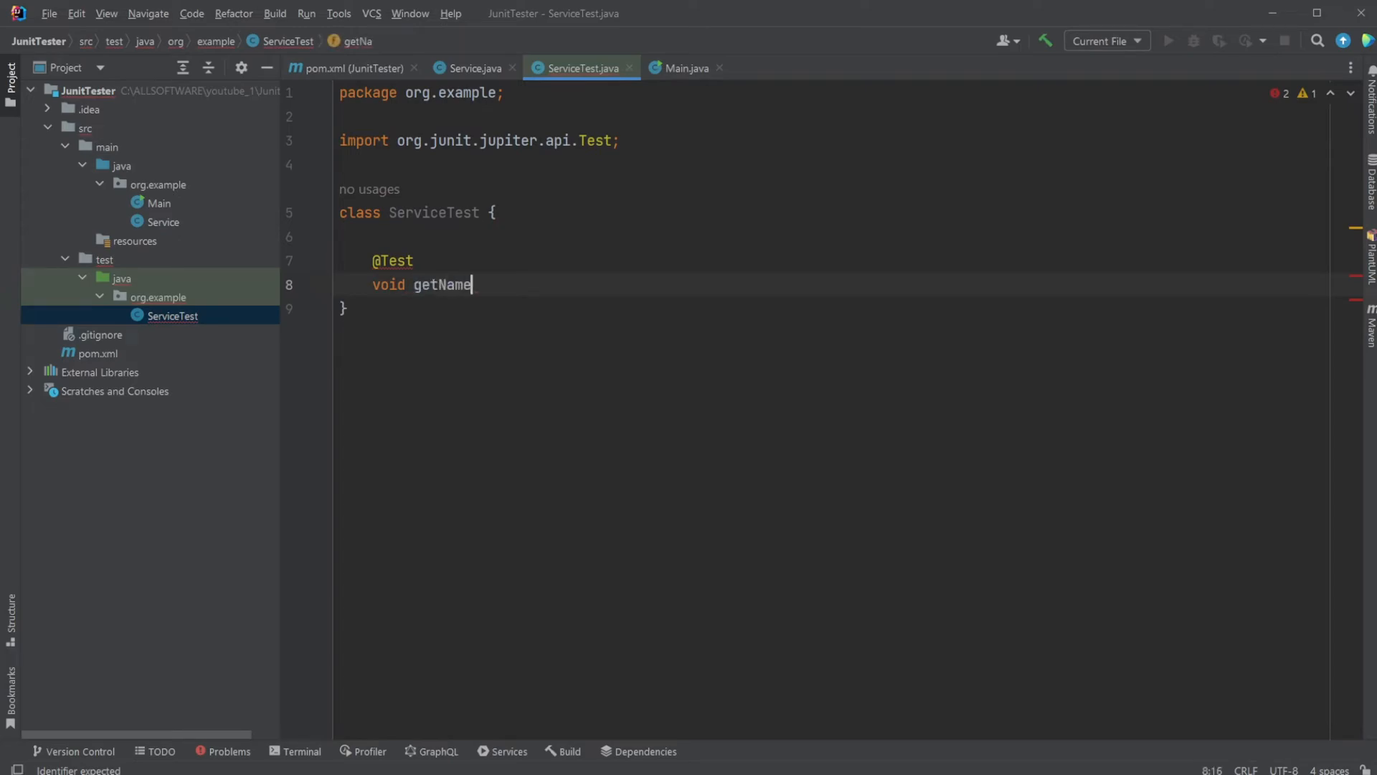
text(Test)
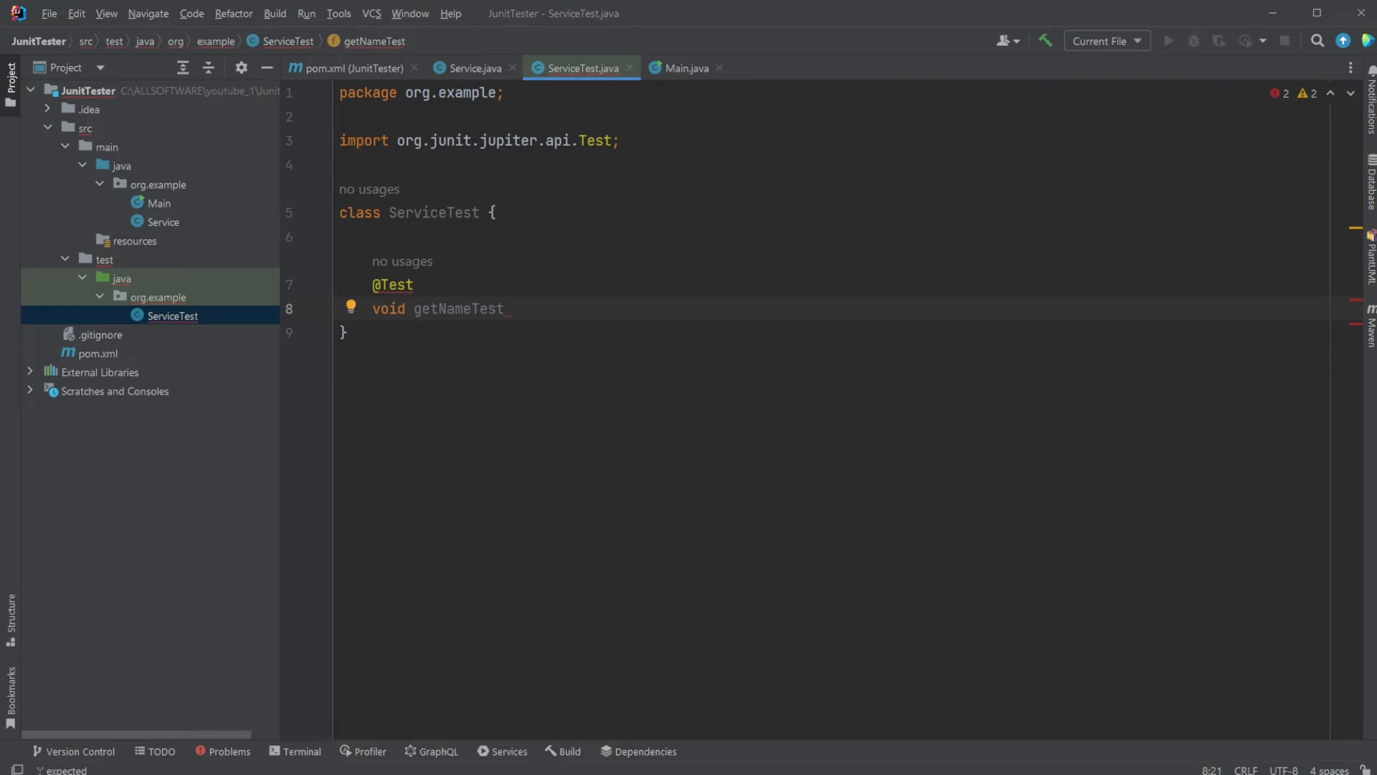
text((){)
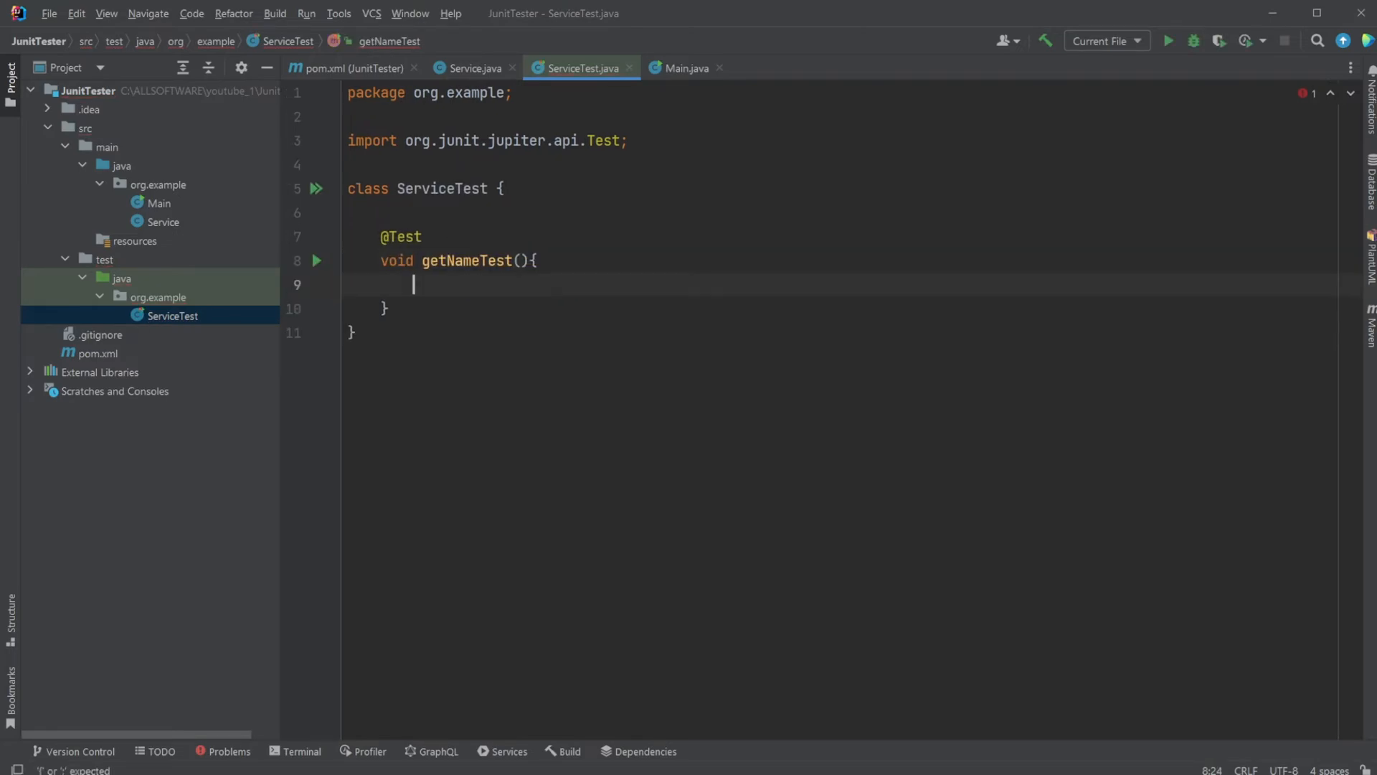
Create a Service and store service.getName(-1) in String result.
text(S)
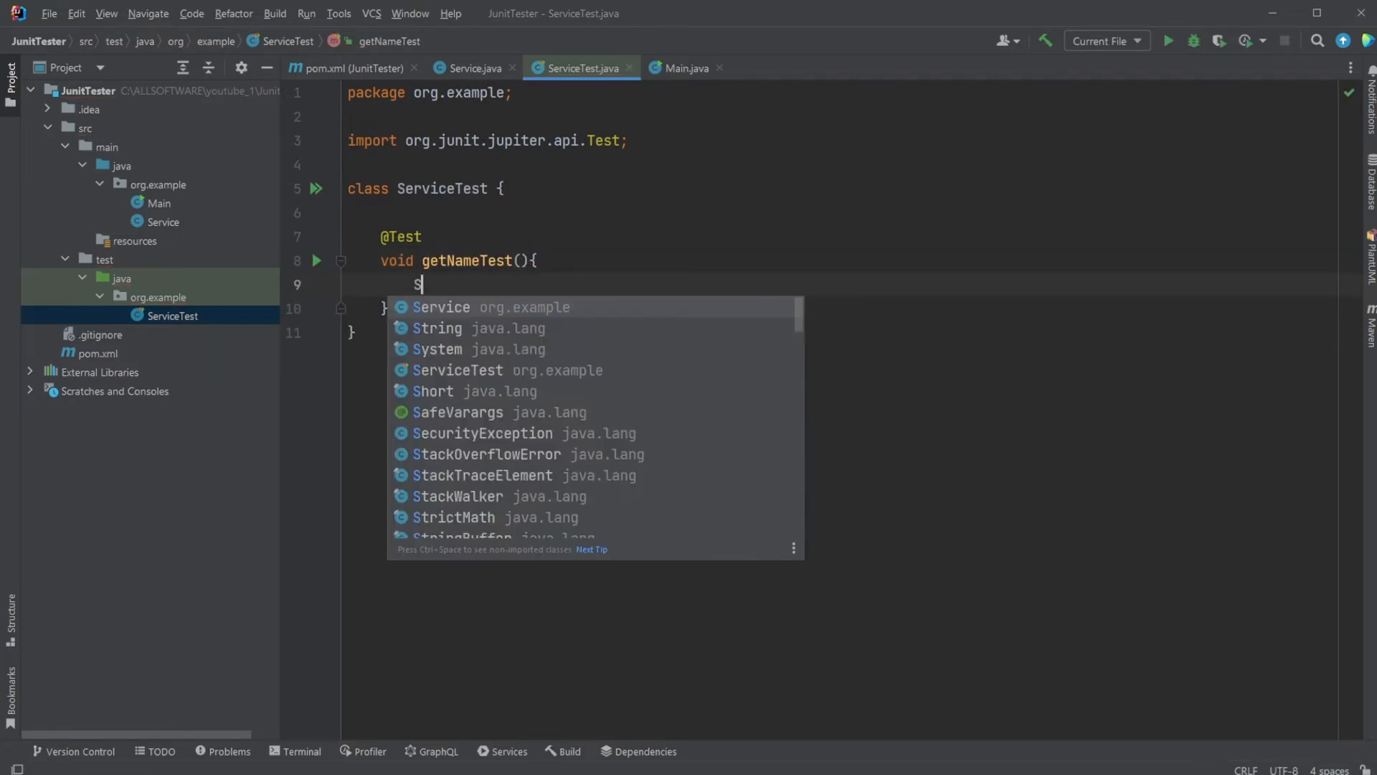
text(Service service = new)
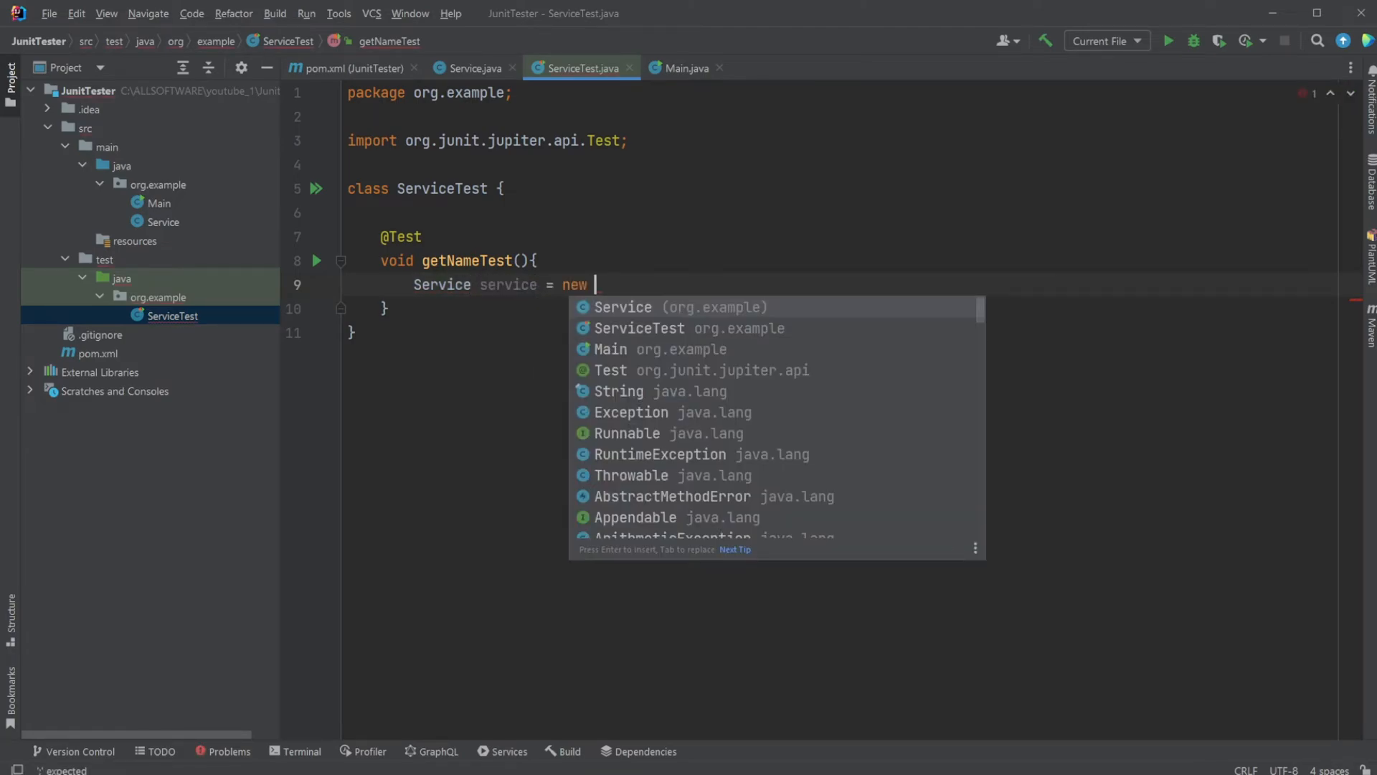
key(Enter)
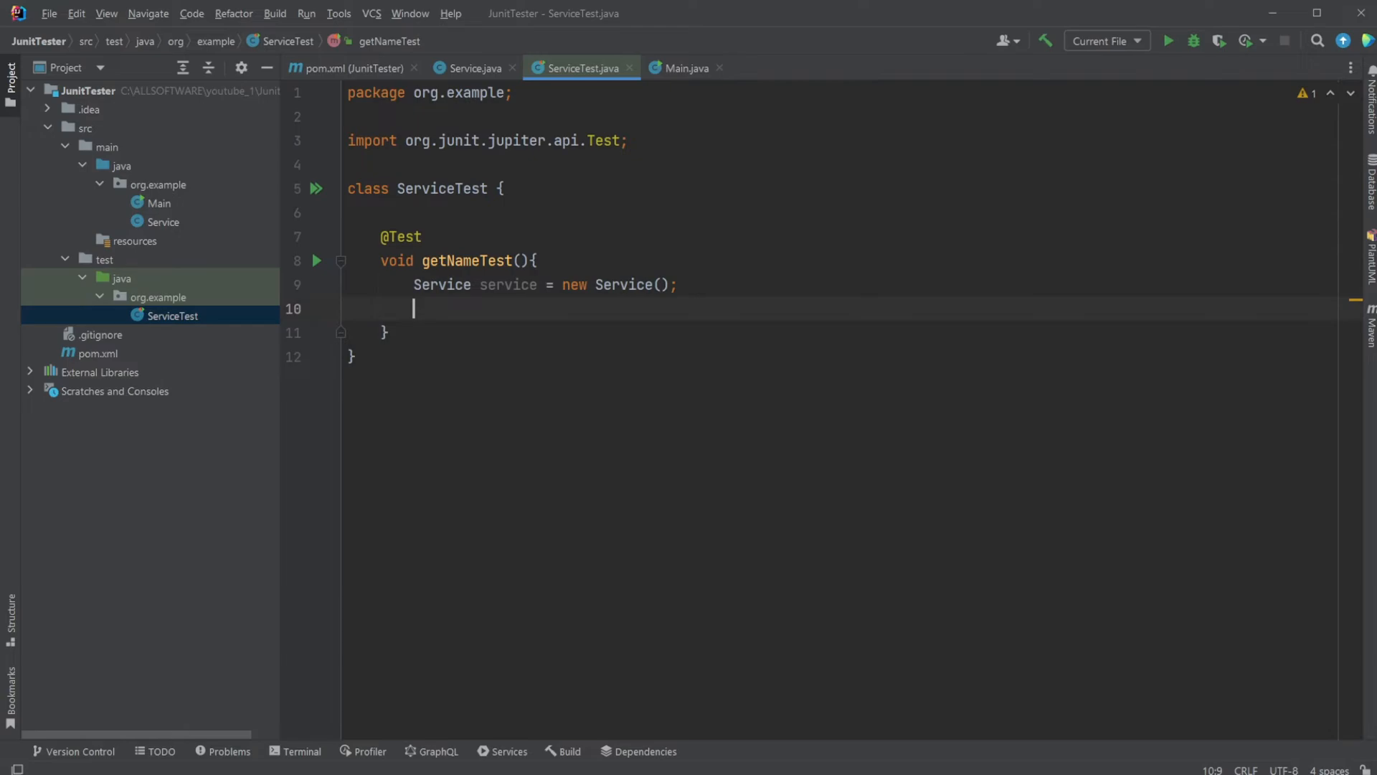
text(String)
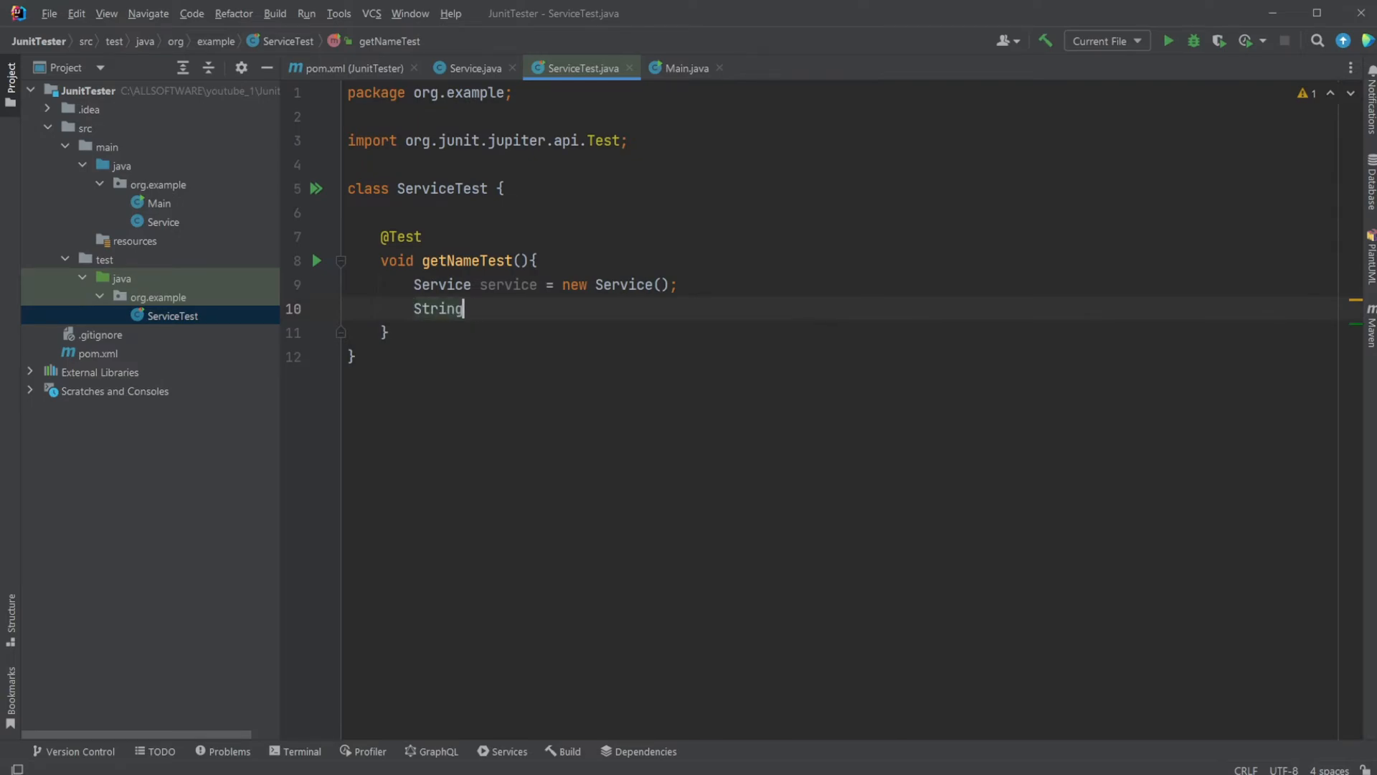
text(resuolt)
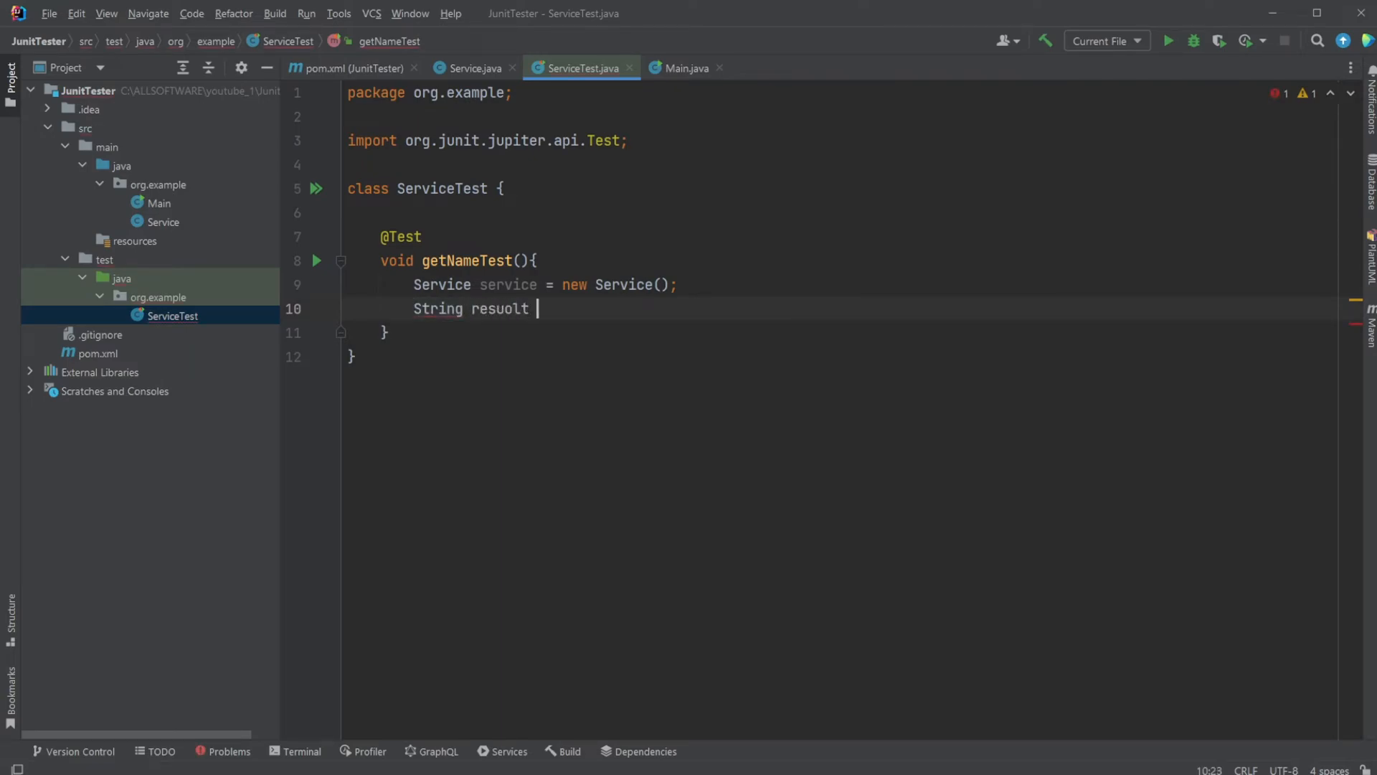
text(result)
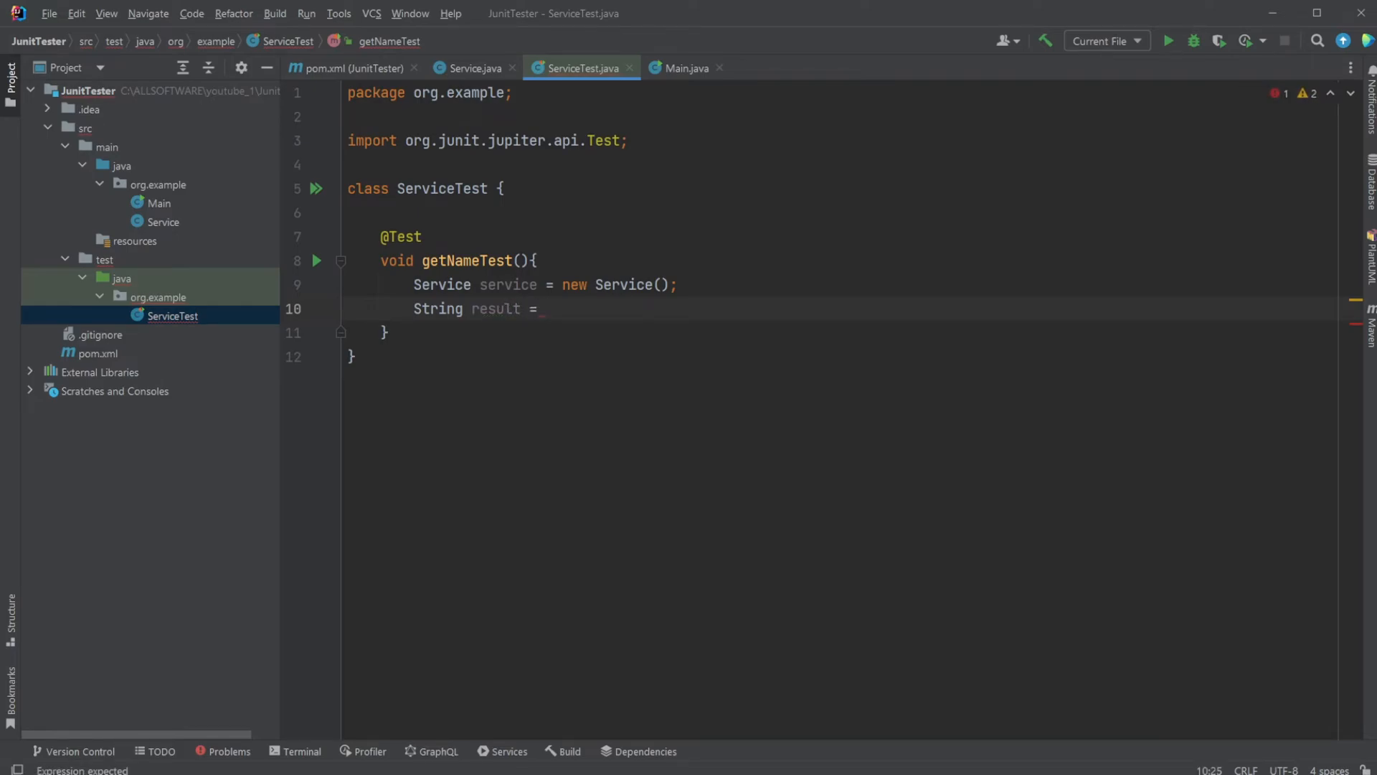
text(service.getName()
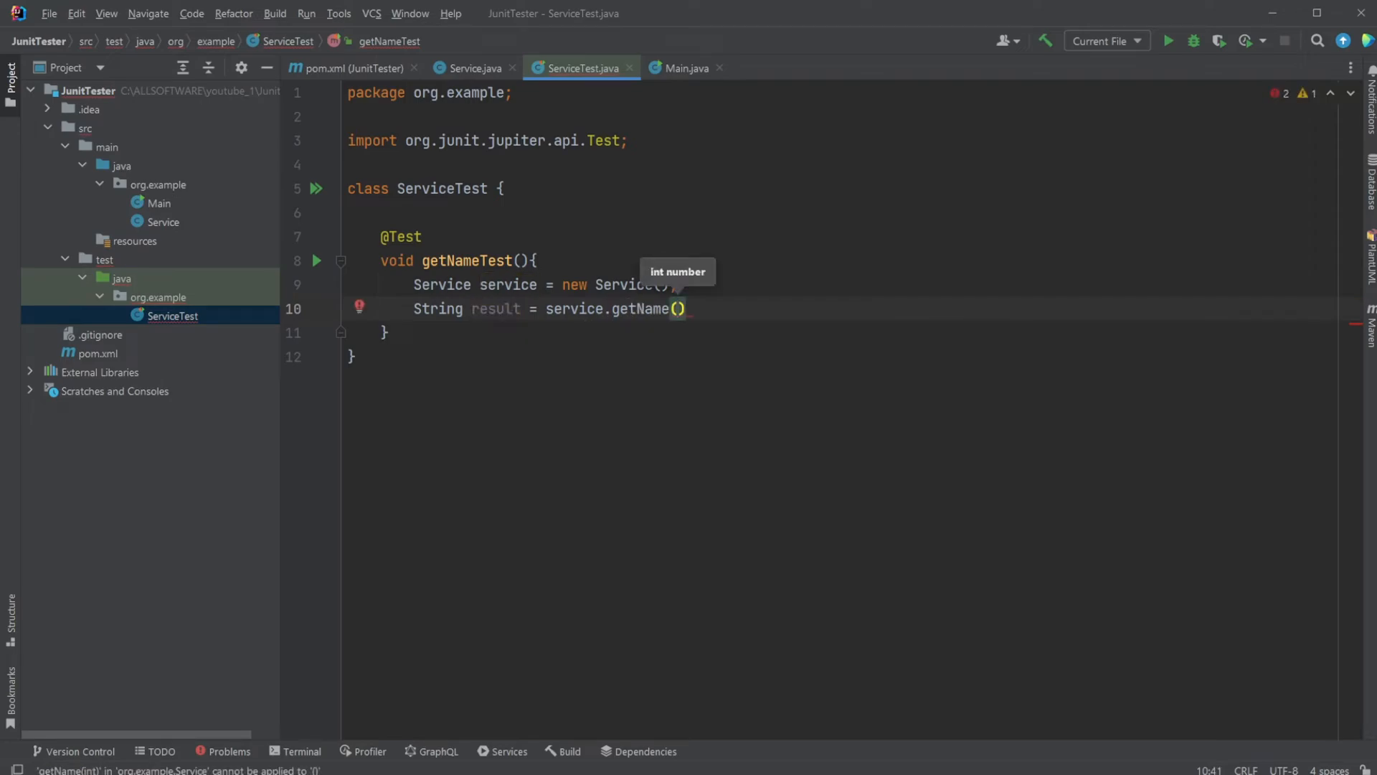
text(-1);)
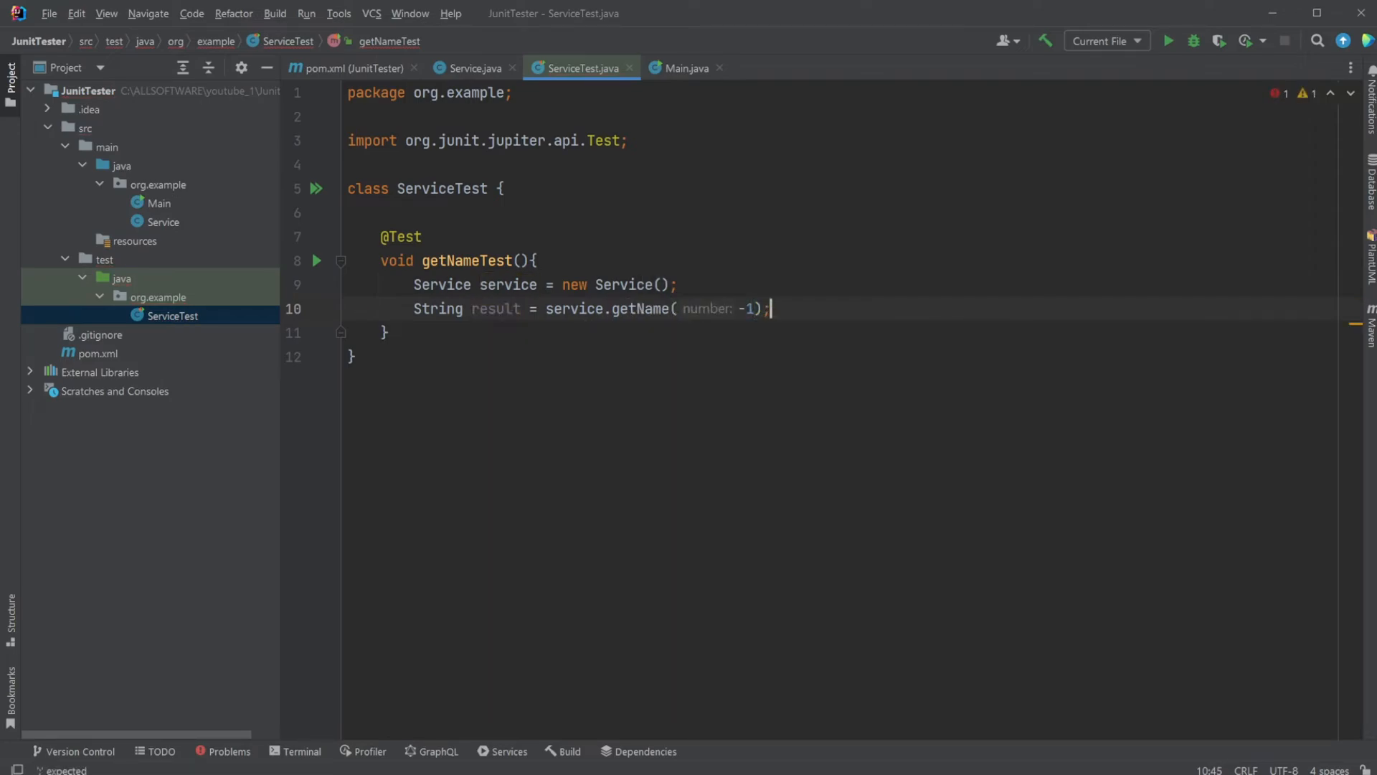
text(Assertions)
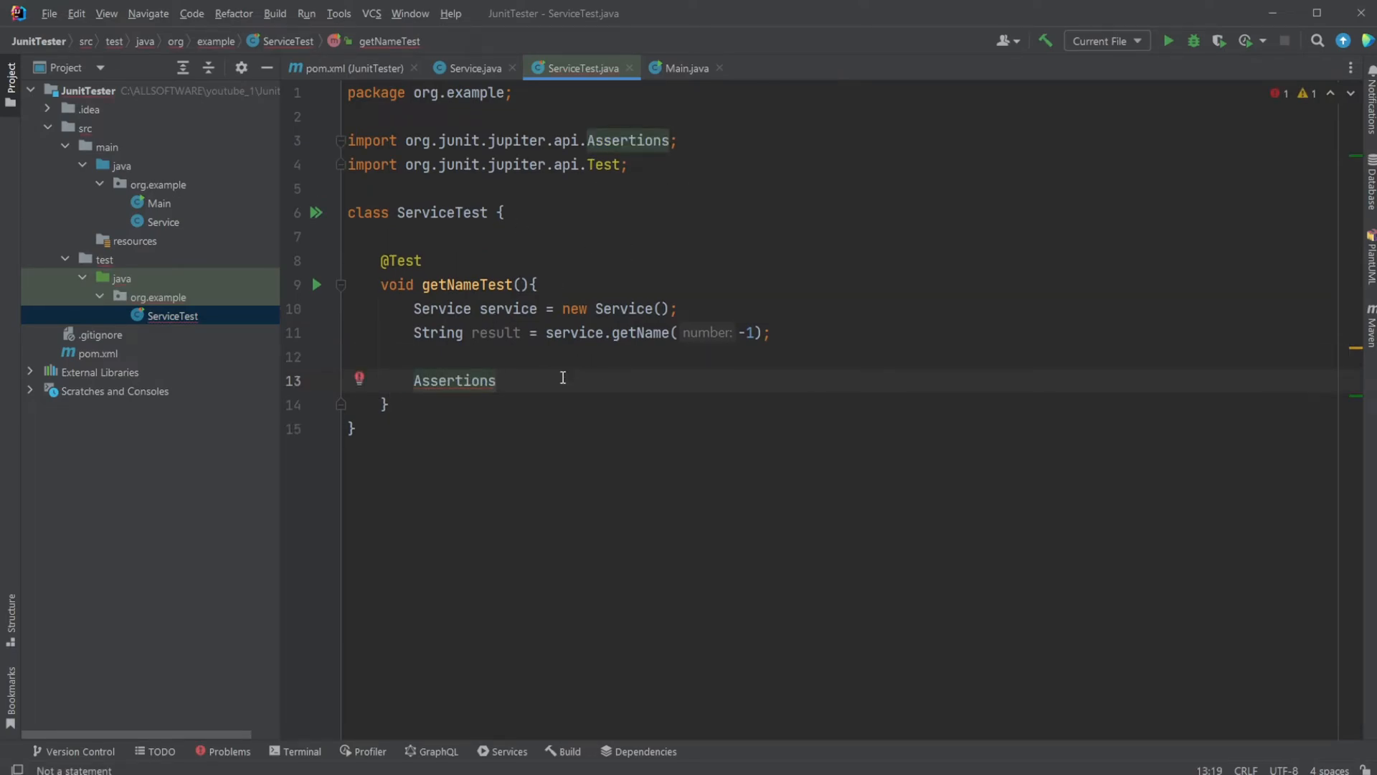
Complete the assertion as Assertions.assertEquals("a", result).
text(.)
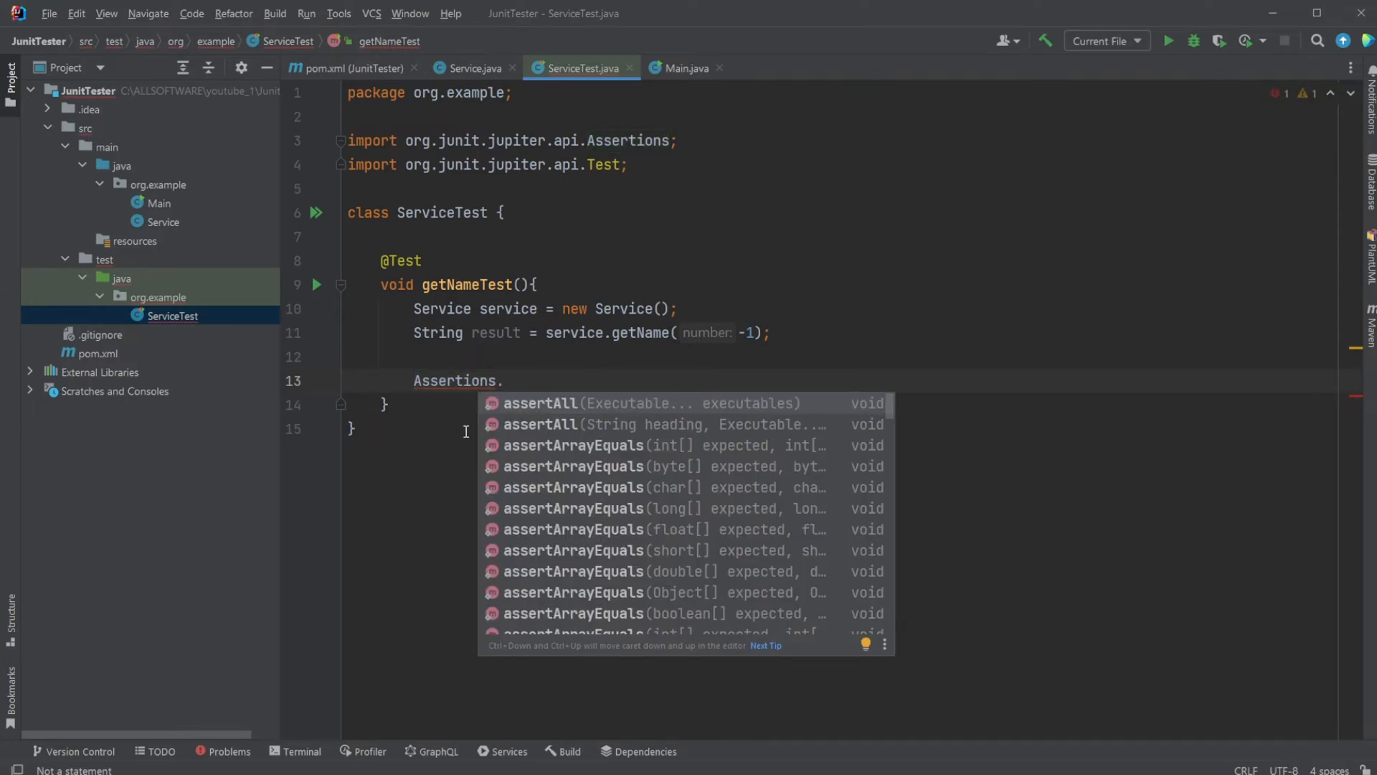
text(assertEquals();)
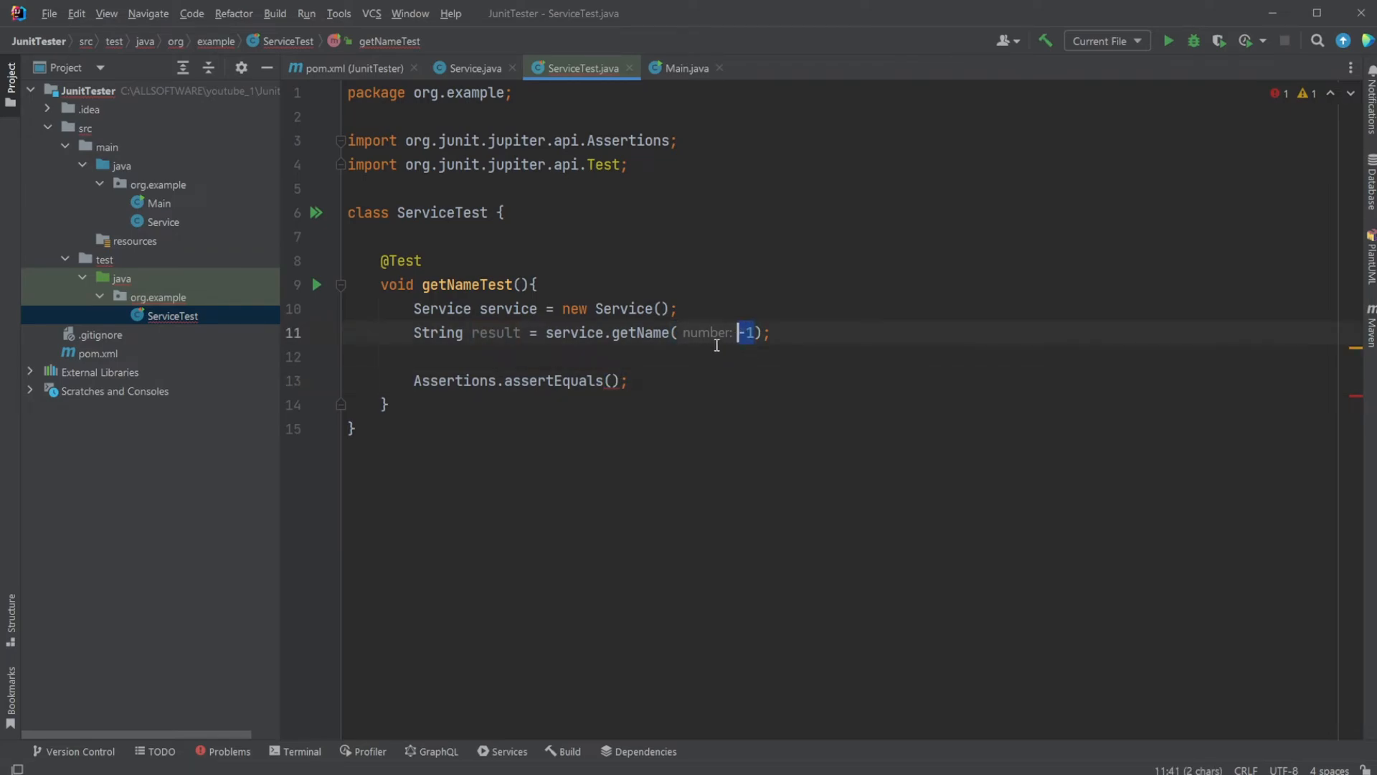
text("a",)
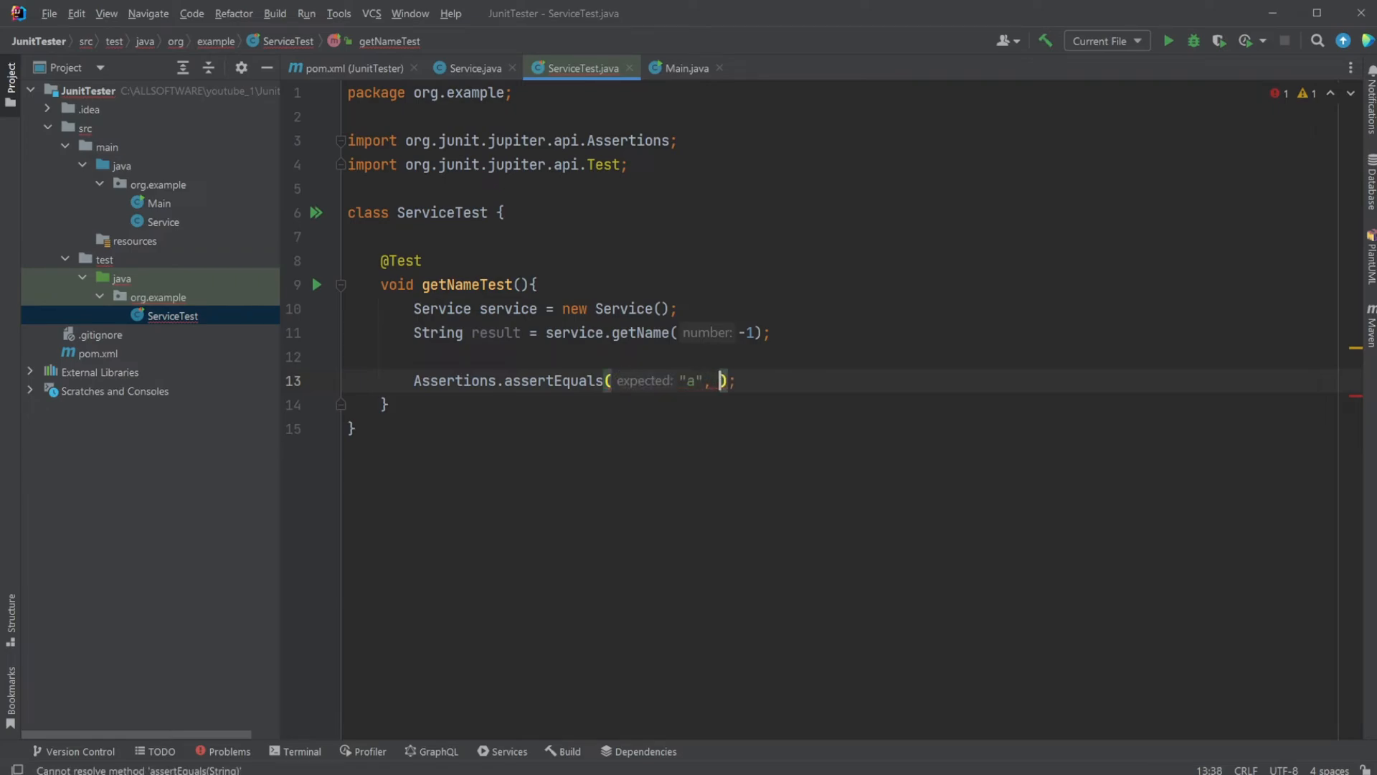
text(result)
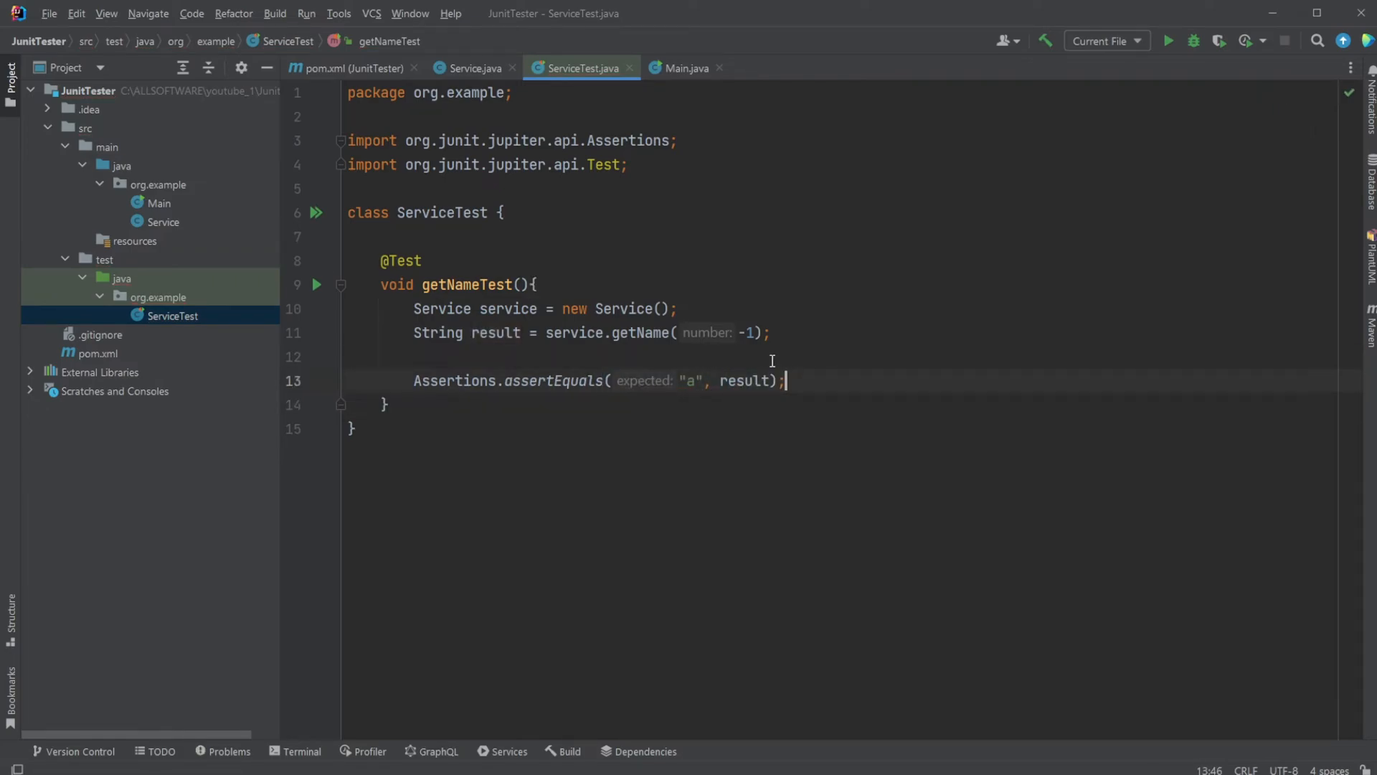
mouse_move(323, 291)
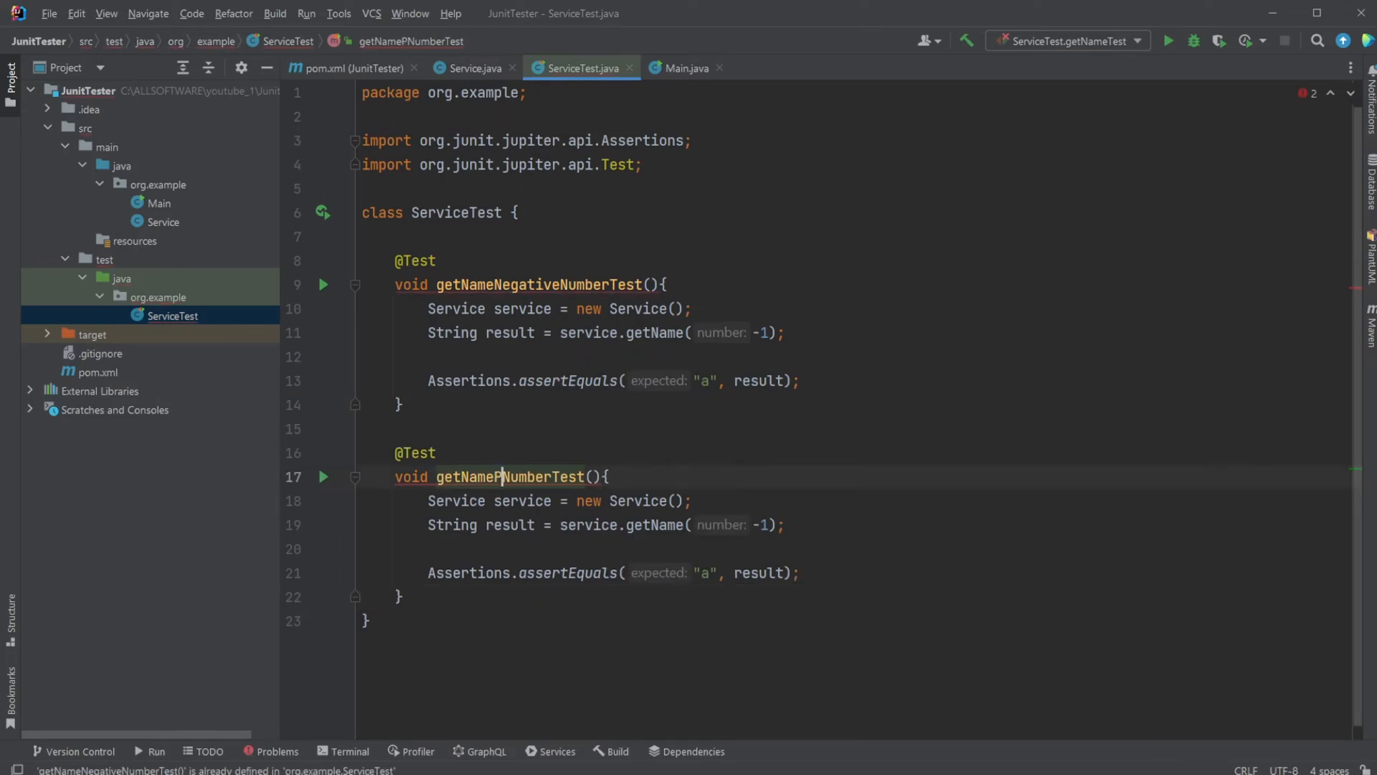
Rename the copied tests to getNamePositiveNumberTest and getNameZeroTest, then run all three.
text(ostive)
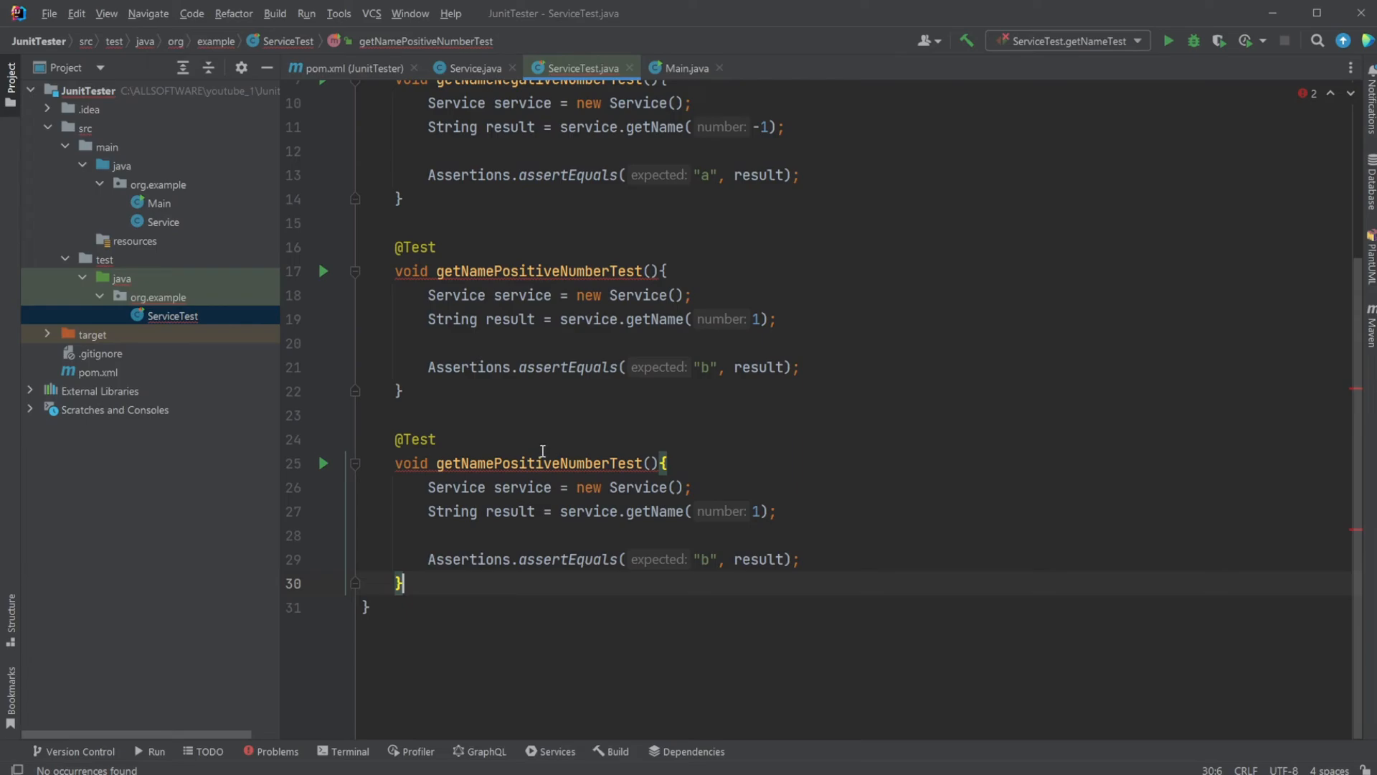
double_click(510, 463)
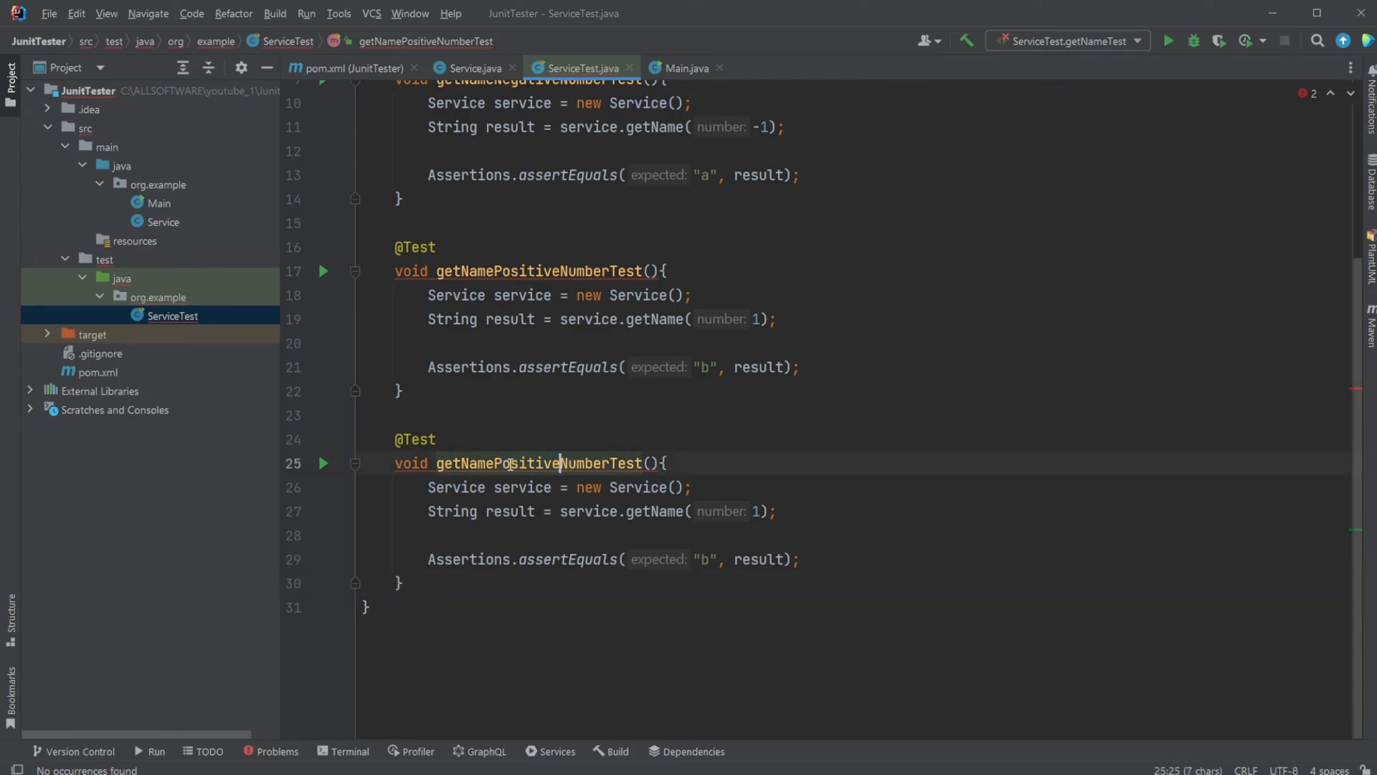
double_click(518, 462)
text(Zero)
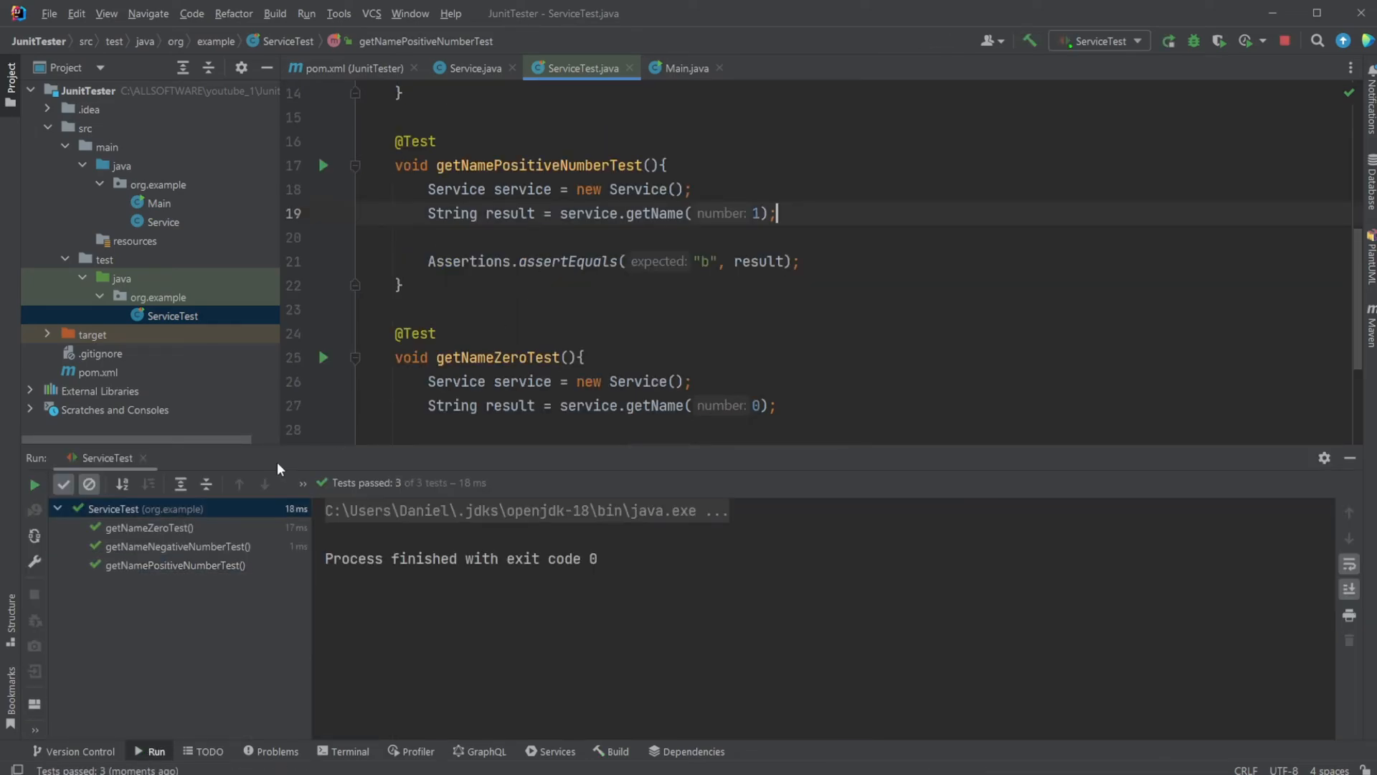
Close the Run tool window showing the passed test results.
click(148, 528)
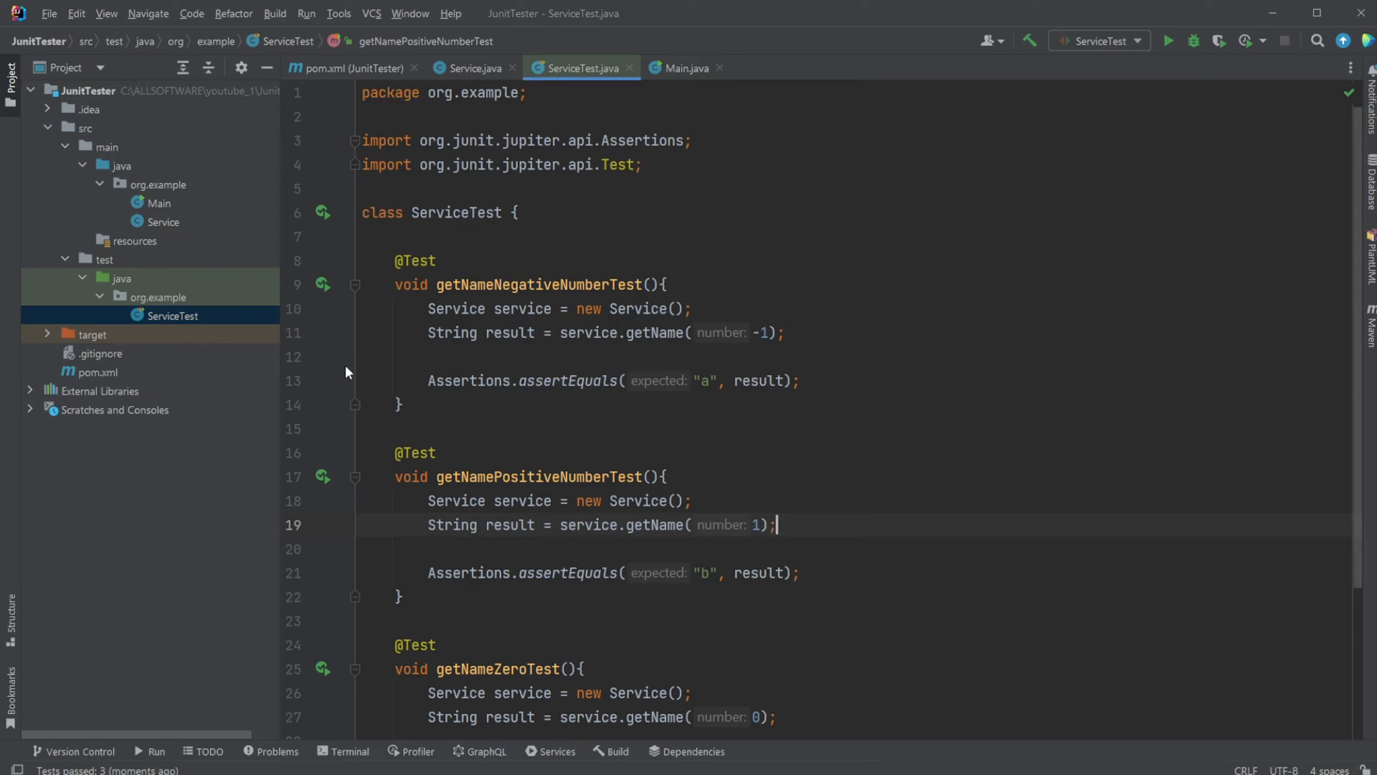
Review the junit-jupiter dependency in pom.xml, then open the Service class.
click(97, 372)
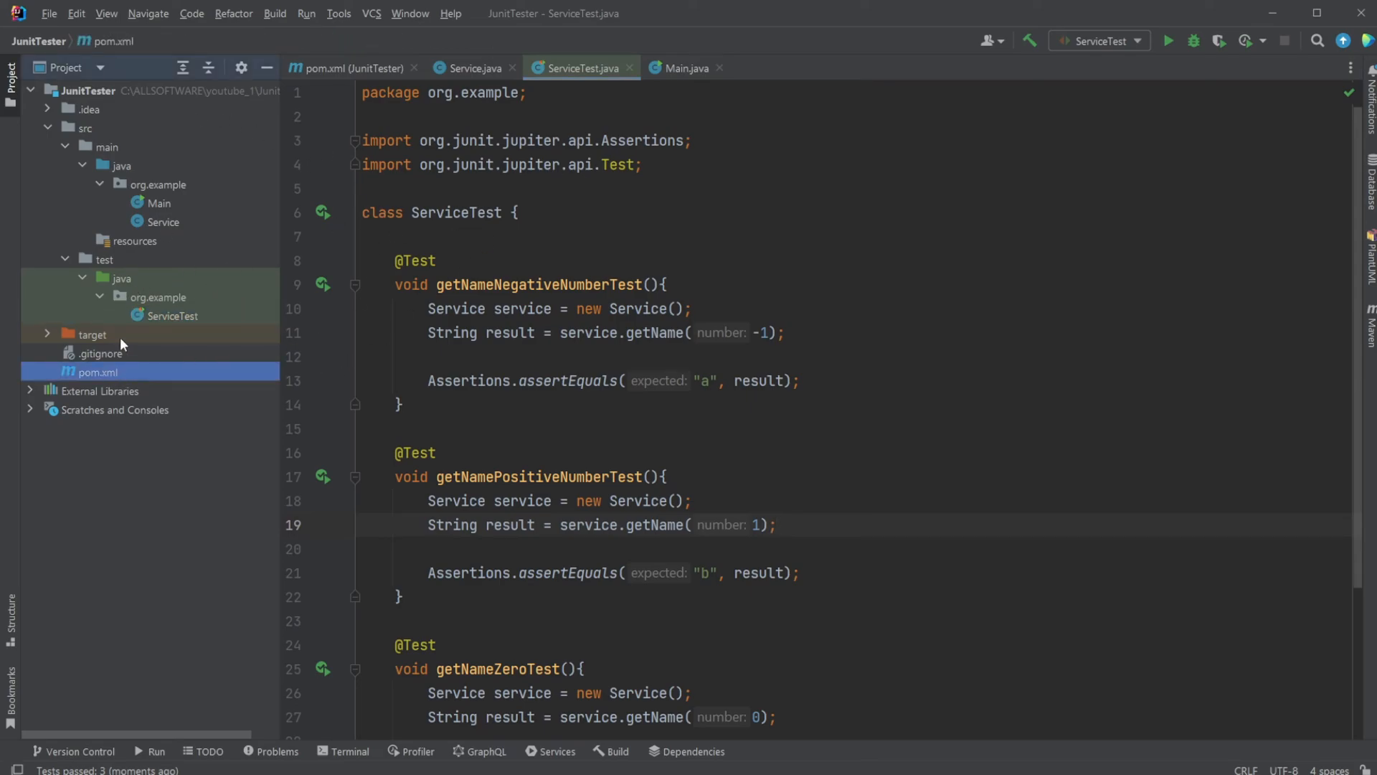
click(352, 68)
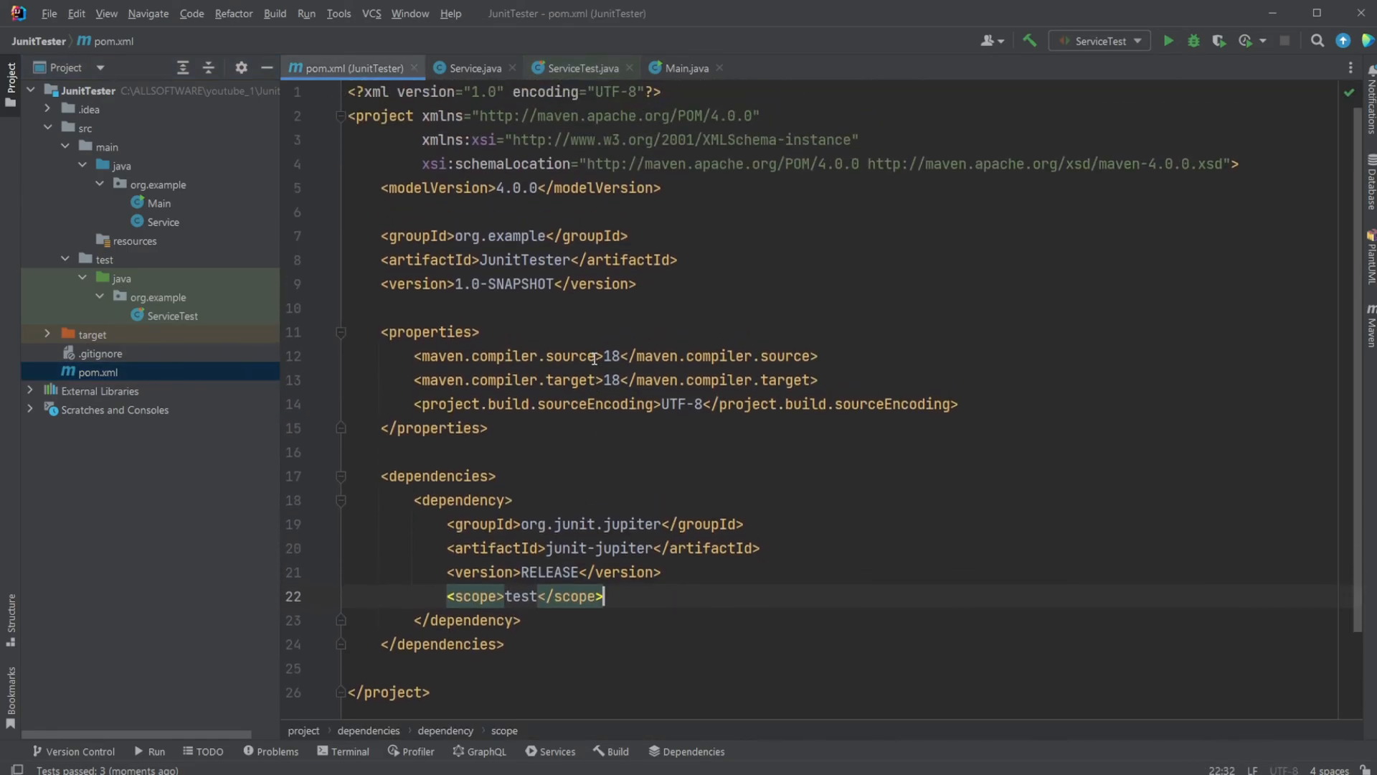
click(159, 203)
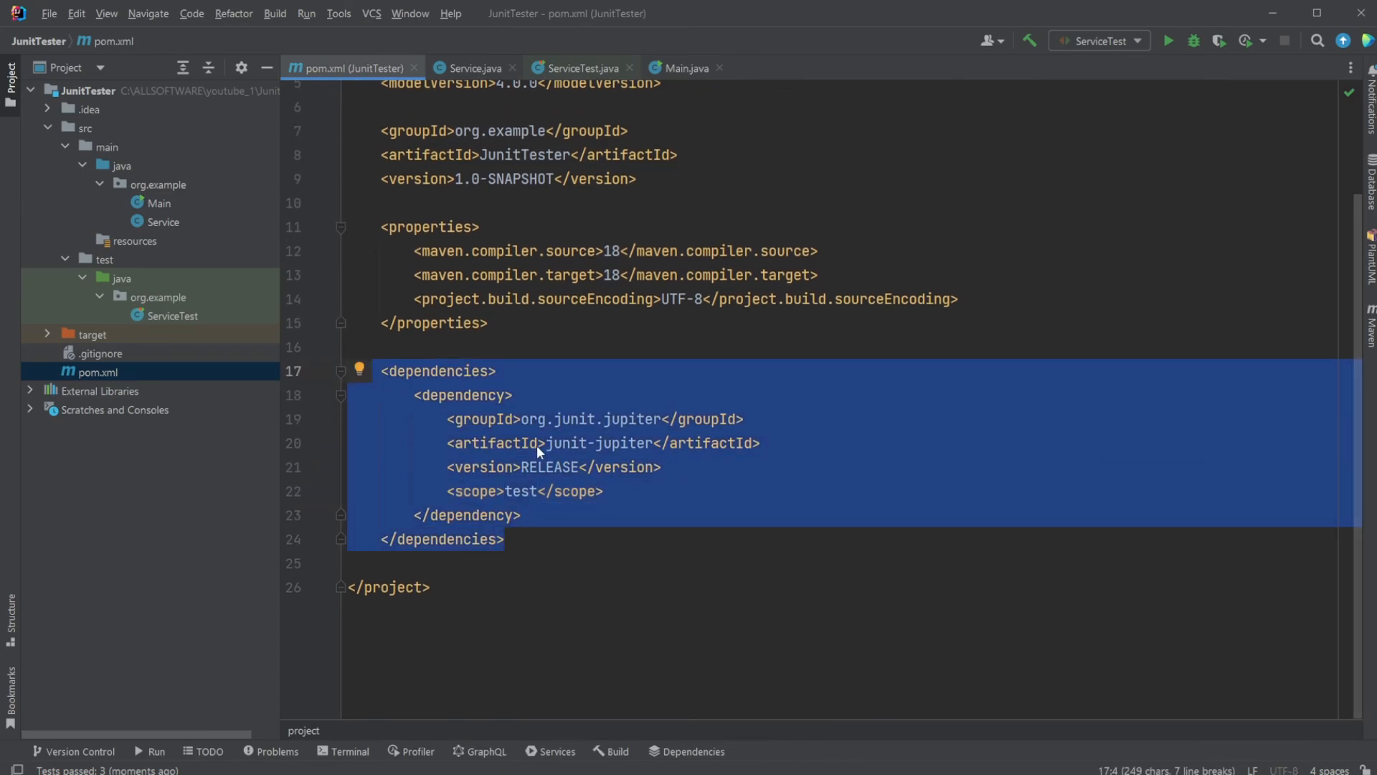
double_click(163, 222)
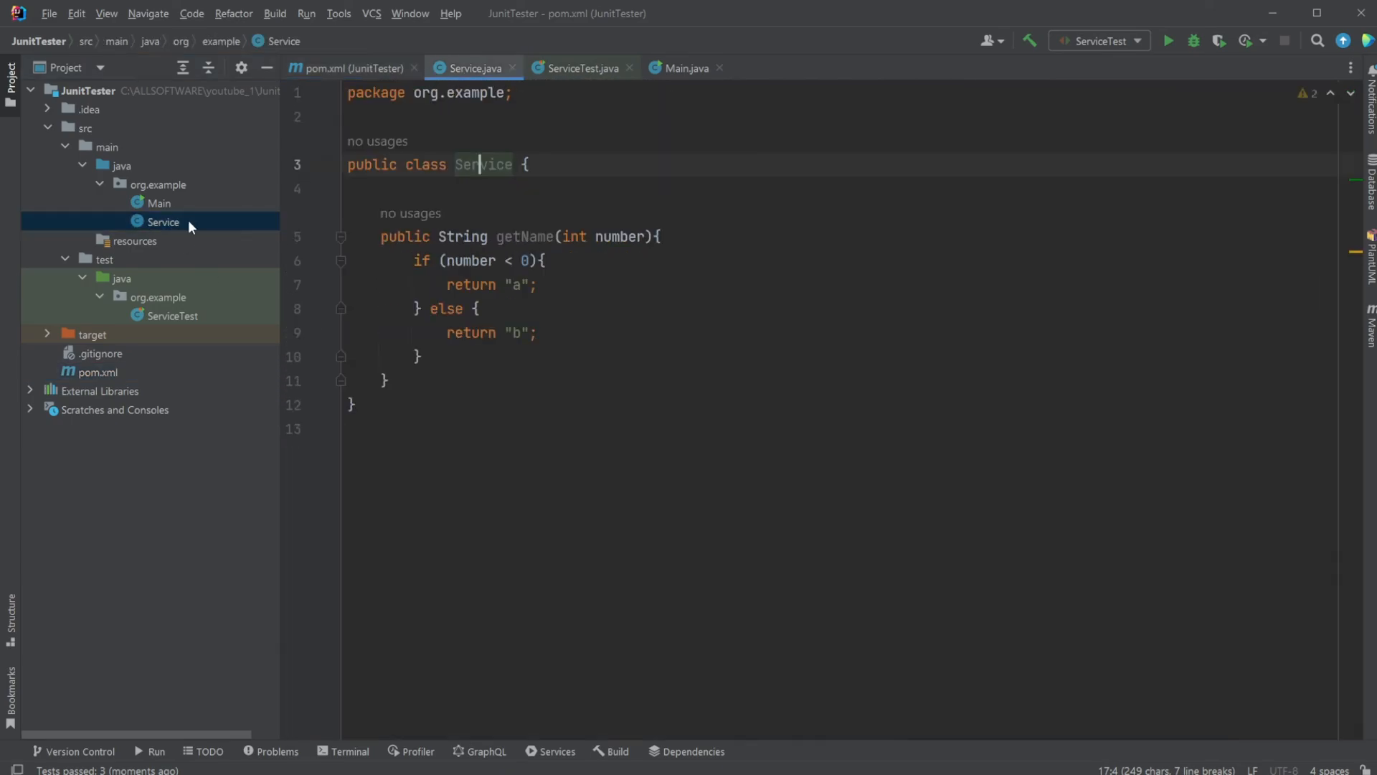
Bring up Create Test for Service, defaulting to JUnit5 and class ServiceTest.
click(482, 165)
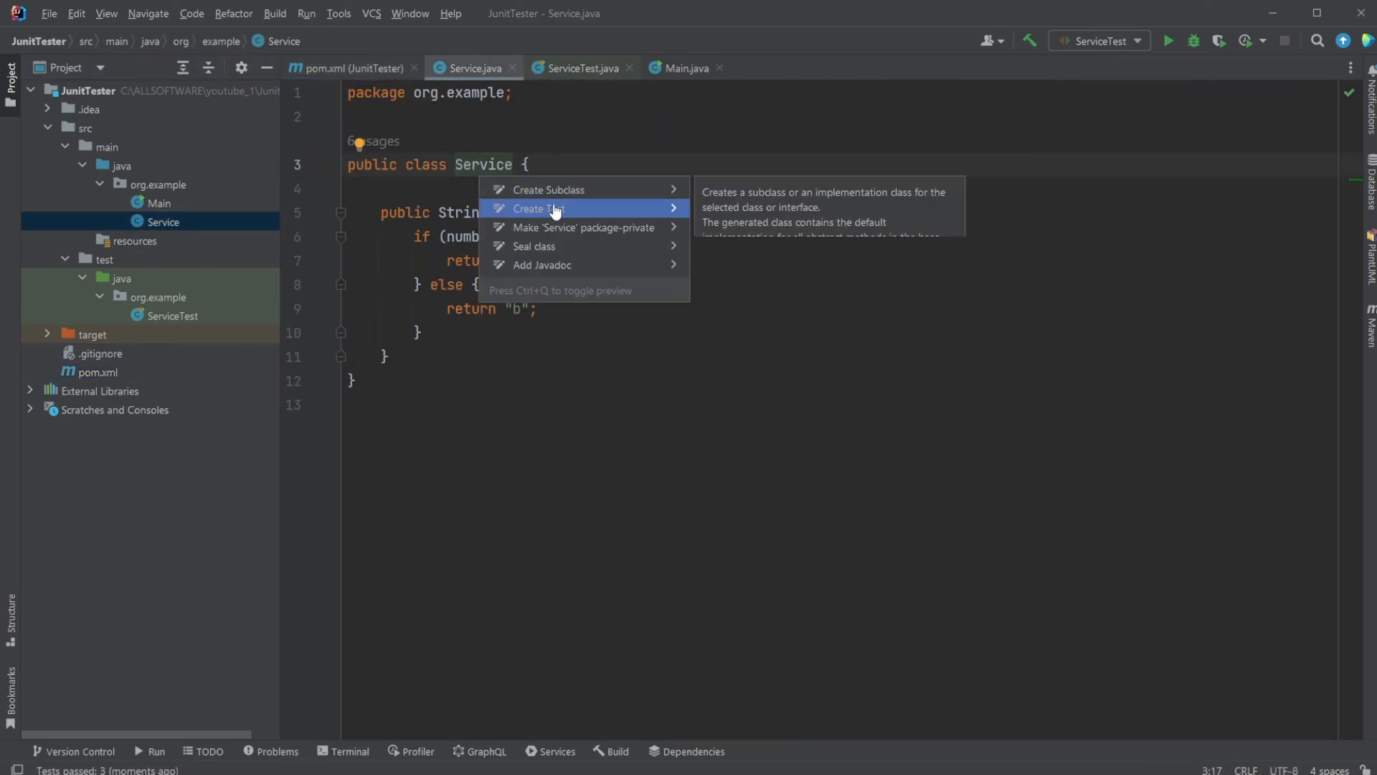
click(540, 208)
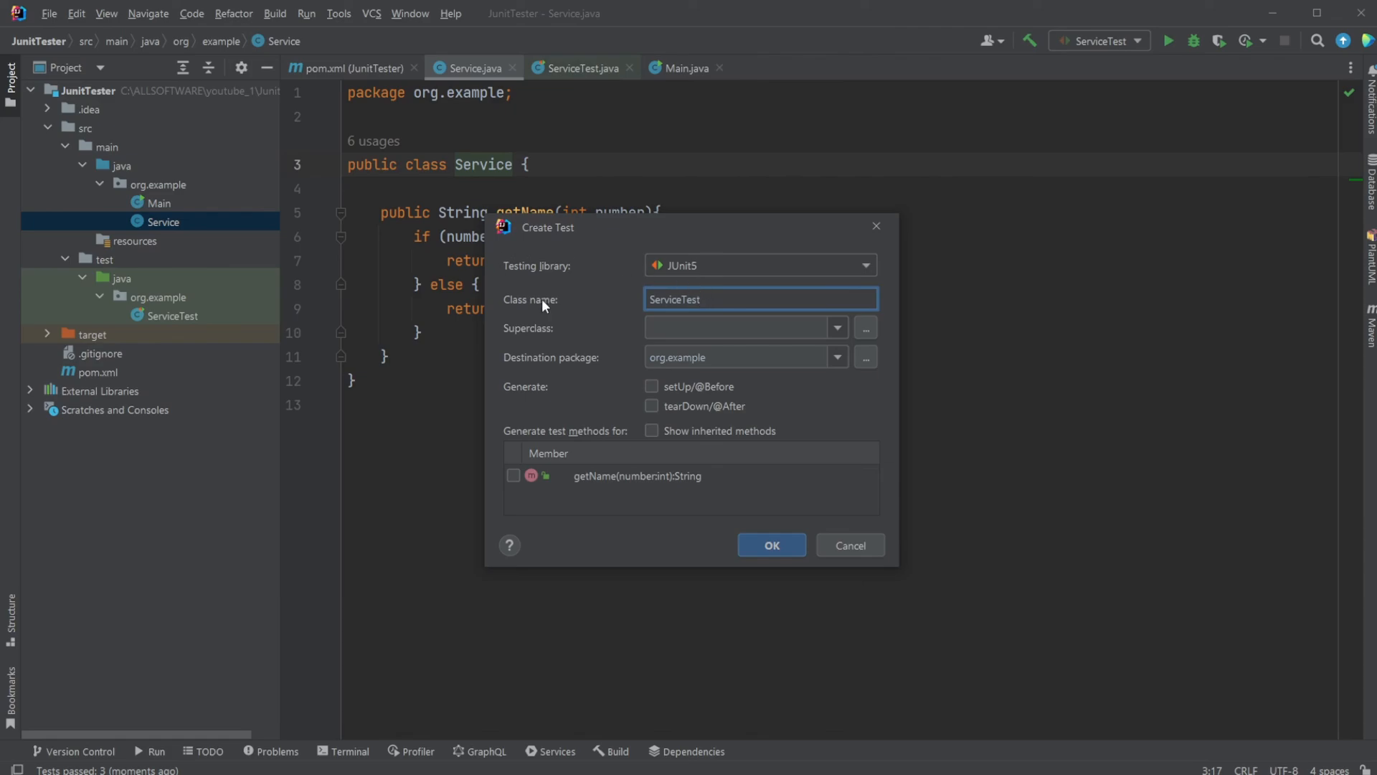
mouse_move(360, 262)
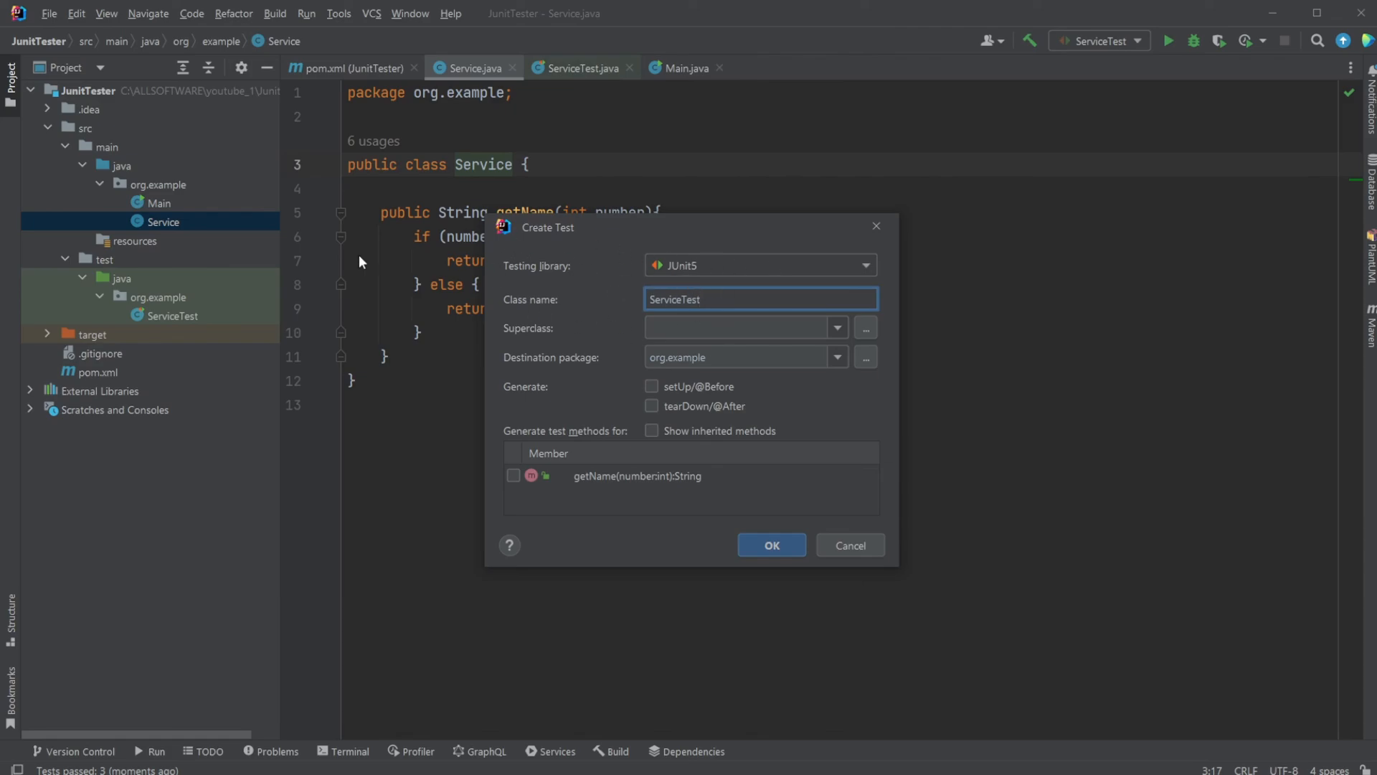
mouse_move(868, 290)
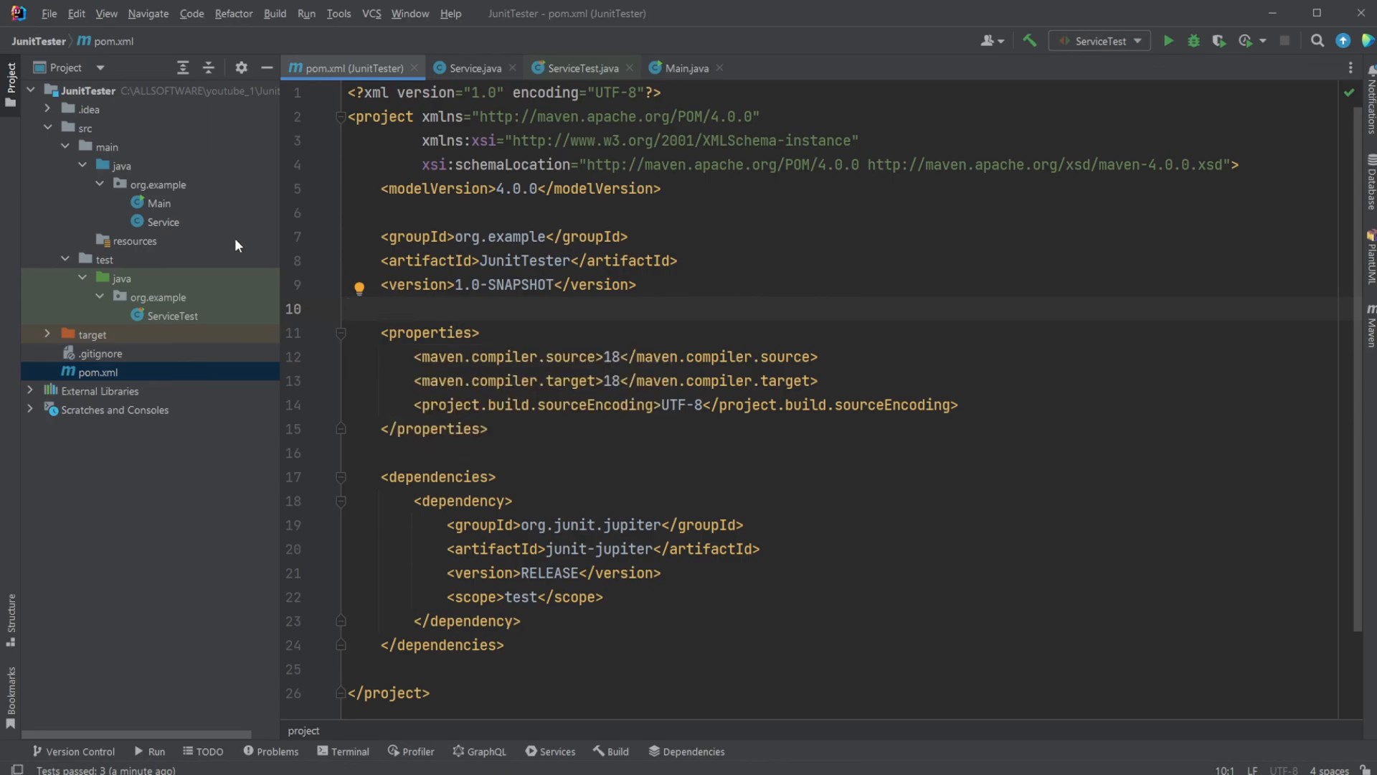
mouse_move(160, 372)
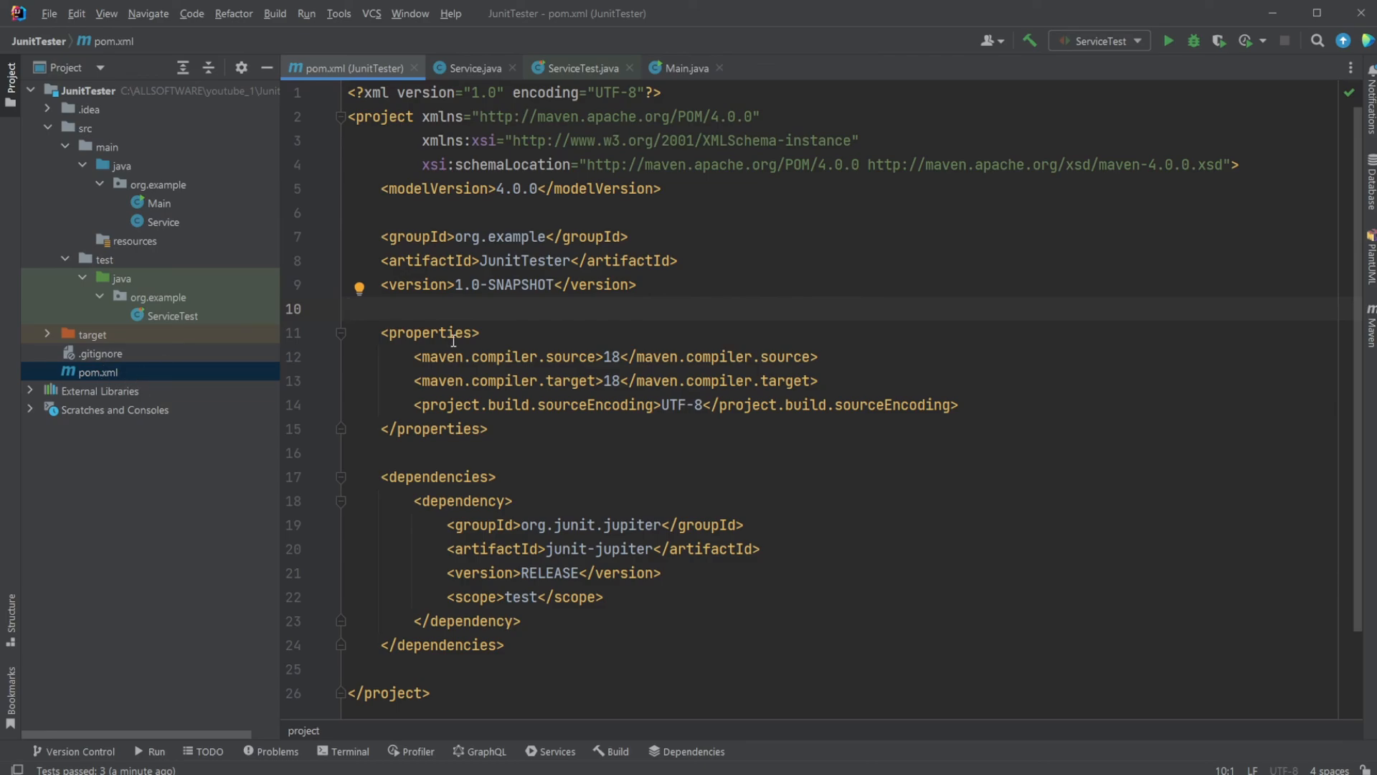
mouse_move(185, 279)
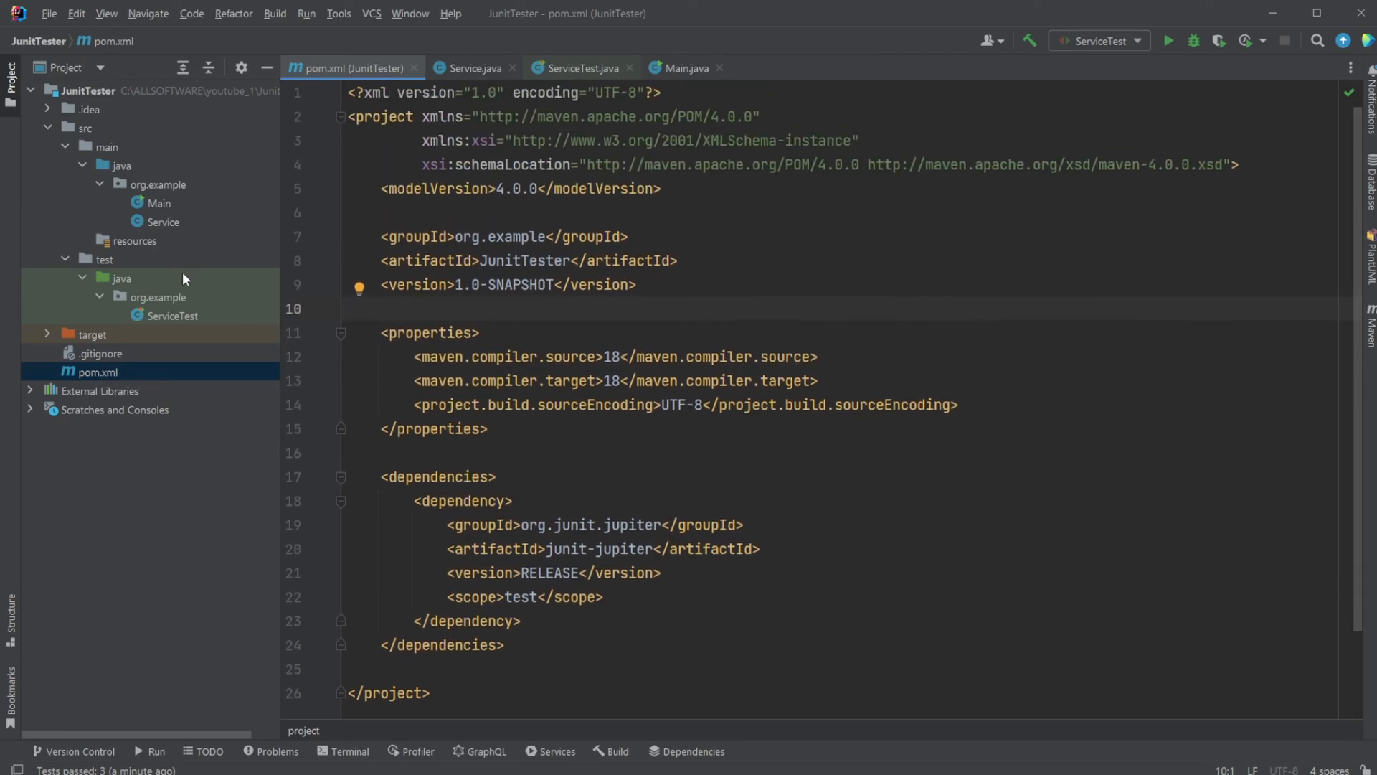
mouse_move(198, 312)
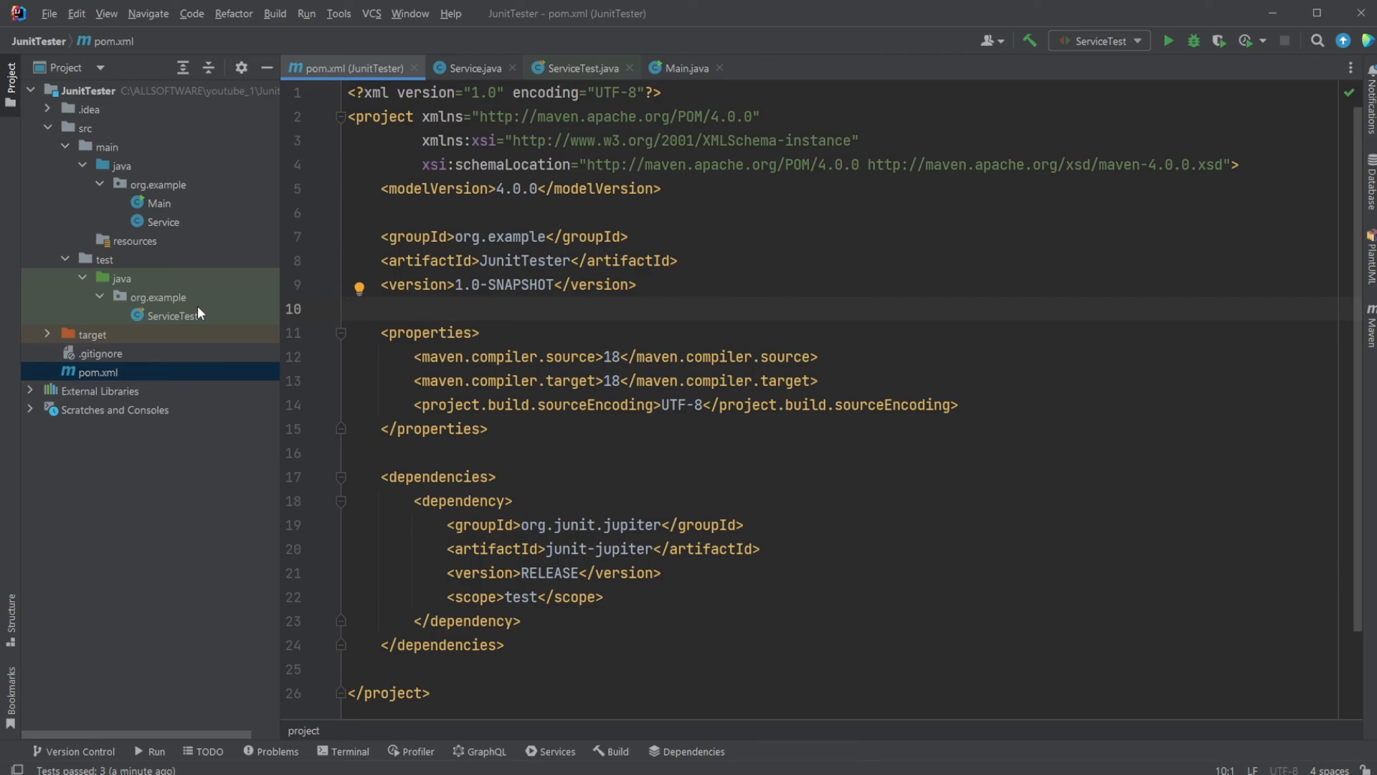